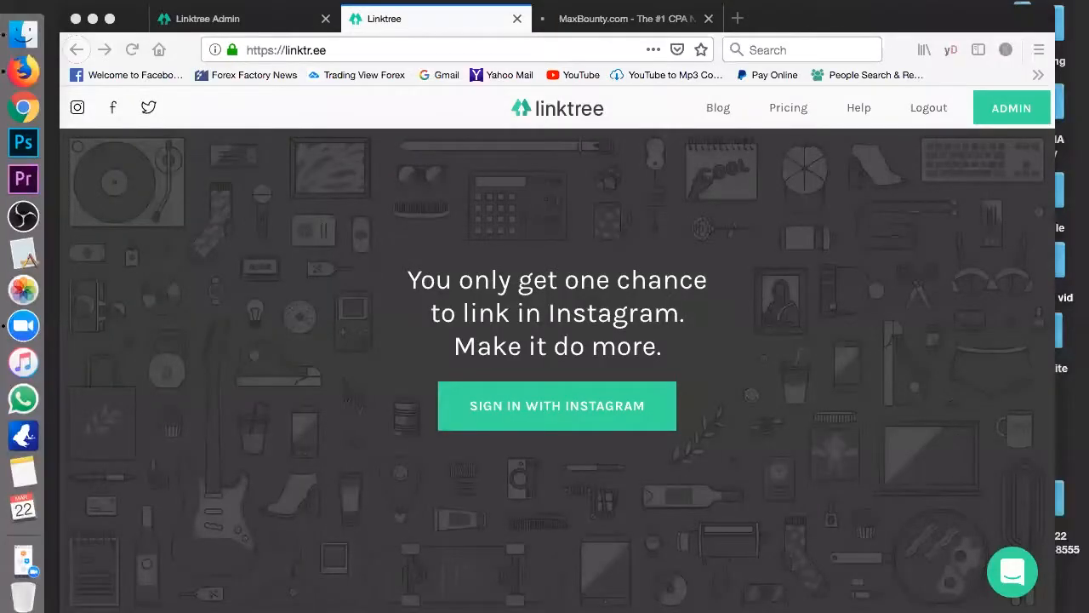
pyautogui.moveTo(882, 347)
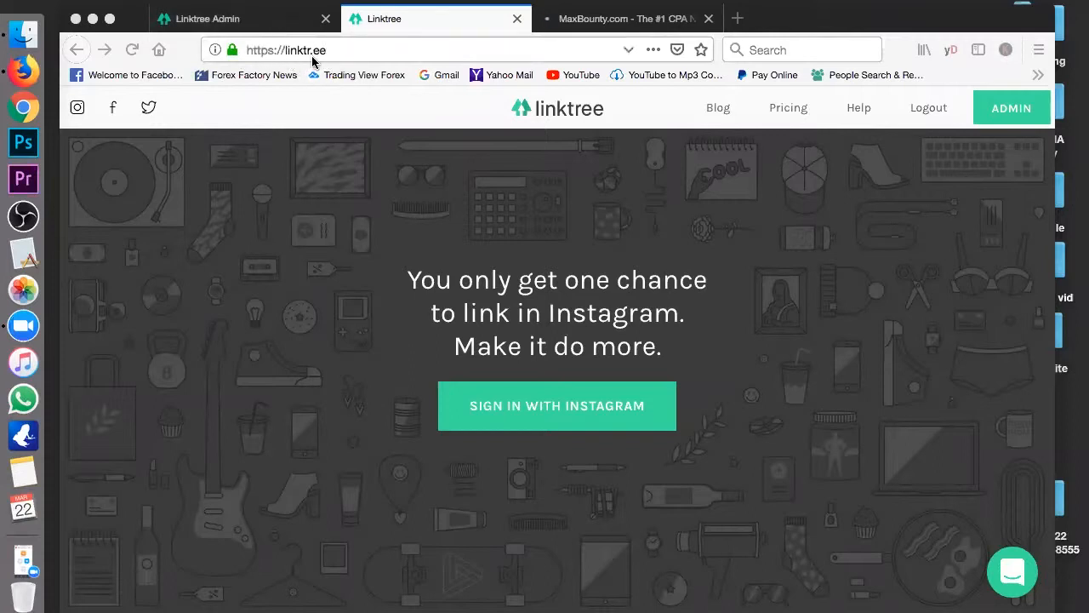
pyautogui.moveTo(344, 58)
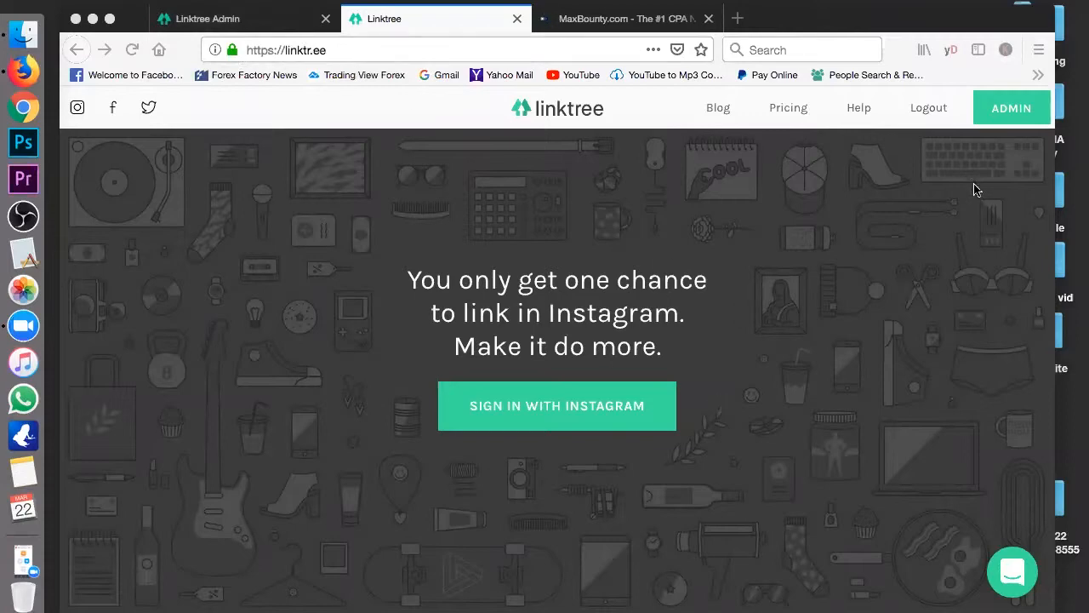
pyautogui.moveTo(735, 340)
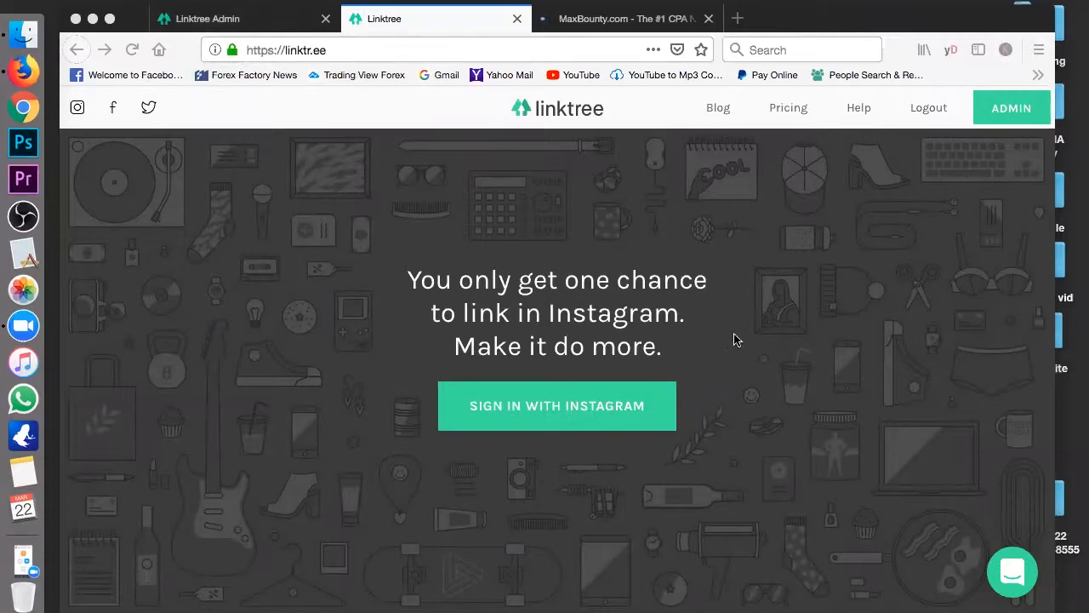
# Step: Bring up Linktree's Pricing page and scroll the Free versus $6/month PRO feature lists
pyautogui.scroll(-3)
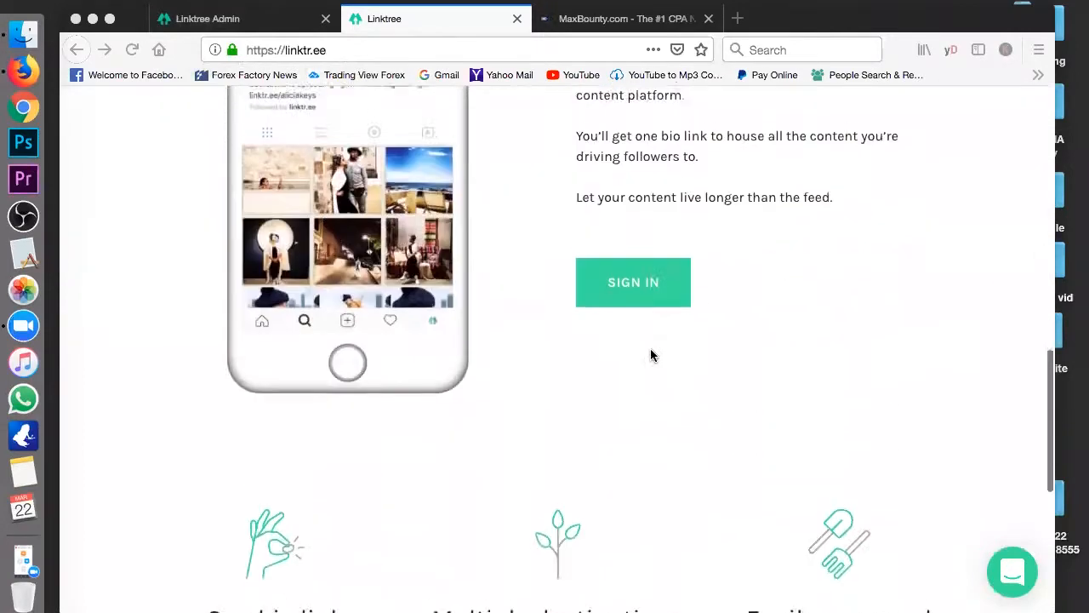
pyautogui.scroll(-3)
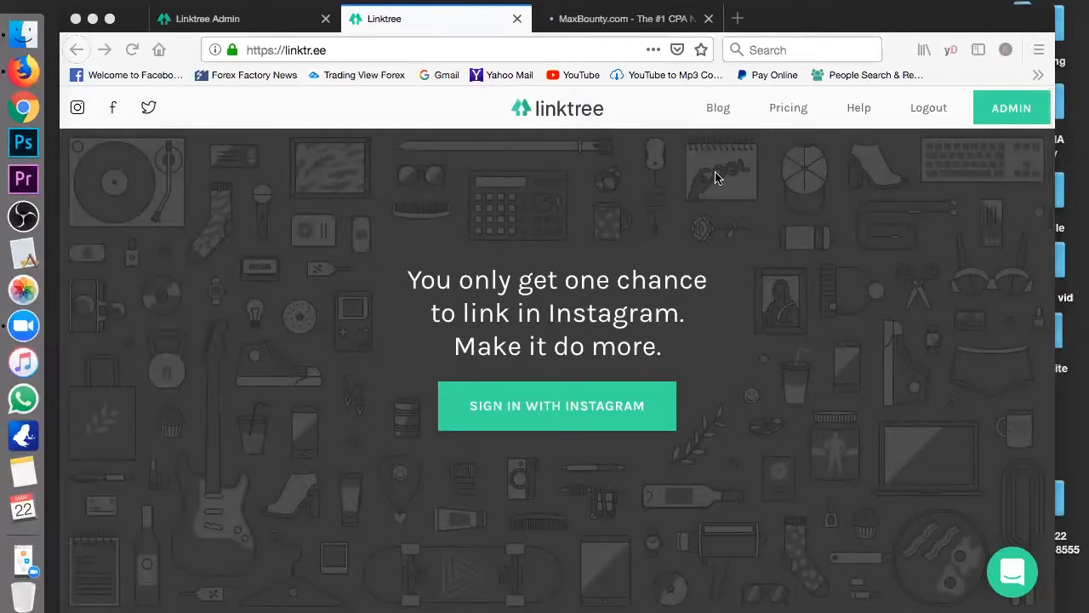
pyautogui.moveTo(655, 388)
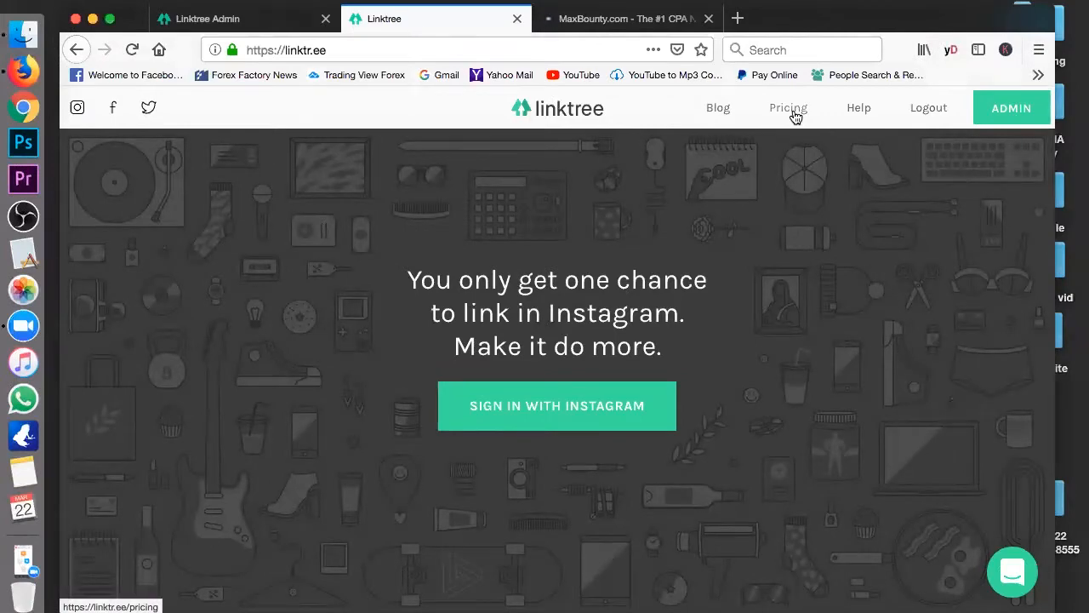
pyautogui.click(786, 107)
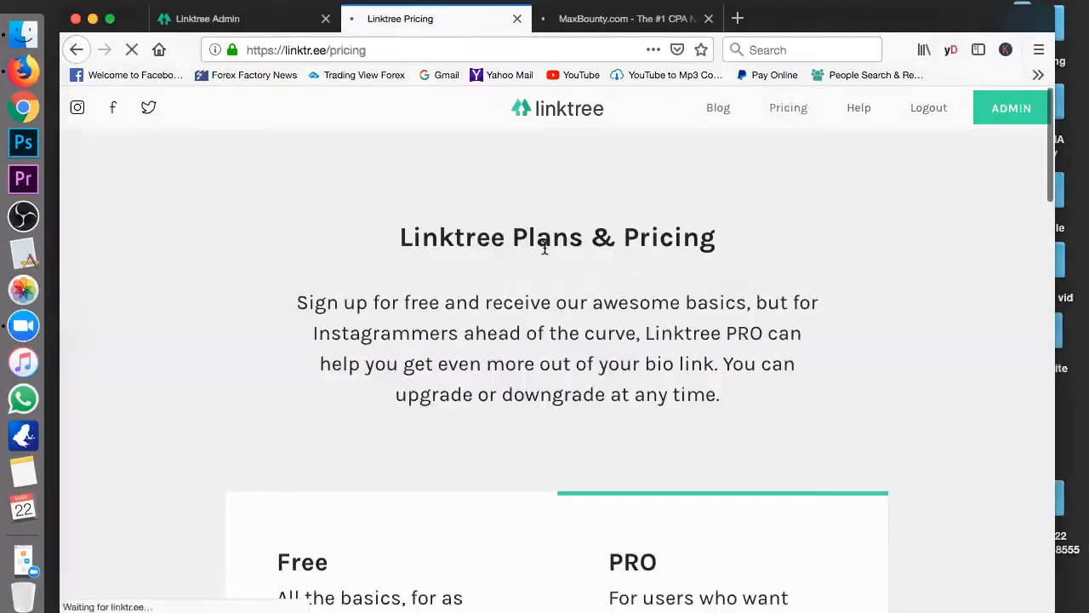
pyautogui.scroll(-3)
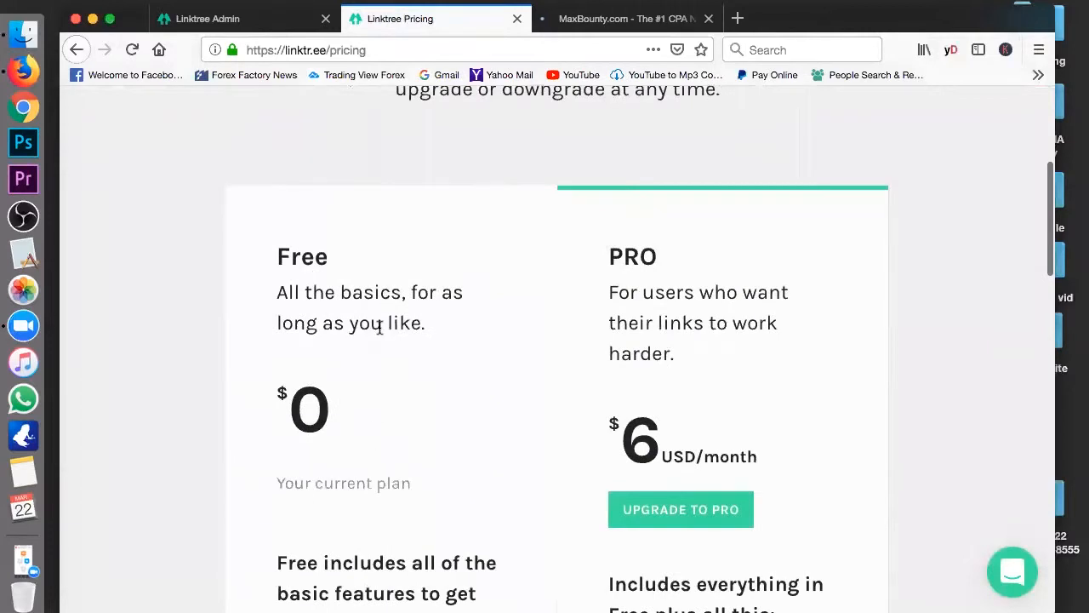
pyautogui.scroll(-3)
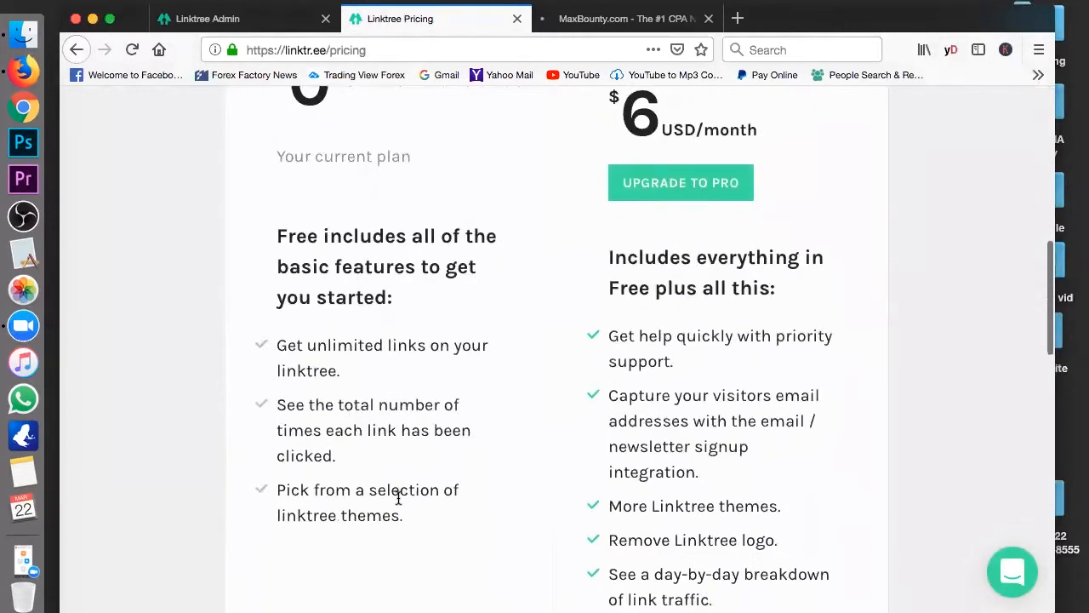
pyautogui.moveTo(467, 375)
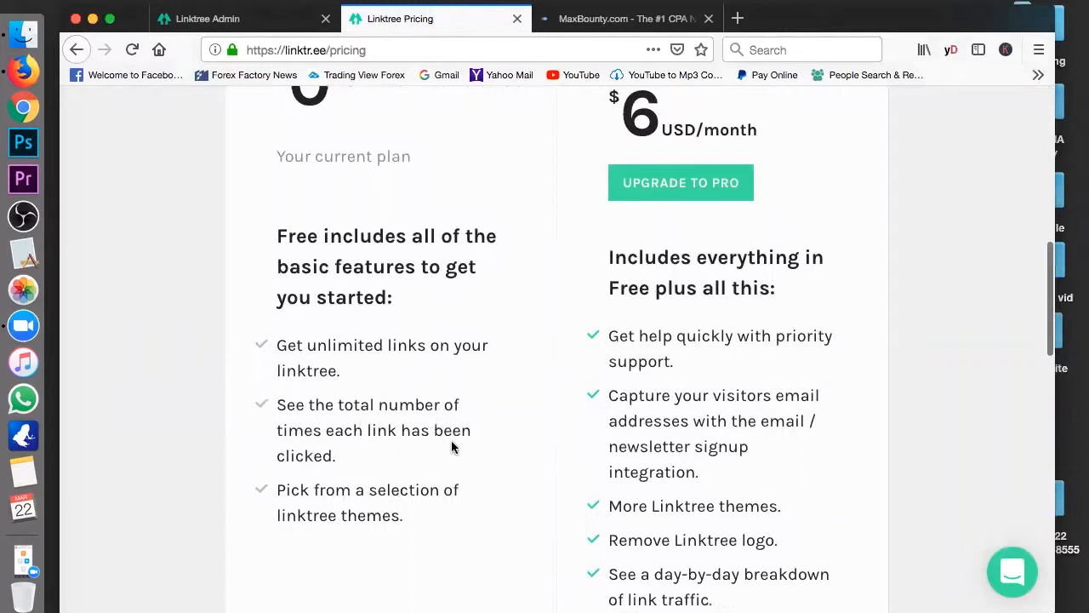
pyautogui.moveTo(394, 545)
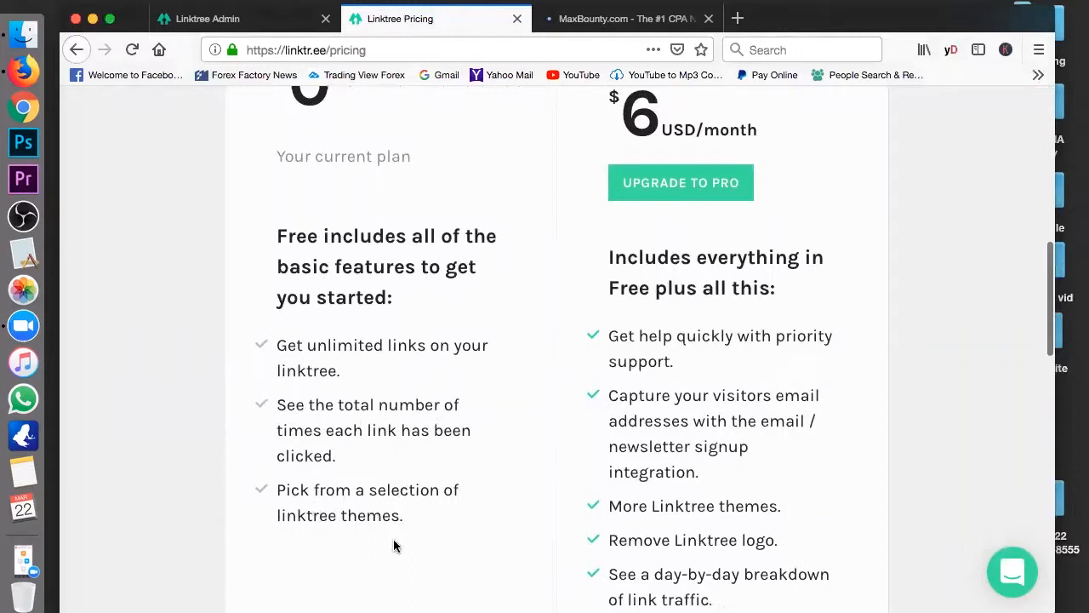
pyautogui.scroll(-3)
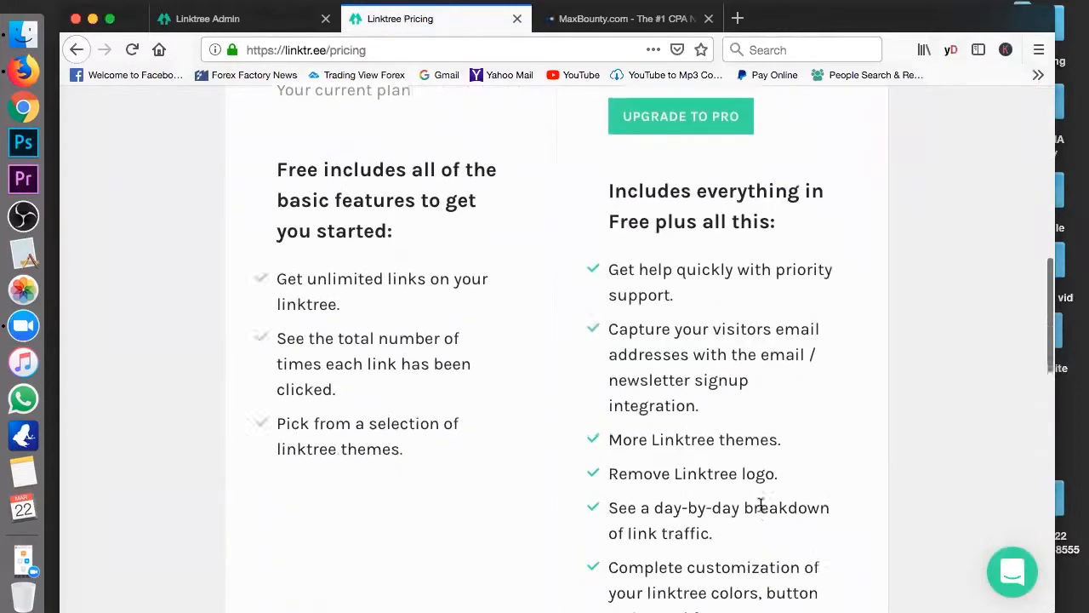
pyautogui.scroll(-3)
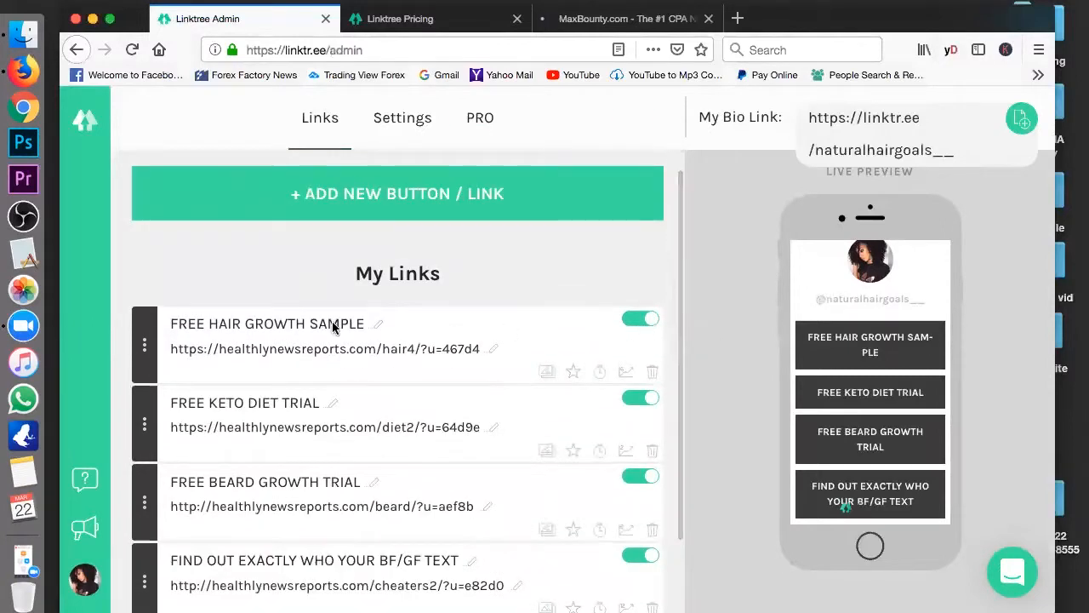
# Step: Scroll the Linktree admin My Links list to review the four saved offer links
pyautogui.scroll(-3)
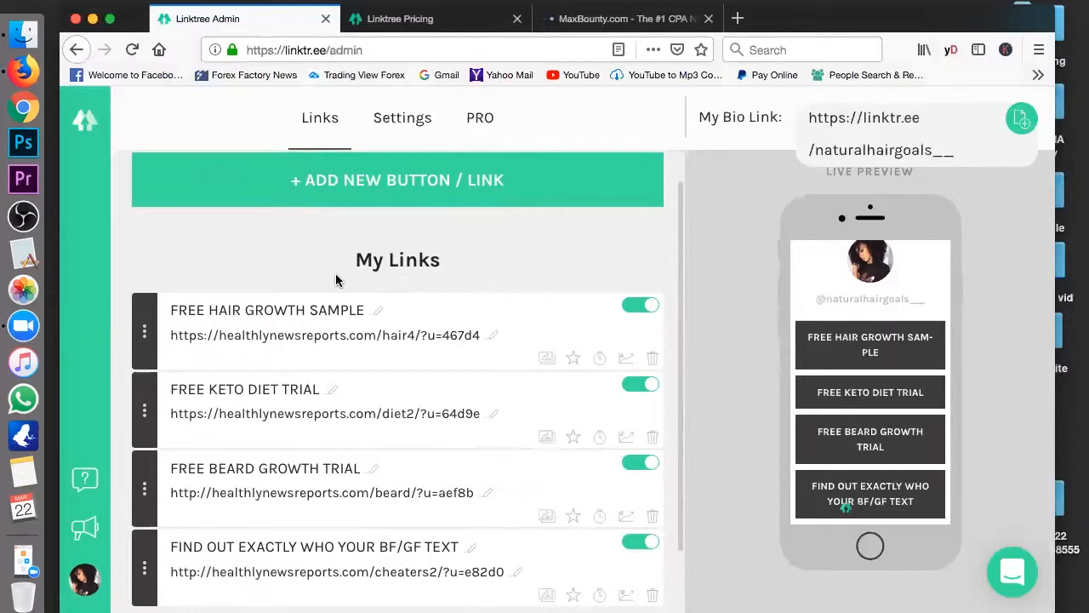
pyautogui.scroll(-3)
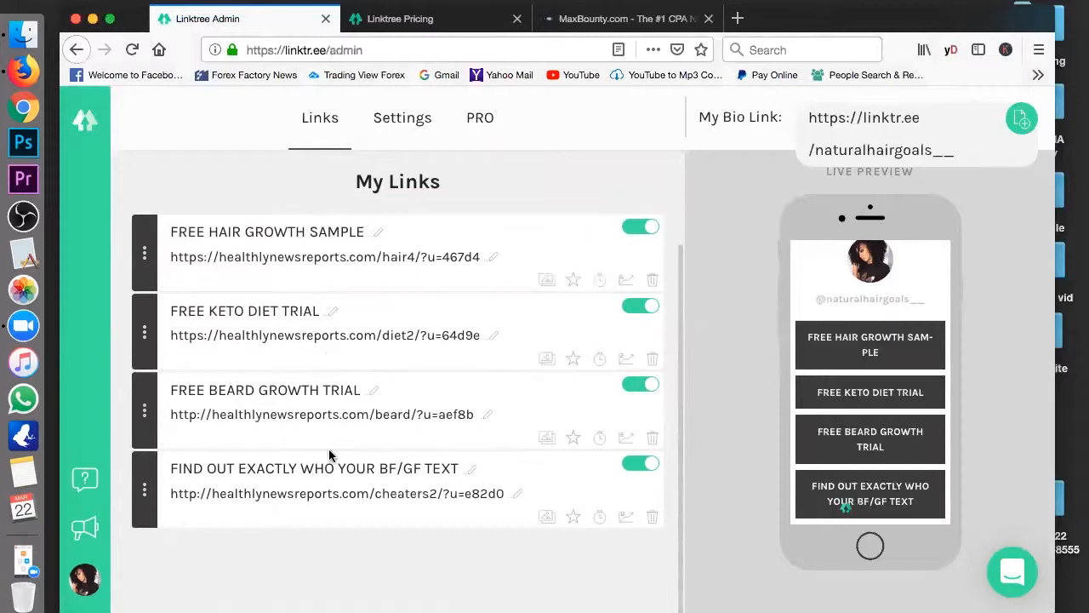
pyautogui.moveTo(1045, 82)
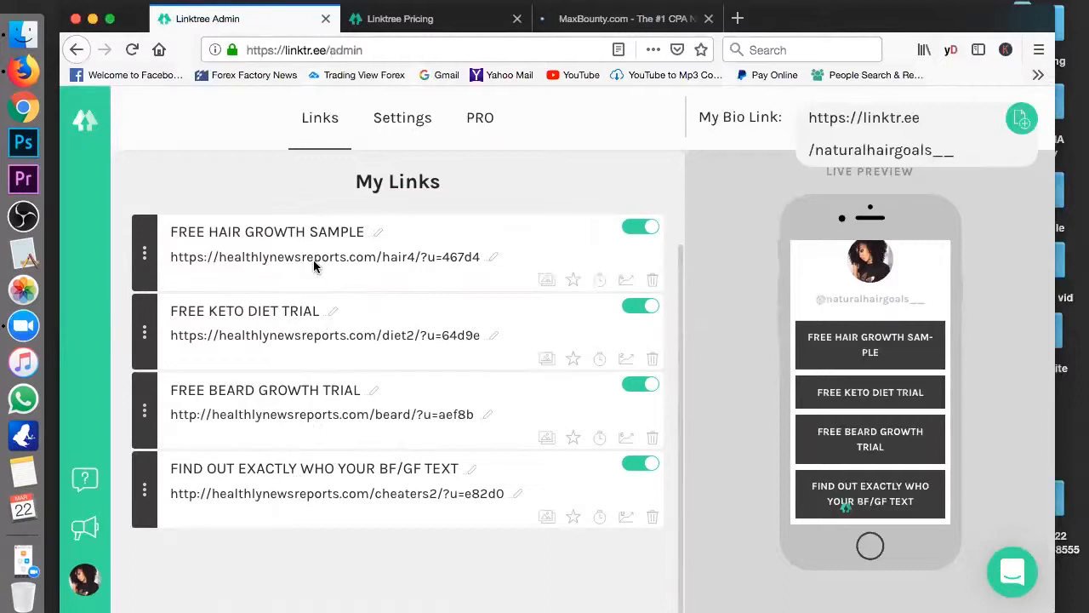
pyautogui.moveTo(198, 334)
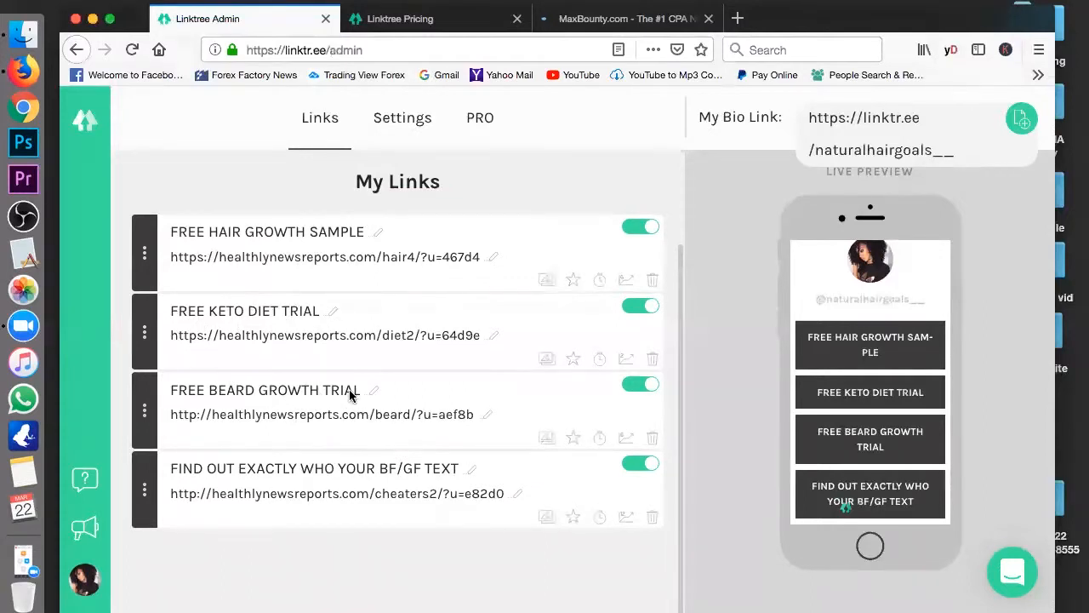
pyautogui.moveTo(470, 476)
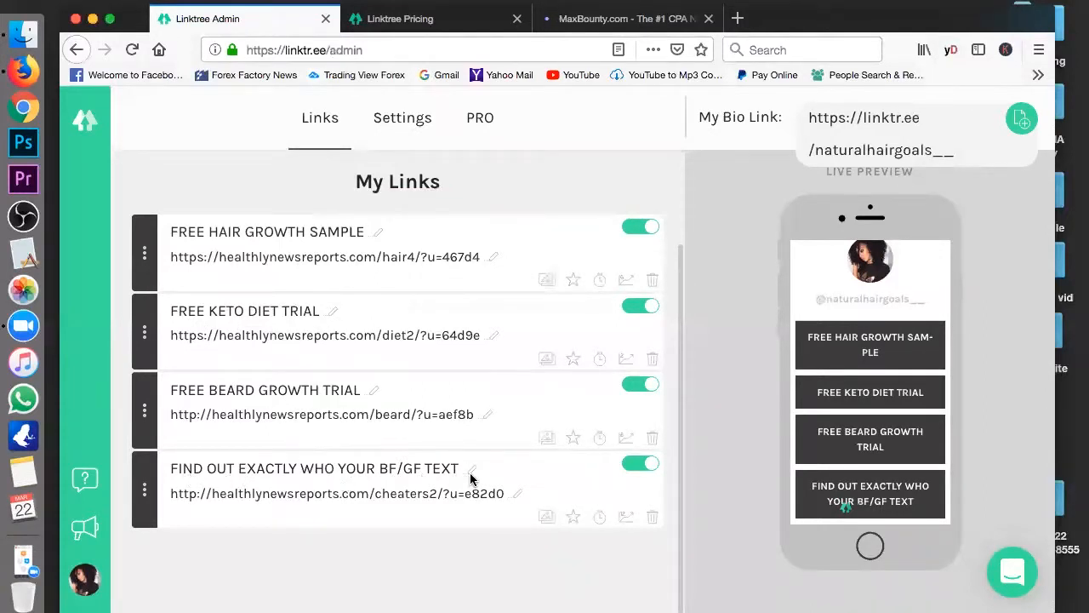
pyautogui.moveTo(326, 241)
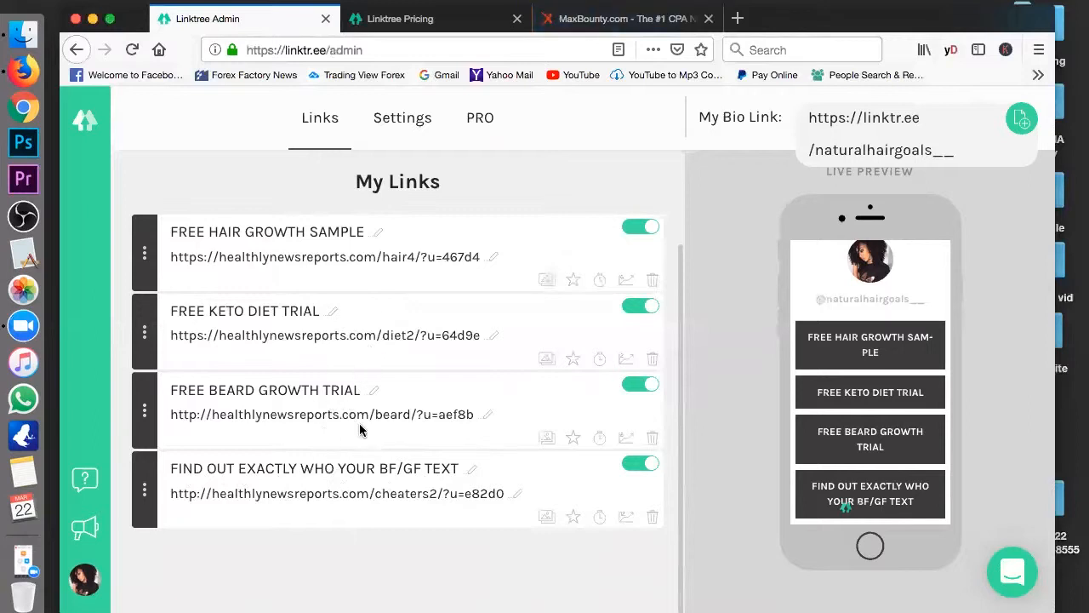
pyautogui.moveTo(408, 320)
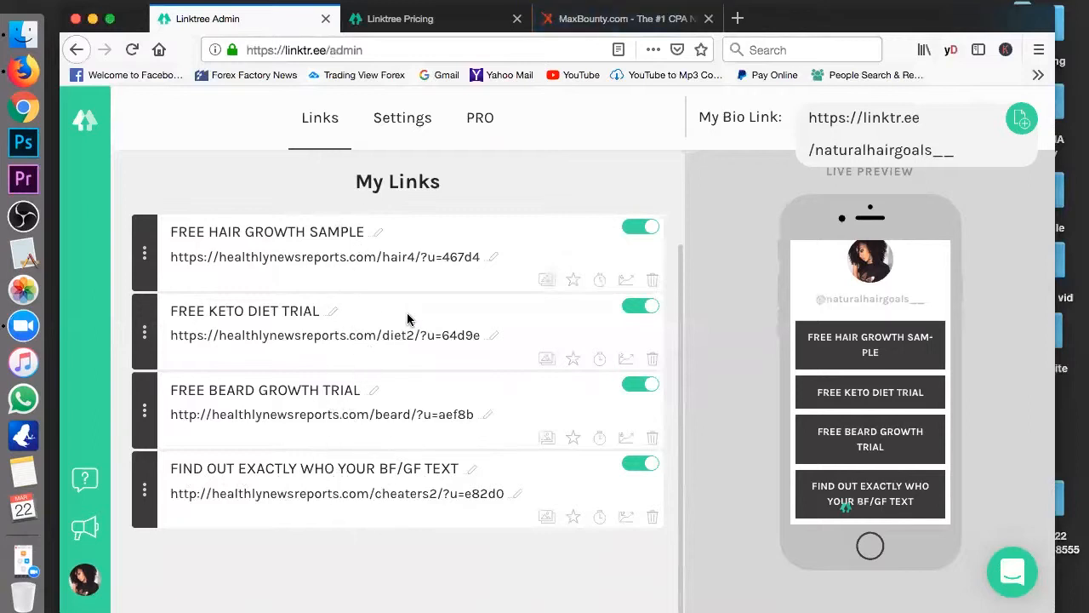
pyautogui.moveTo(241, 259)
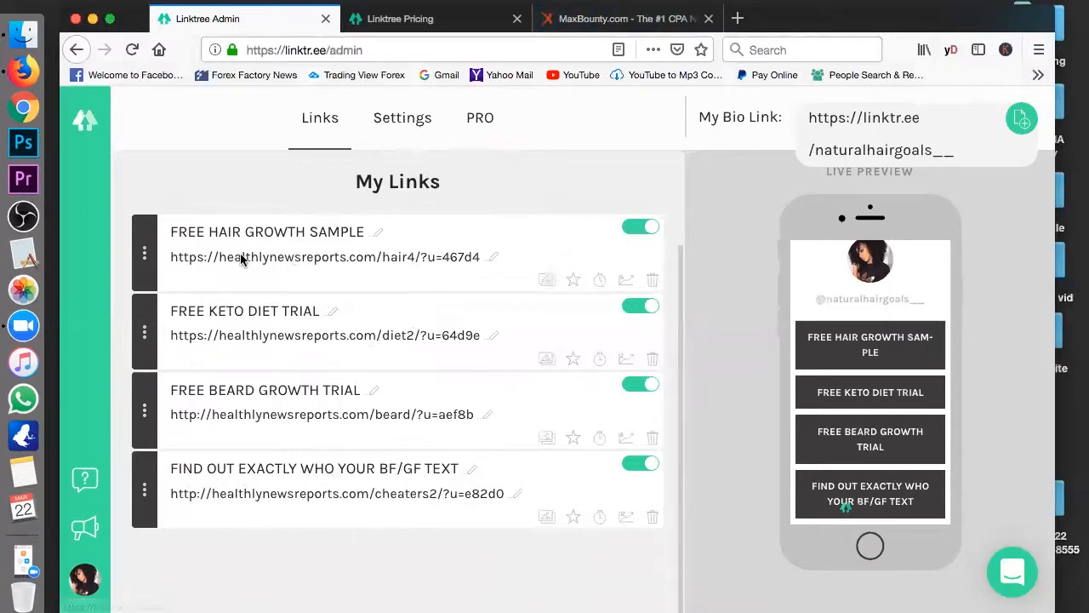
pyautogui.moveTo(371, 424)
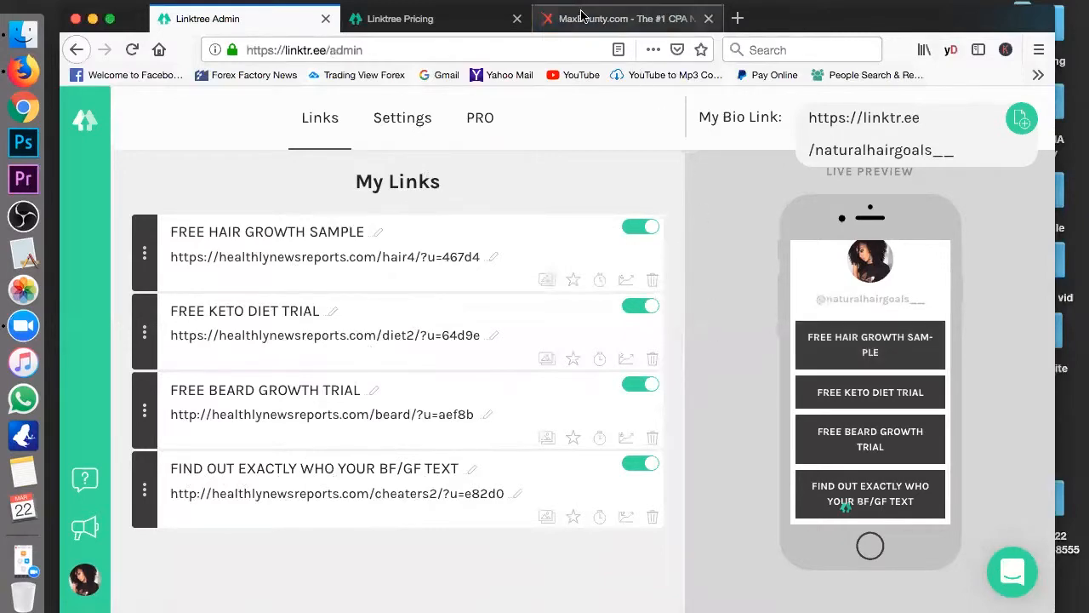
# Step: Switch to the MaxBounty affiliate dashboard and scroll through its New Campaigns
pyautogui.click(621, 17)
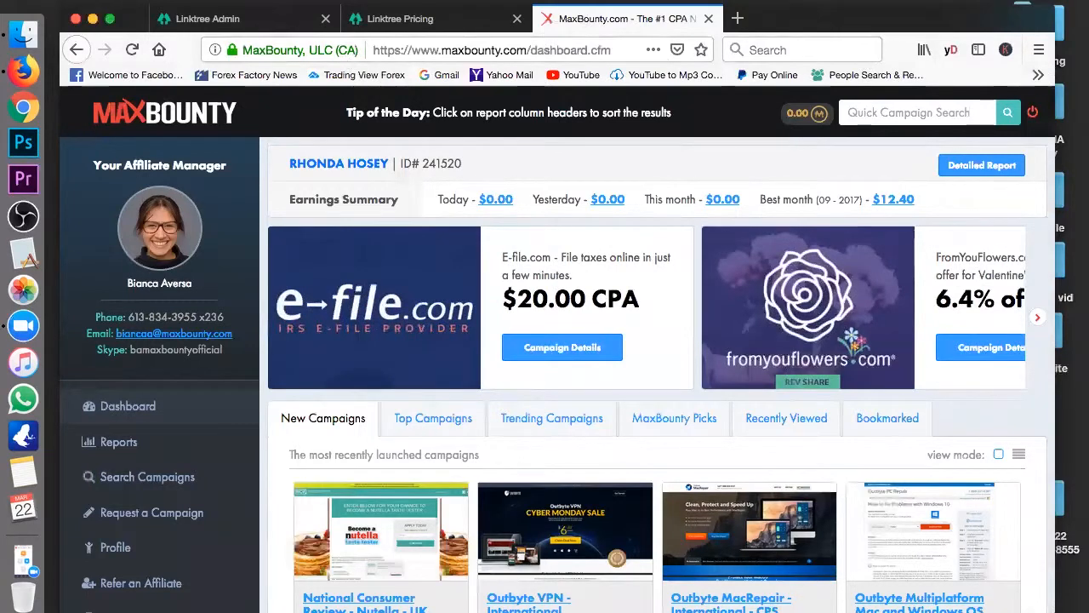
pyautogui.moveTo(259, 119)
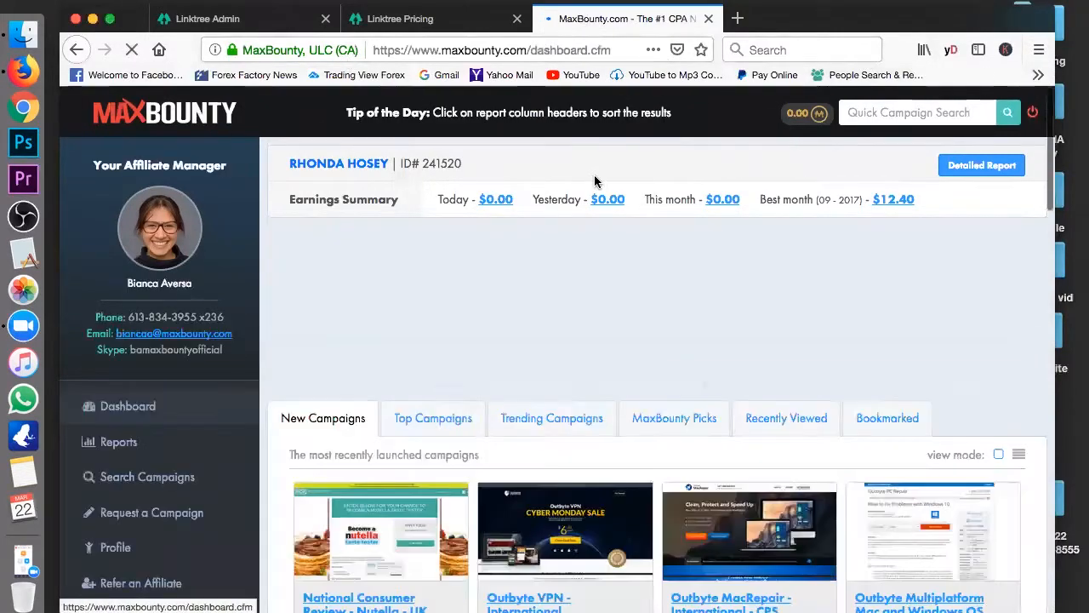
pyautogui.scroll(-3)
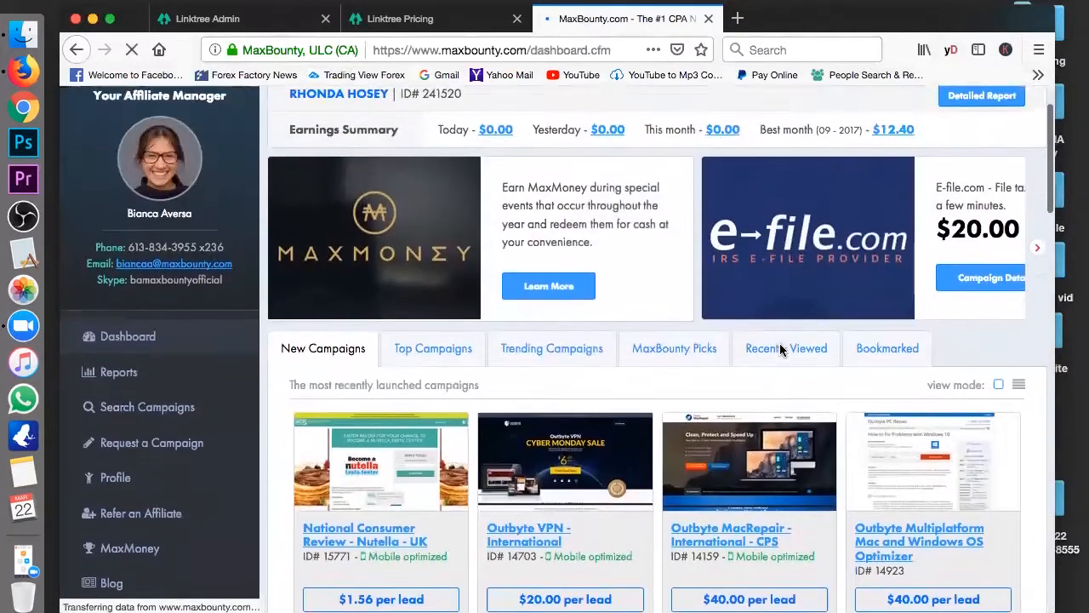
pyautogui.scroll(-3)
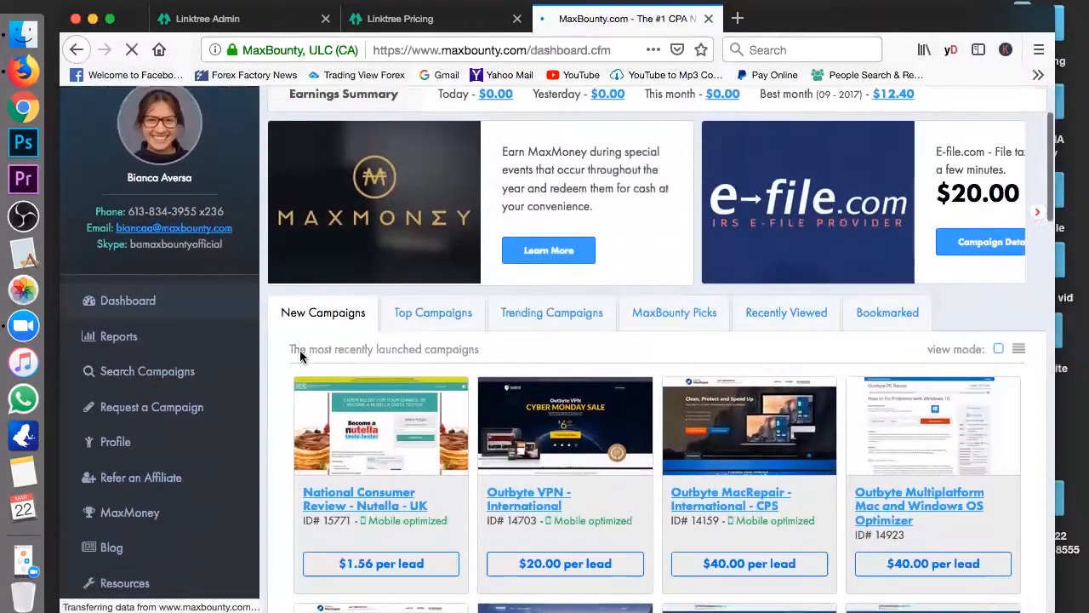
pyautogui.scroll(-3)
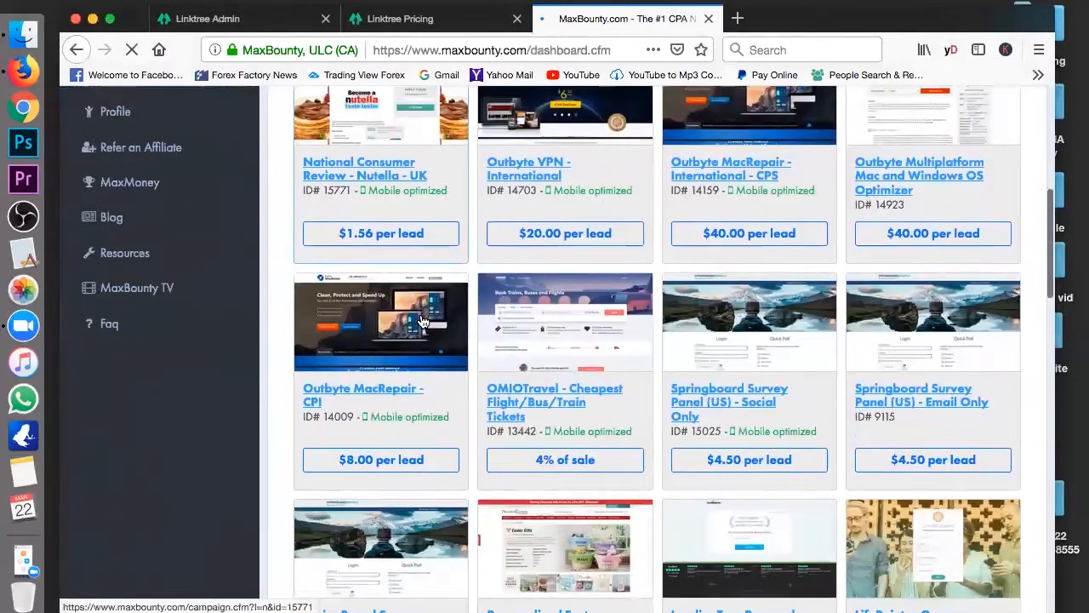
pyautogui.scroll(-3)
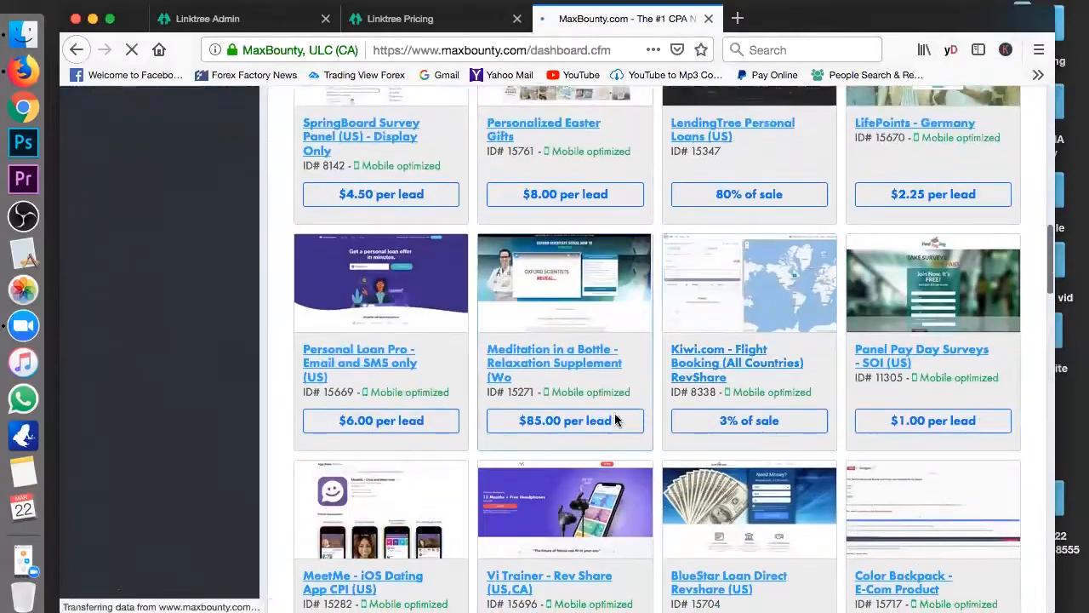
pyautogui.scroll(-3)
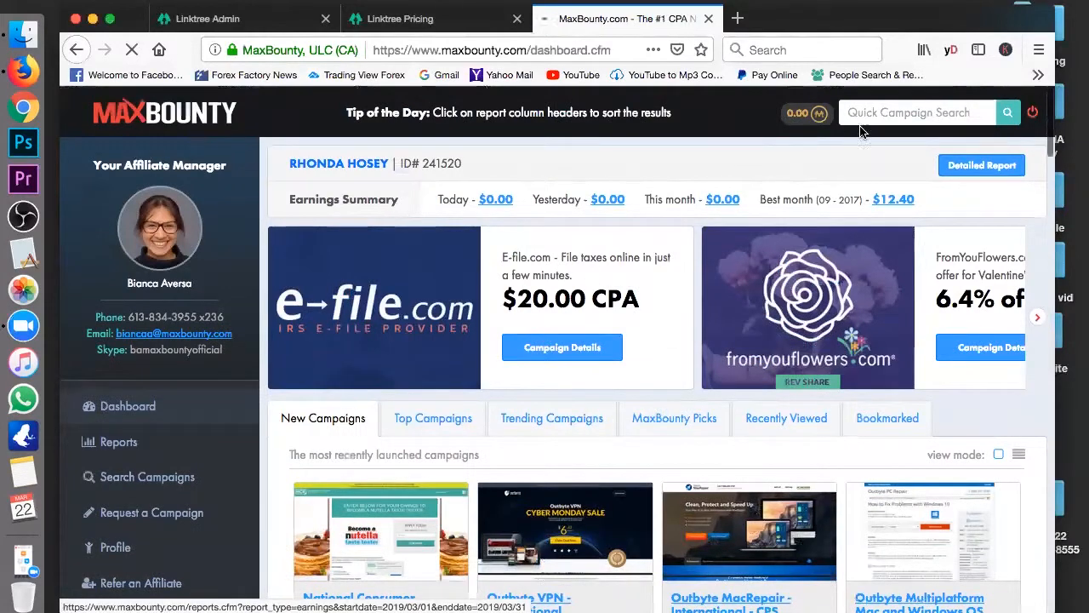
# Step: Enter 'keto' in the Quick Campaign Search box
pyautogui.write('k')
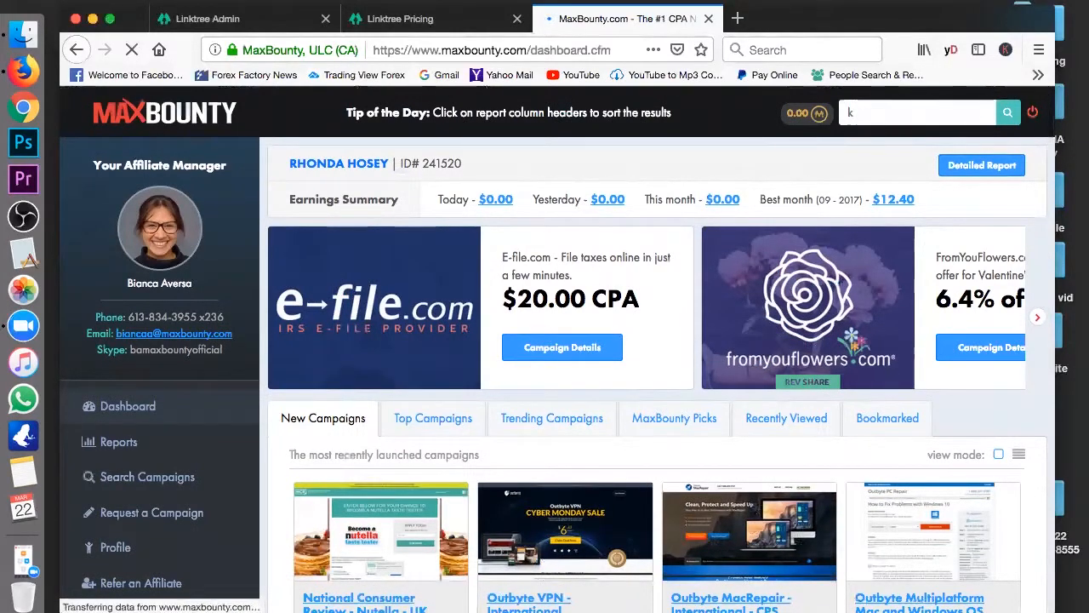
pyautogui.write('eto')
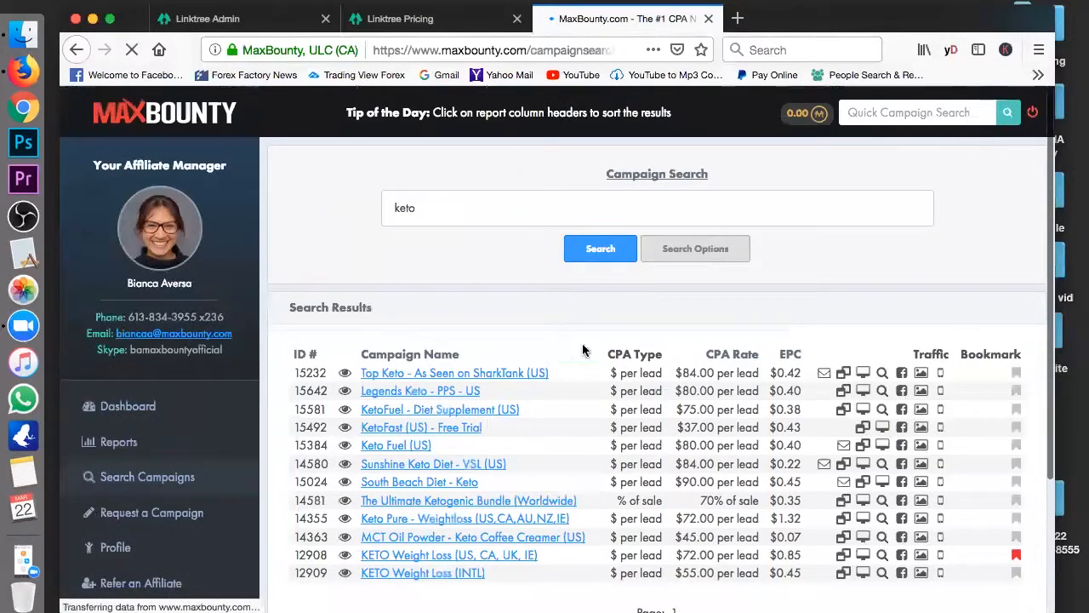
pyautogui.scroll(-3)
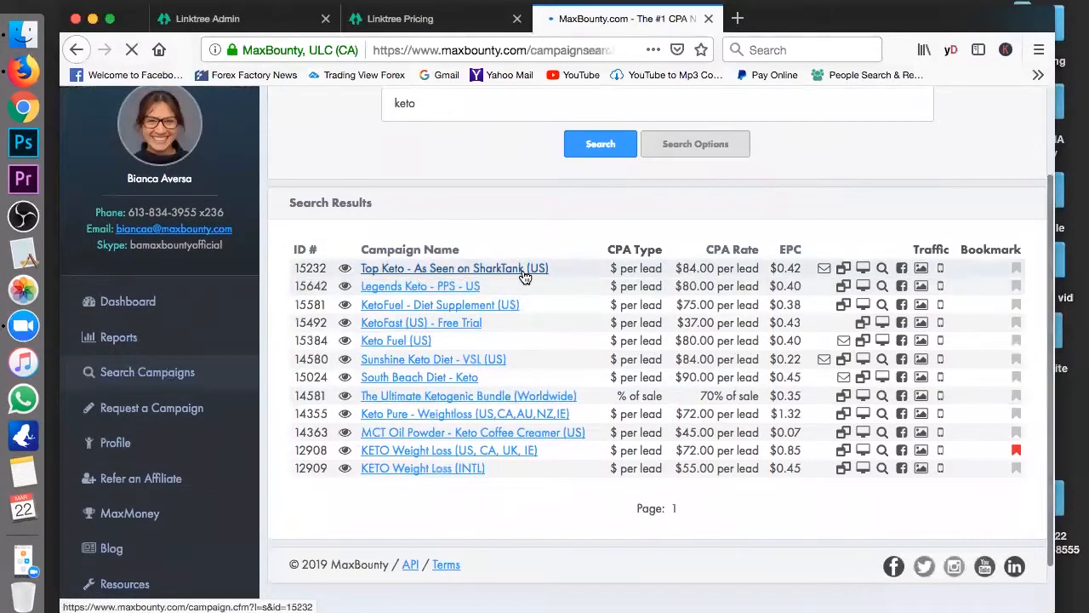
pyautogui.click(453, 269)
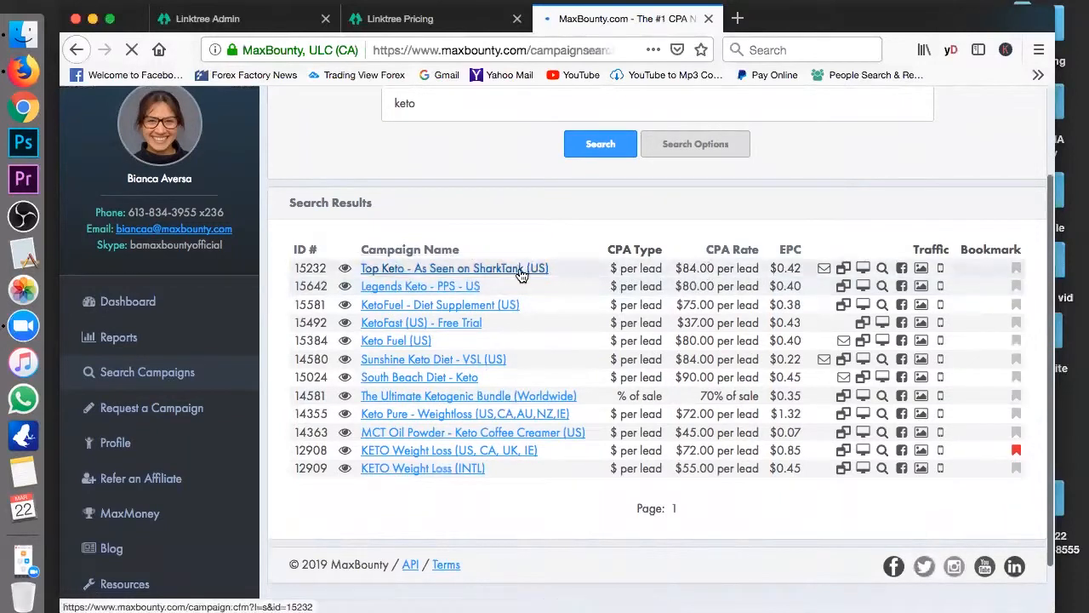
pyautogui.click(454, 269)
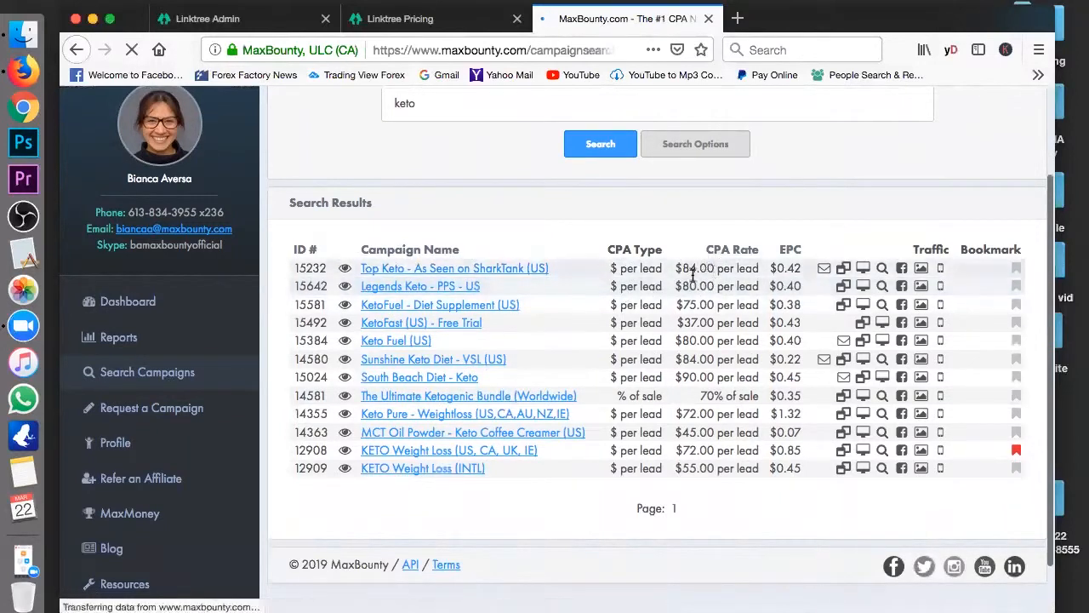
pyautogui.moveTo(694, 286)
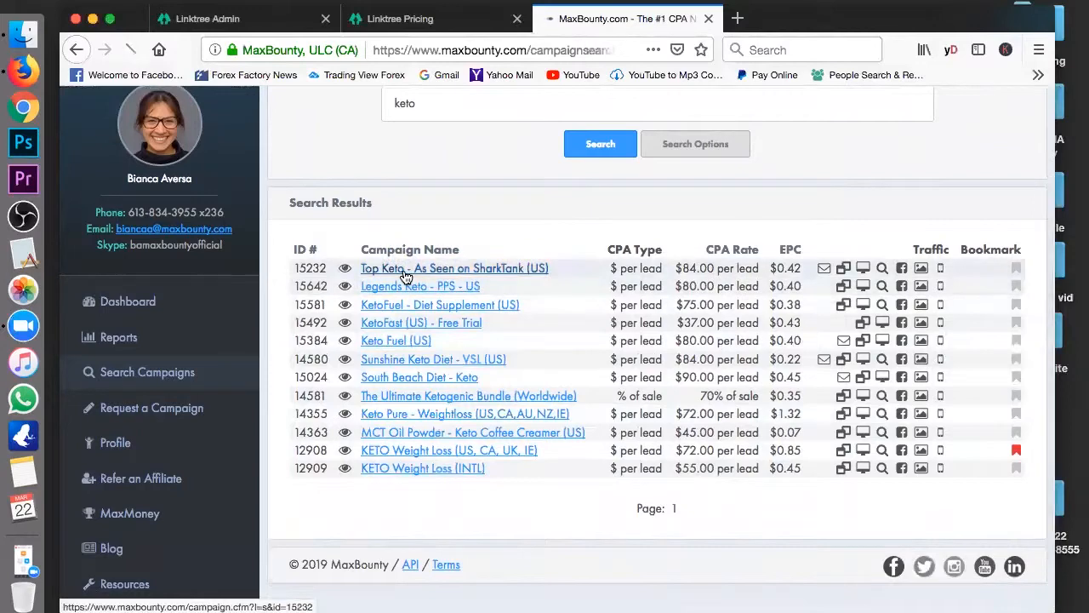
# Step: Review the Top Keto - SharkTank campaign details, $84.00 payout and allowed traffic, down to Landing Page Previews
pyautogui.click(454, 269)
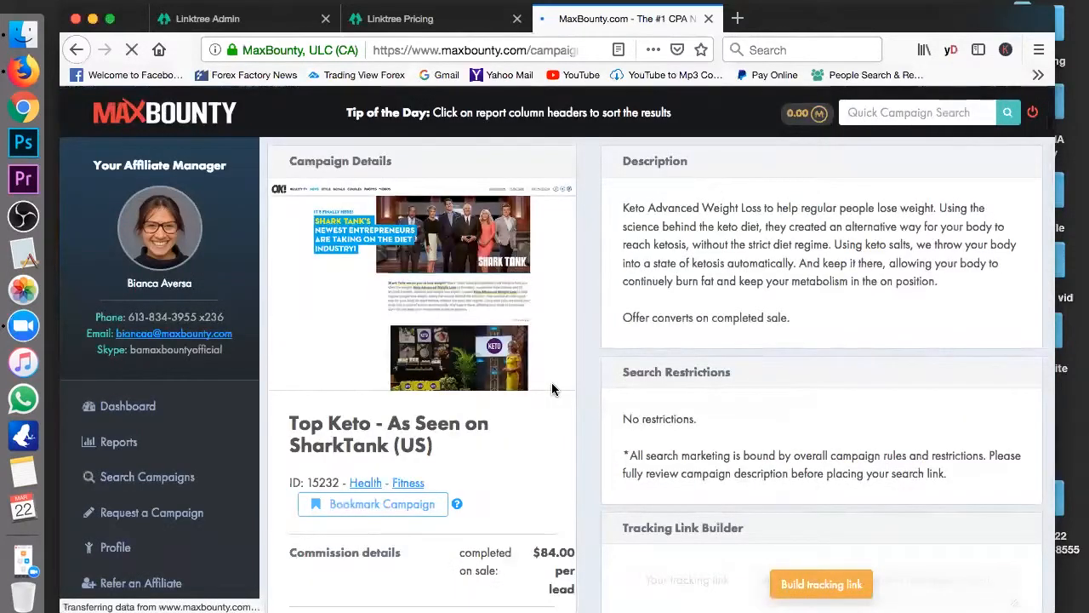
pyautogui.scroll(-3)
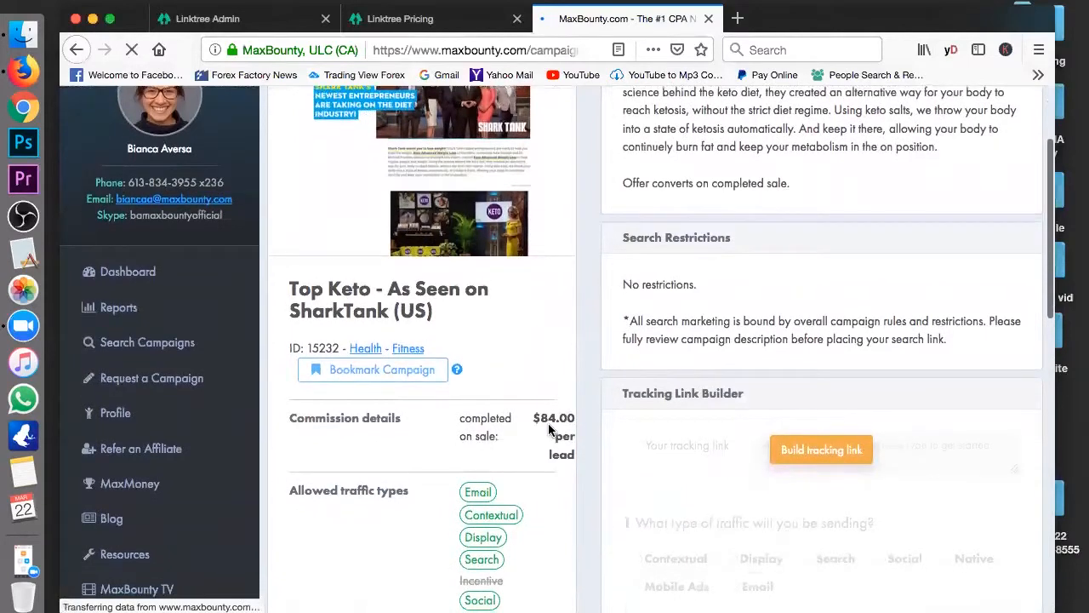
pyautogui.scroll(-3)
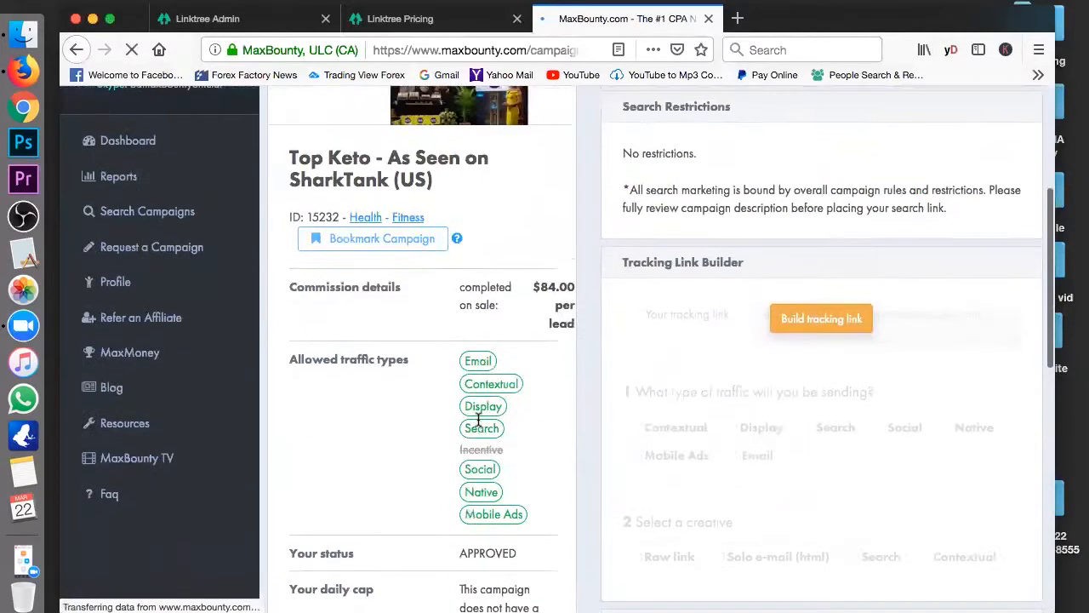
pyautogui.scroll(-3)
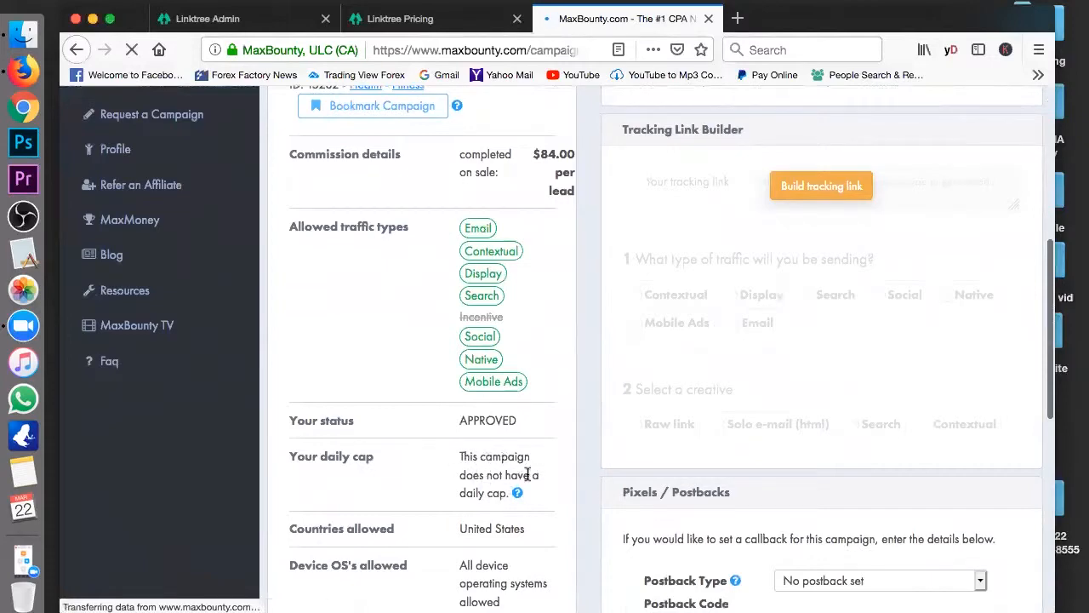
pyautogui.scroll(-3)
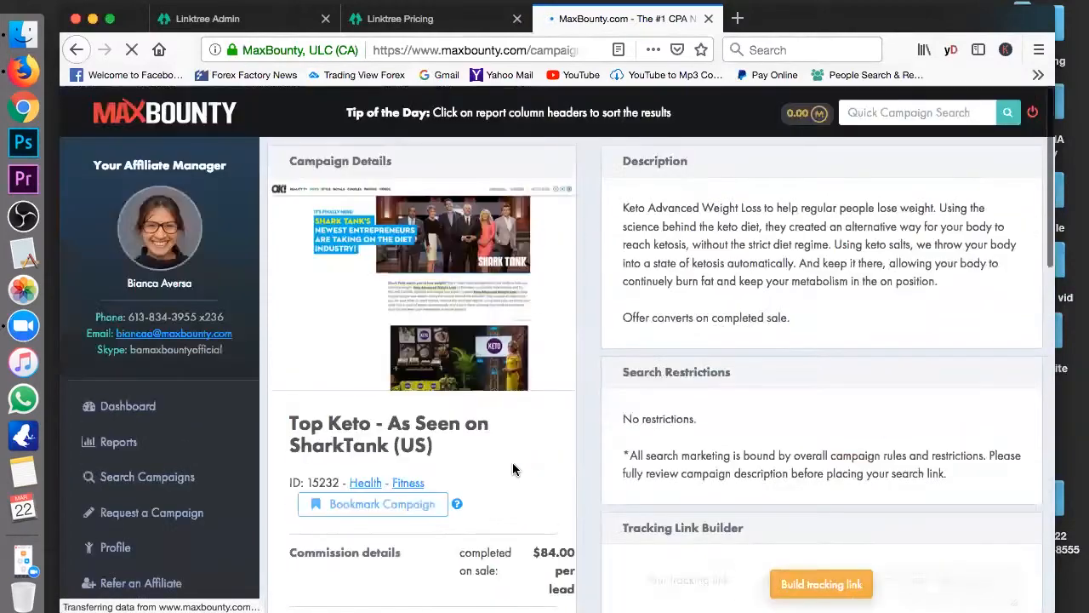
pyautogui.scroll(-3)
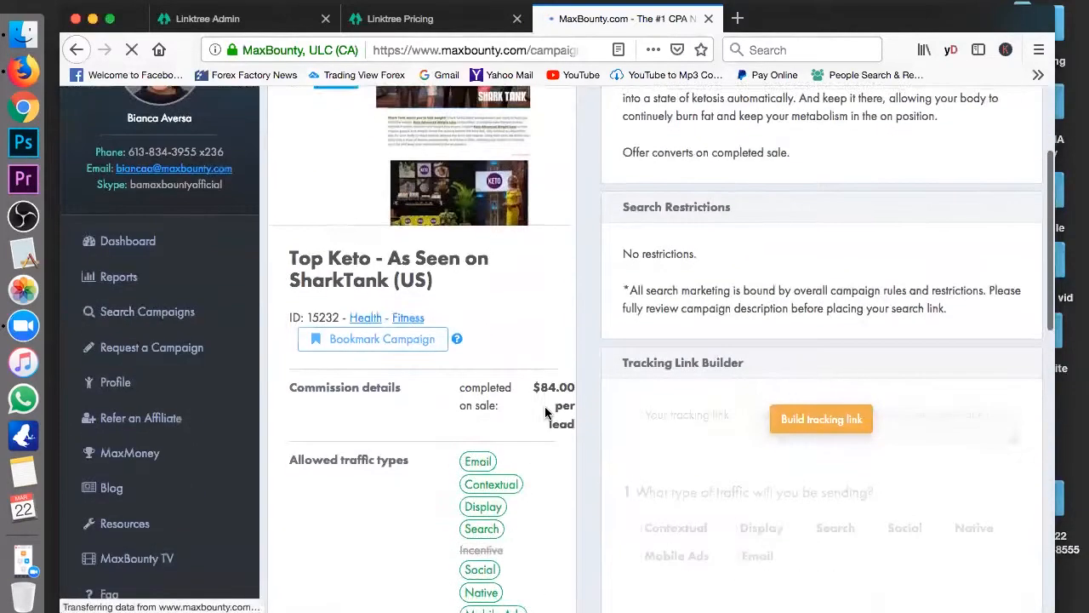
pyautogui.scroll(-3)
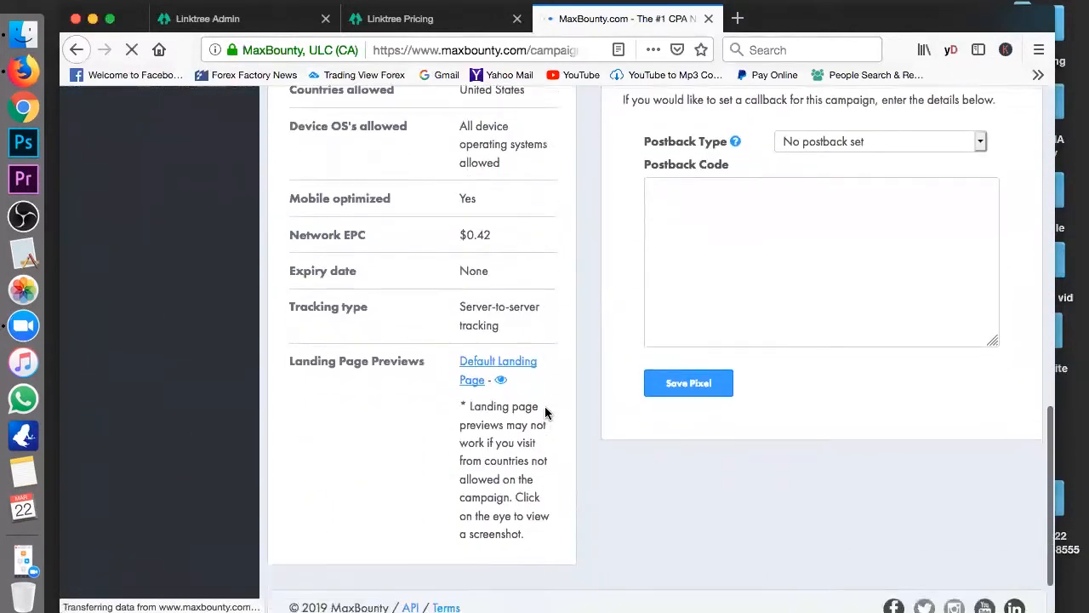
# Step: Preview the campaign's default landing page and scroll through the Shark Tank-style article
pyautogui.click(497, 369)
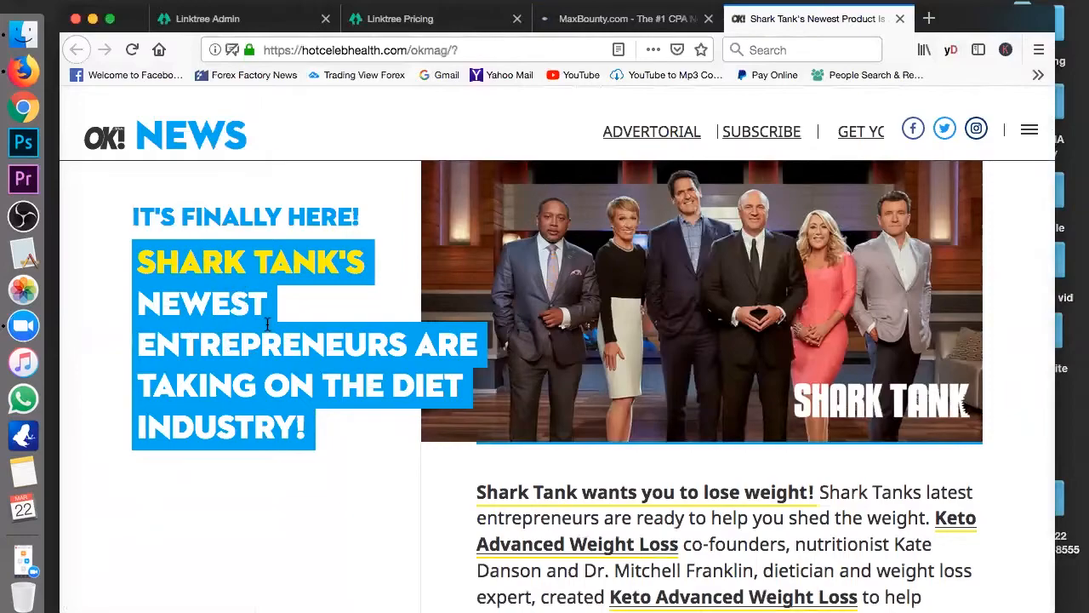
pyautogui.scroll(-3)
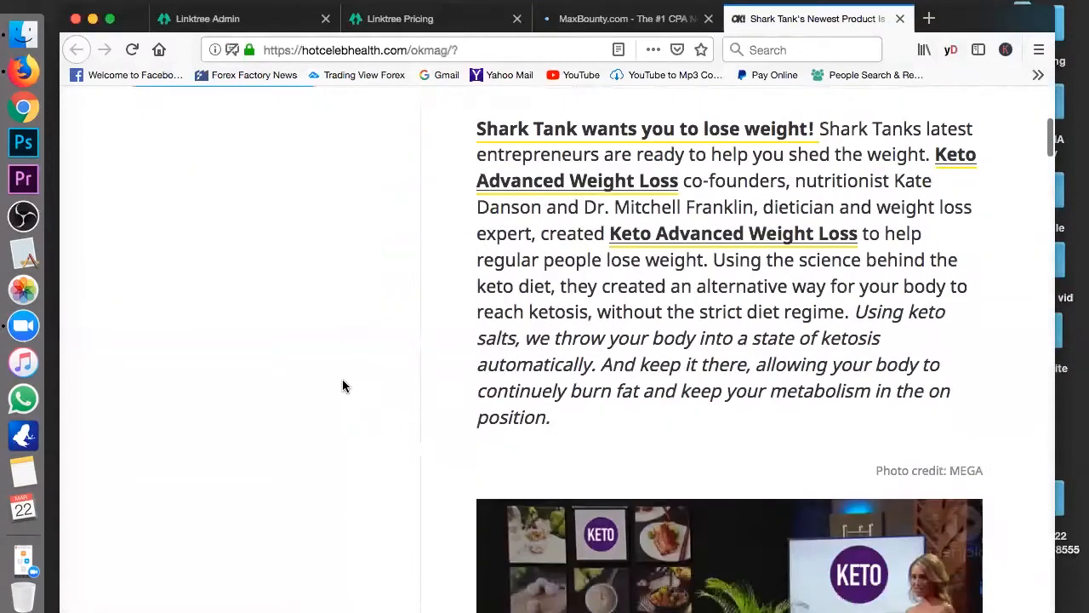
pyautogui.scroll(-3)
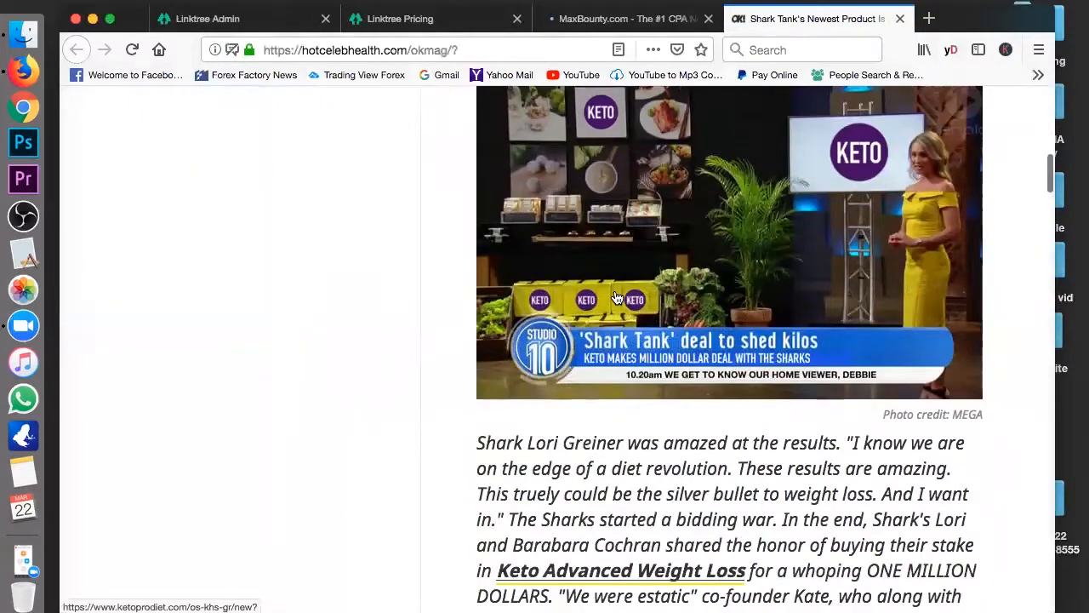
pyautogui.scroll(-3)
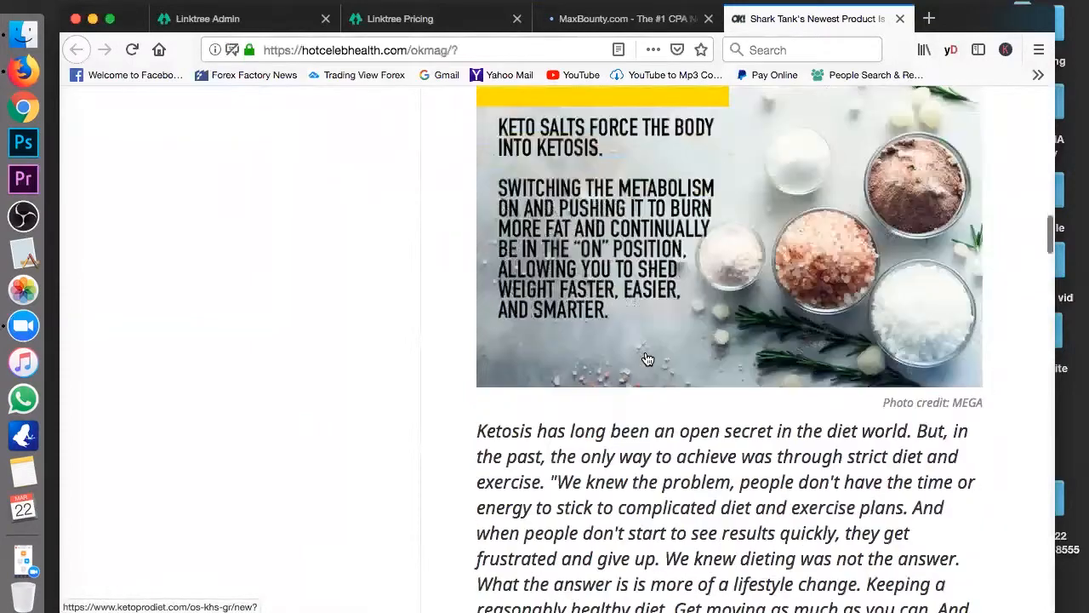
pyautogui.scroll(-3)
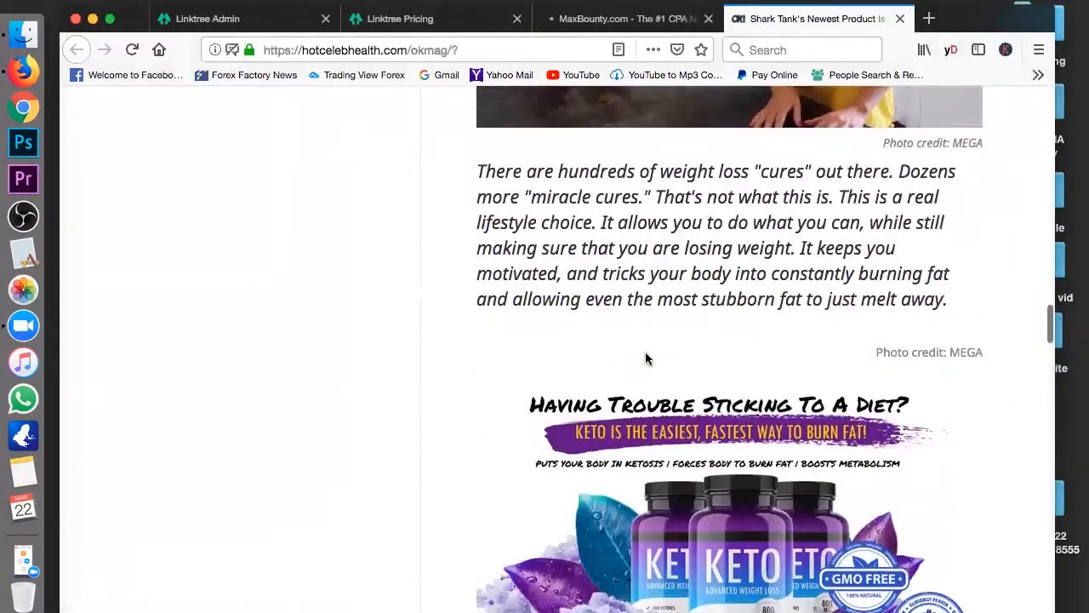
pyautogui.scroll(-3)
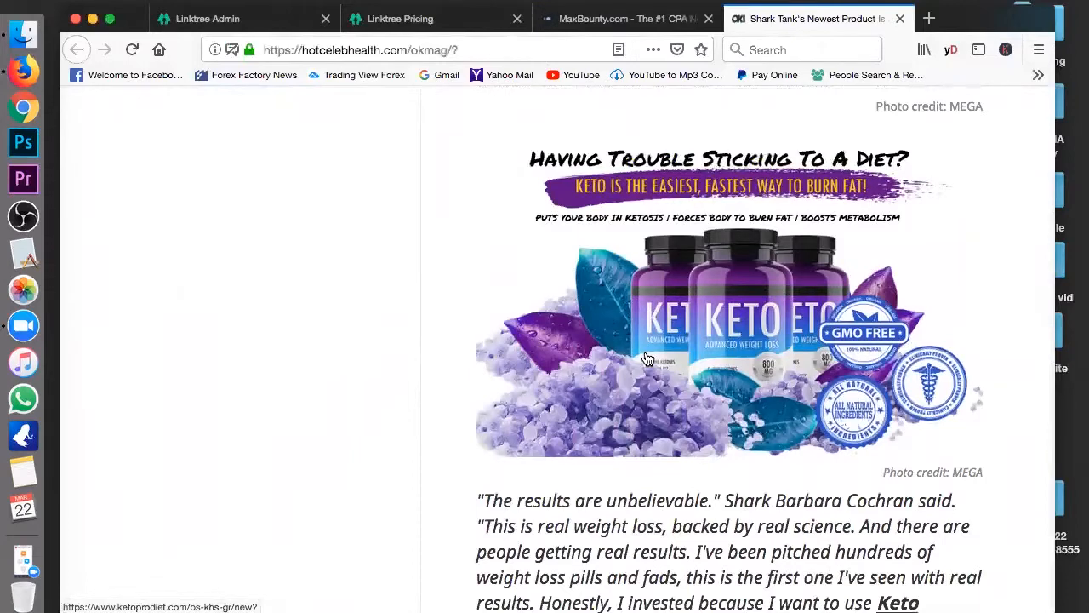
pyautogui.moveTo(779, 364)
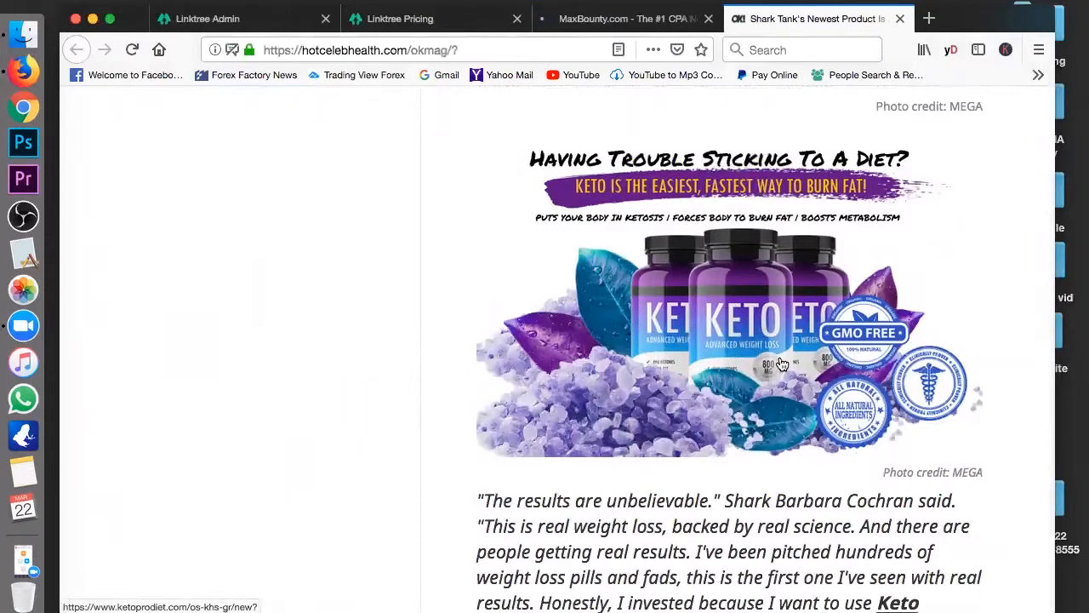
pyautogui.scroll(-3)
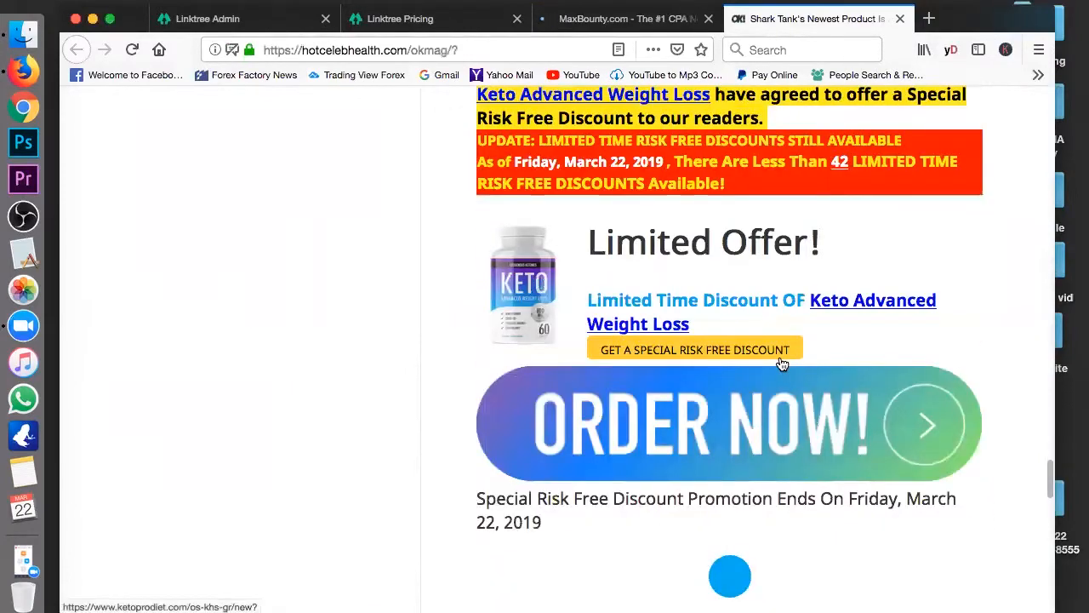
pyautogui.scroll(-3)
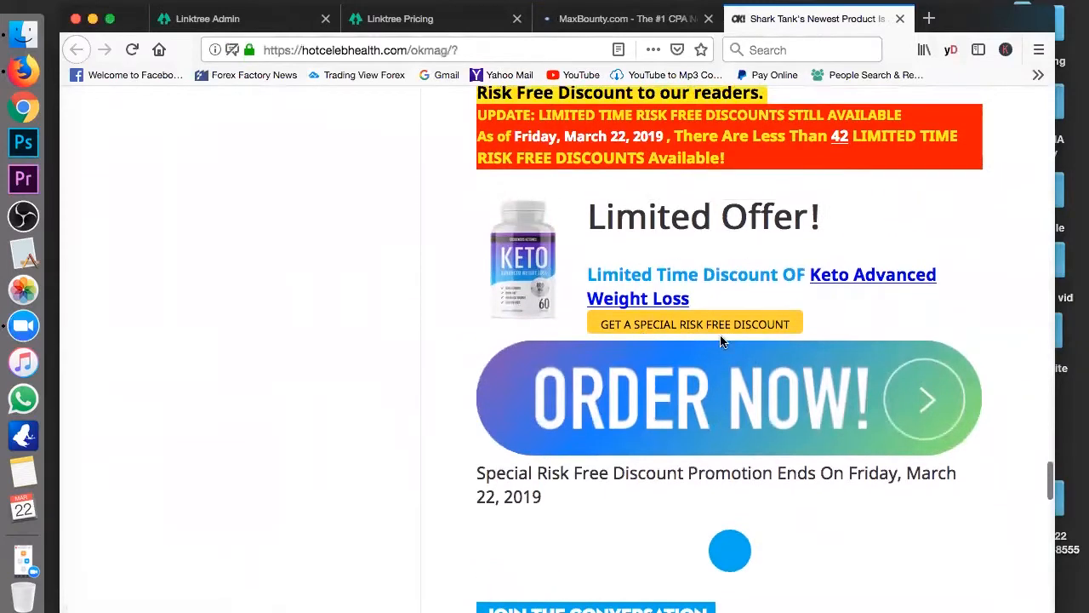
# Step: Follow 'Get a Special Risk Free Discount' to the KETO Advanced Weight Loss order page at ketoprodiet.com
pyautogui.click(729, 398)
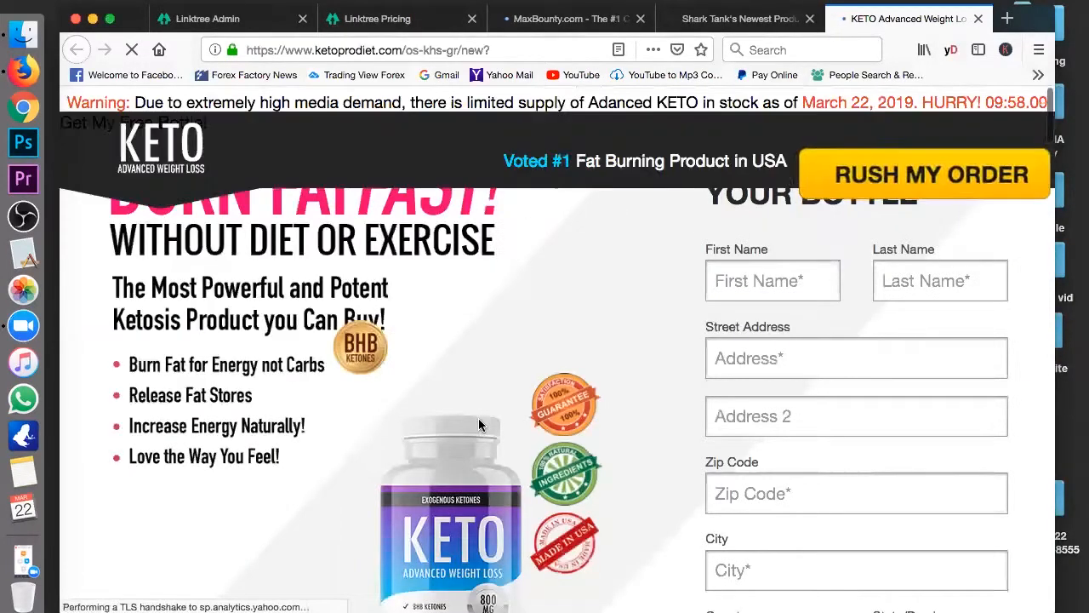
pyautogui.scroll(-3)
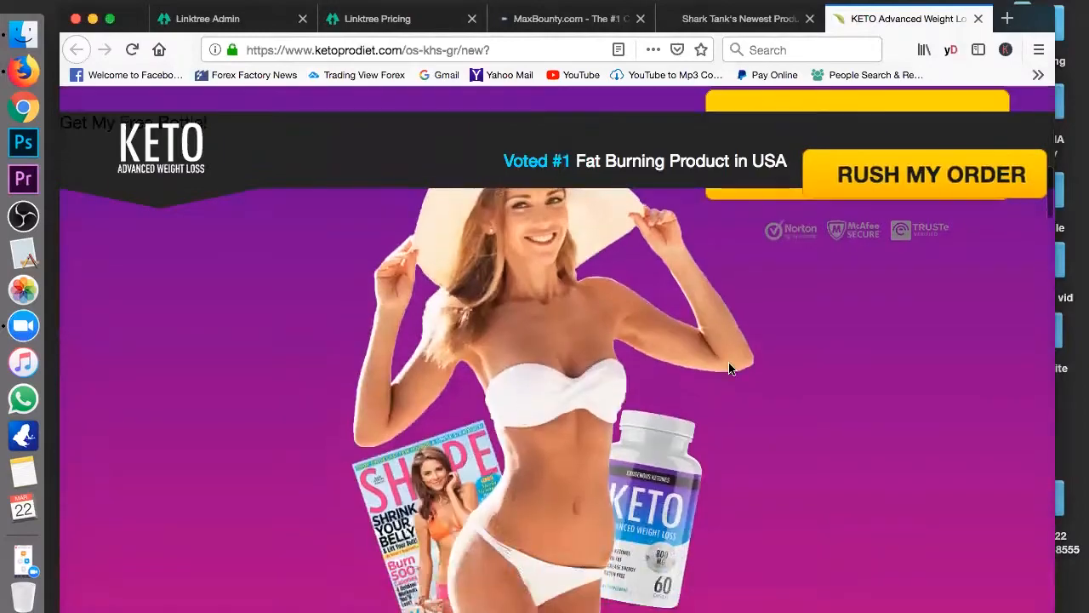
pyautogui.scroll(-3)
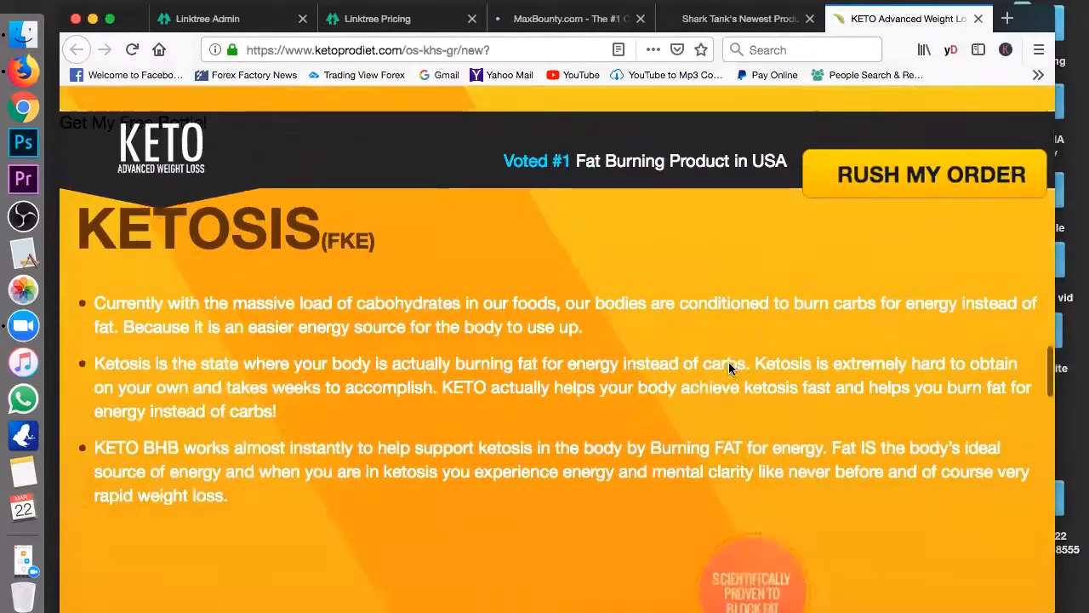
pyautogui.scroll(-3)
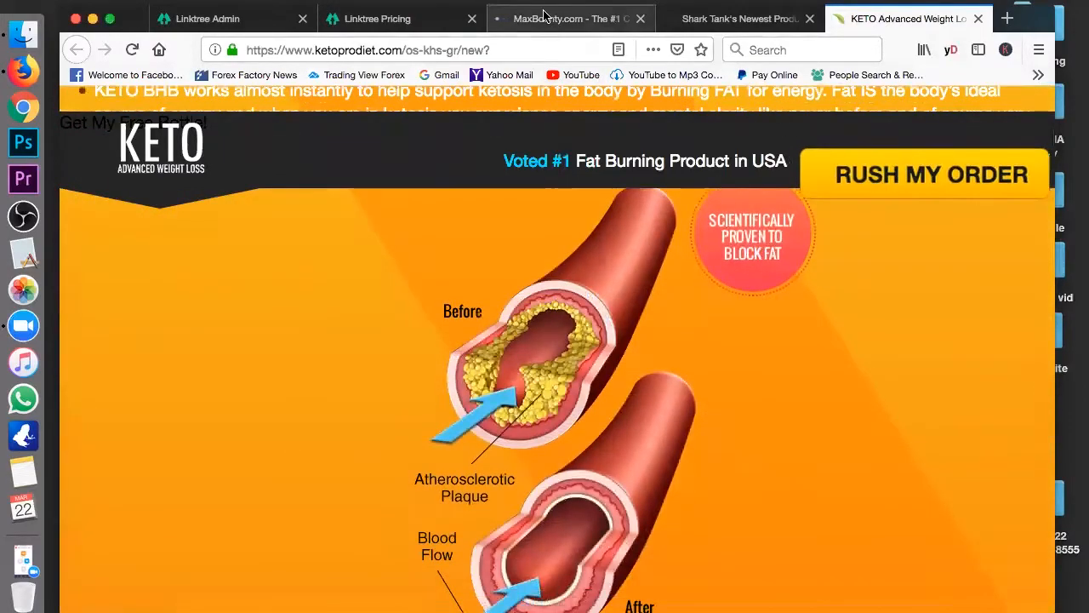
# Step: Return to the campaign details and look through the available postback types in the Tracking Link Builder
pyautogui.click(570, 17)
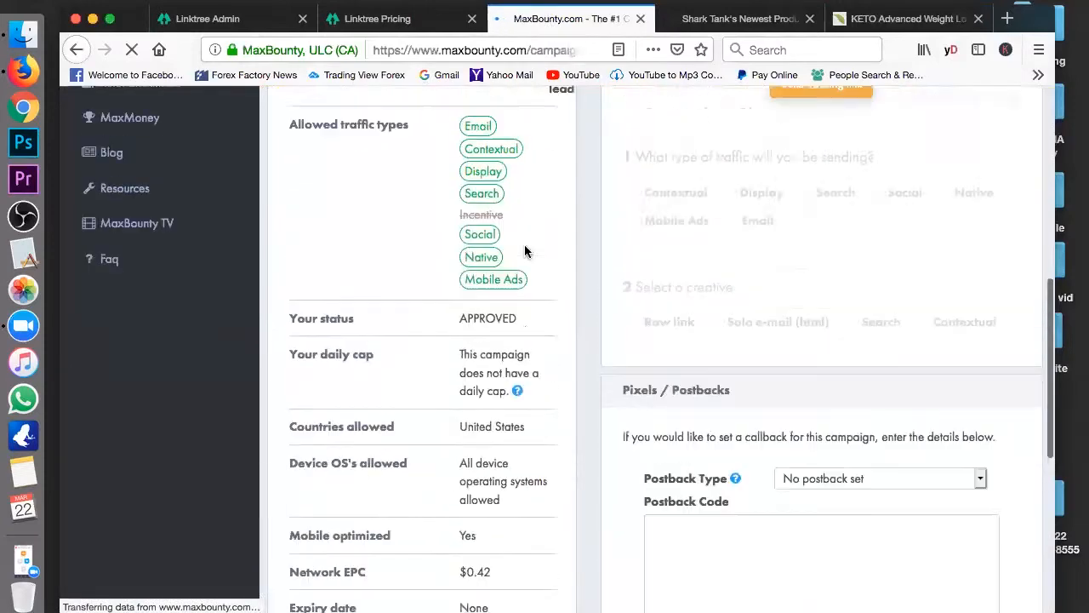
pyautogui.scroll(3)
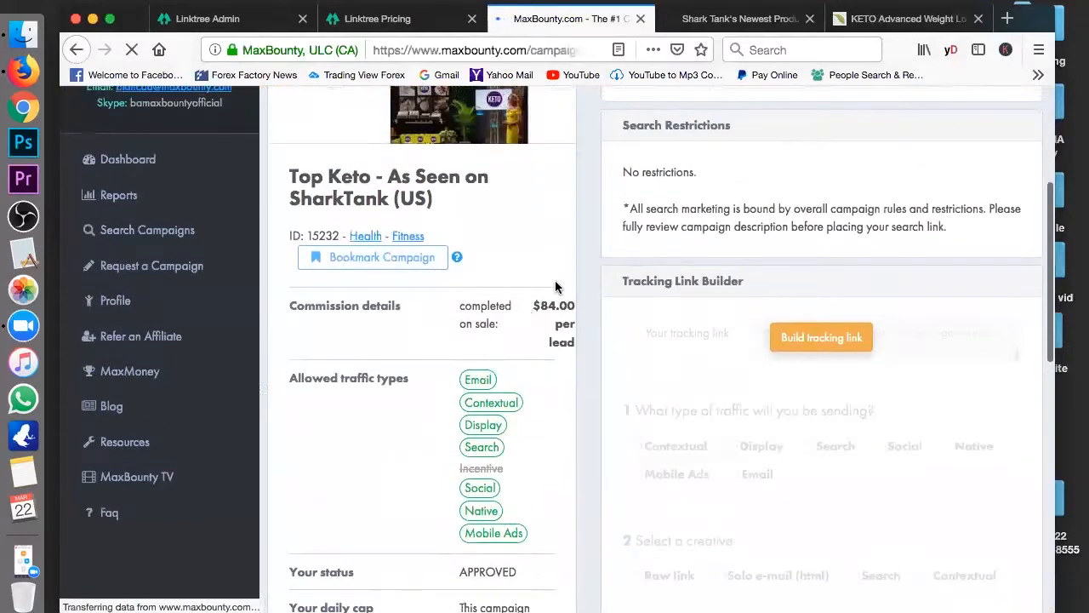
pyautogui.scroll(-3)
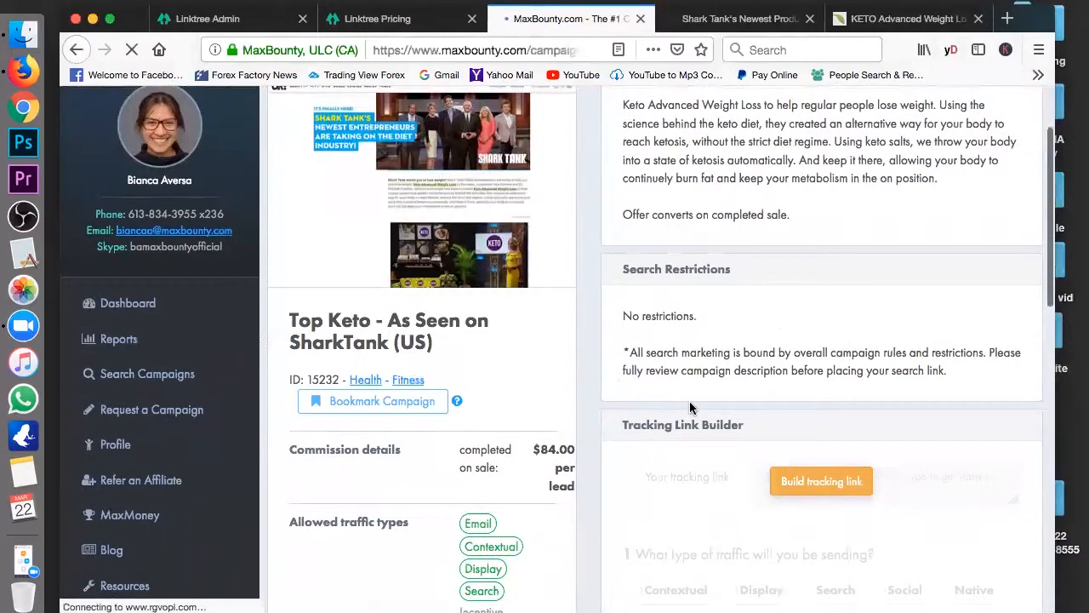
pyautogui.scroll(-3)
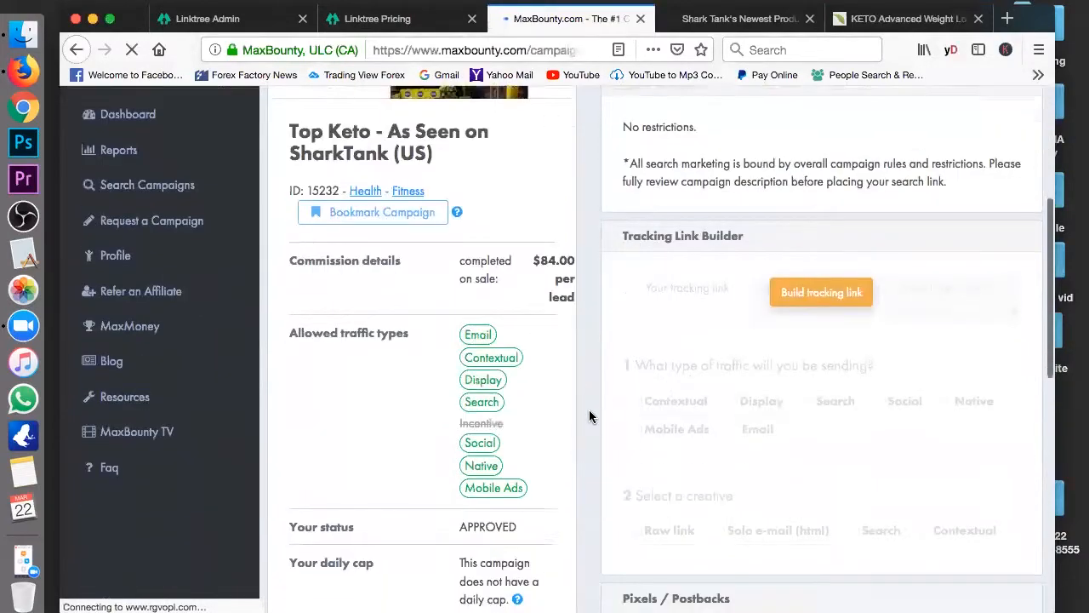
pyautogui.scroll(-3)
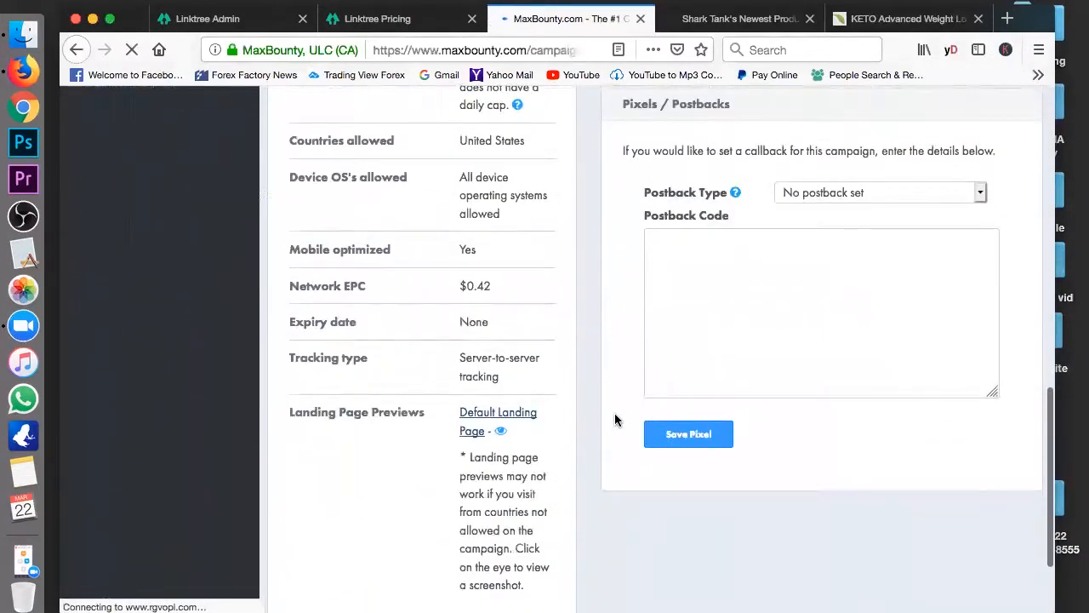
pyautogui.scroll(-3)
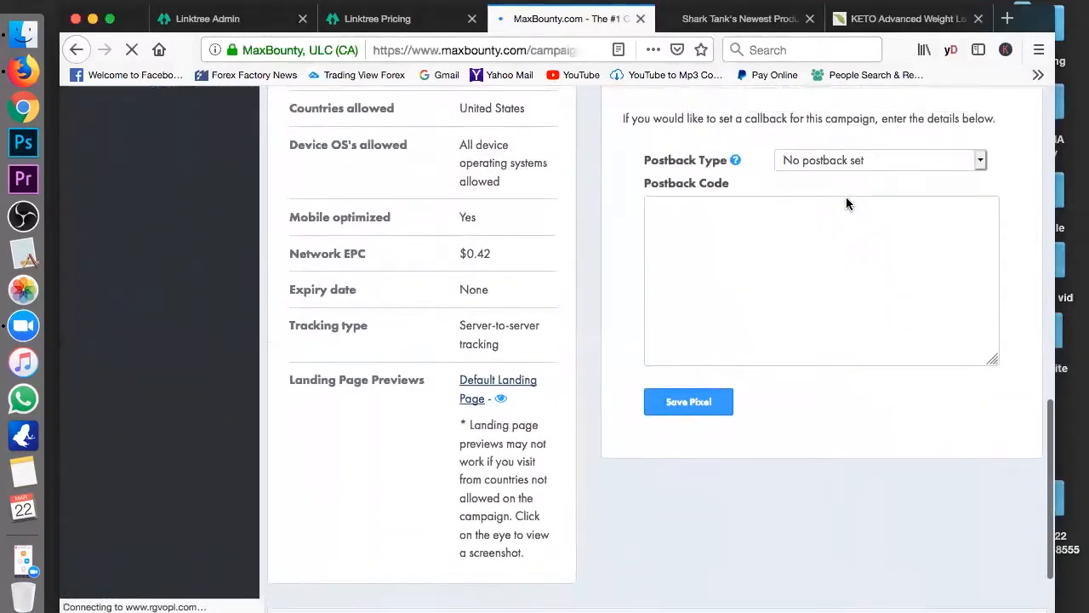
pyautogui.click(881, 160)
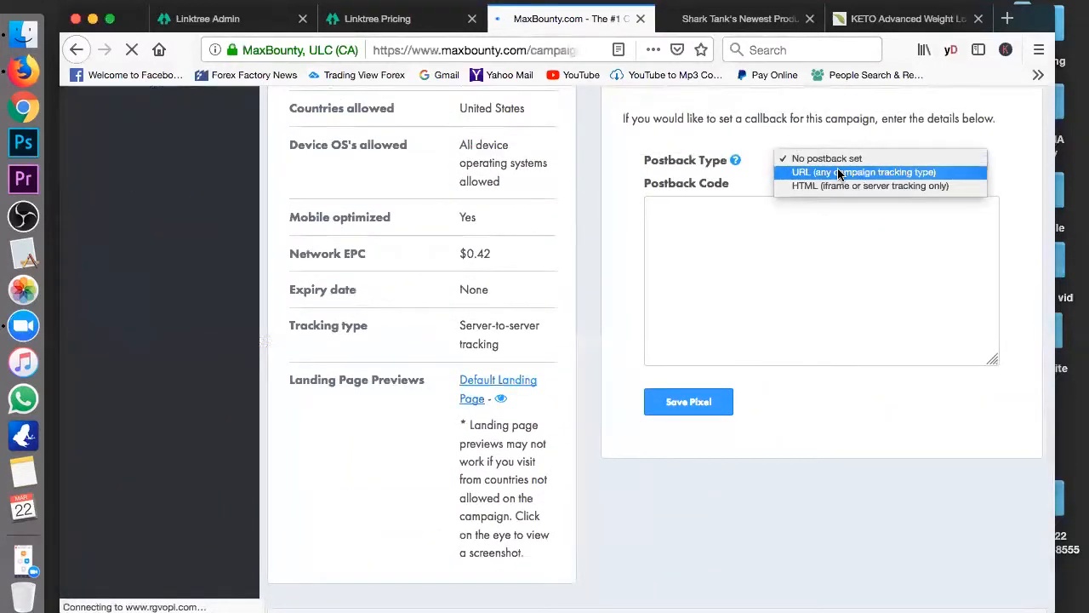
pyautogui.click(863, 172)
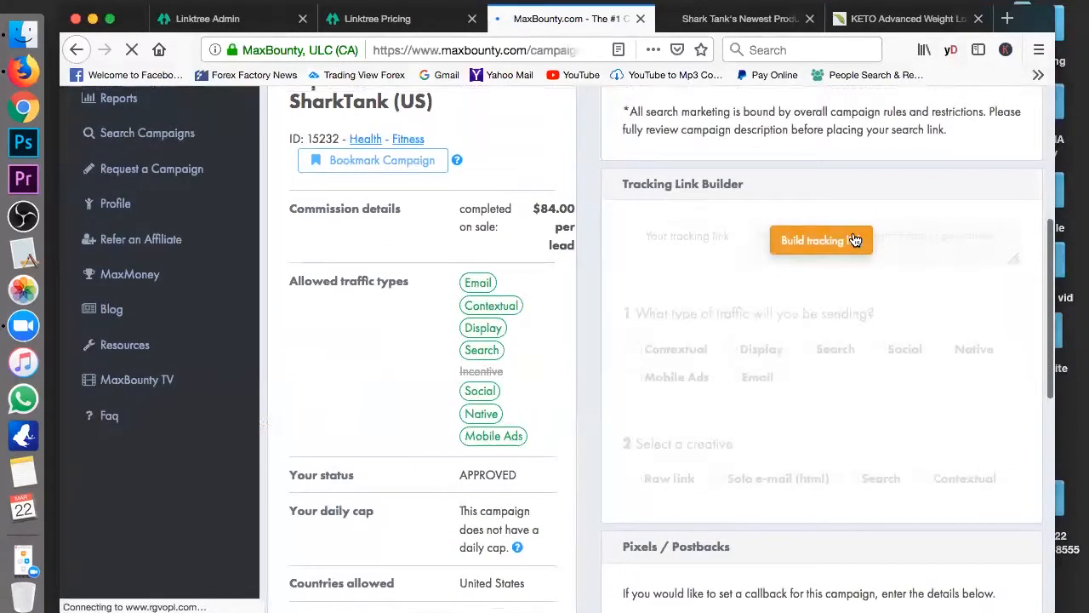
pyautogui.click(820, 240)
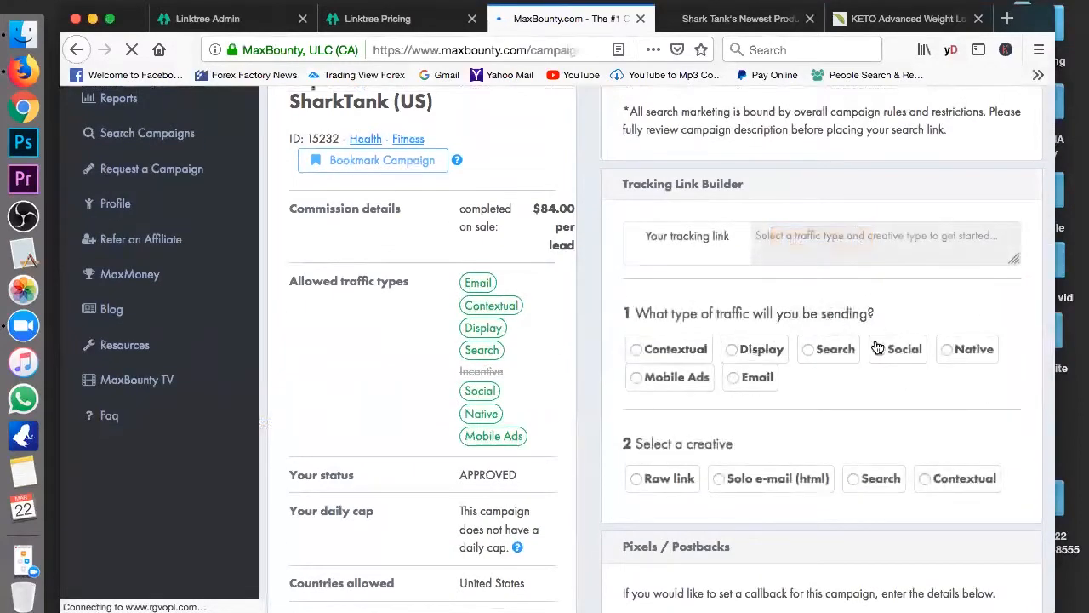
pyautogui.moveTo(761, 349)
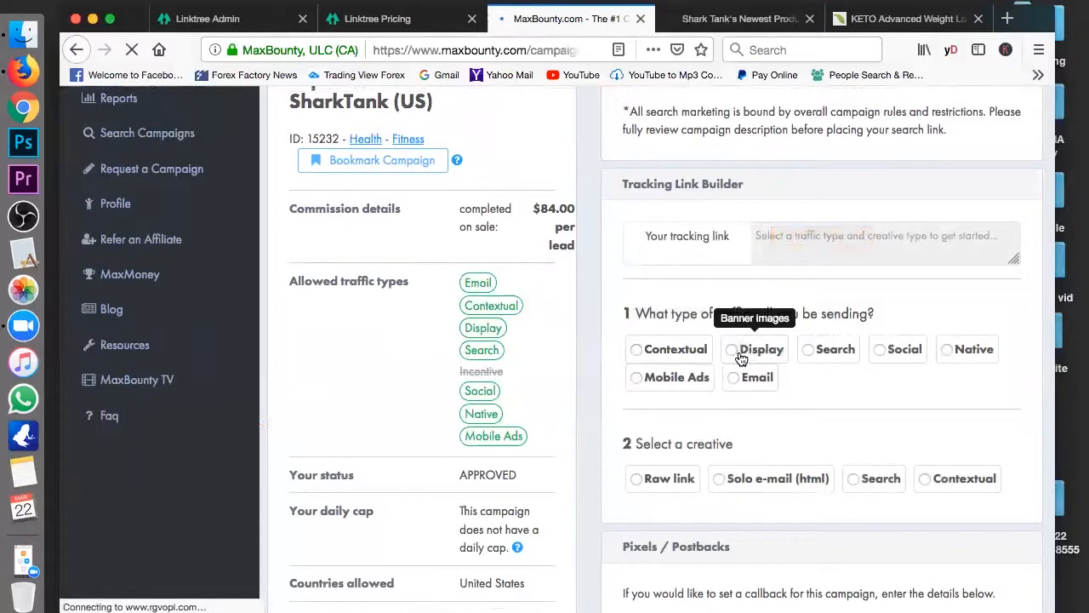
pyautogui.moveTo(807, 352)
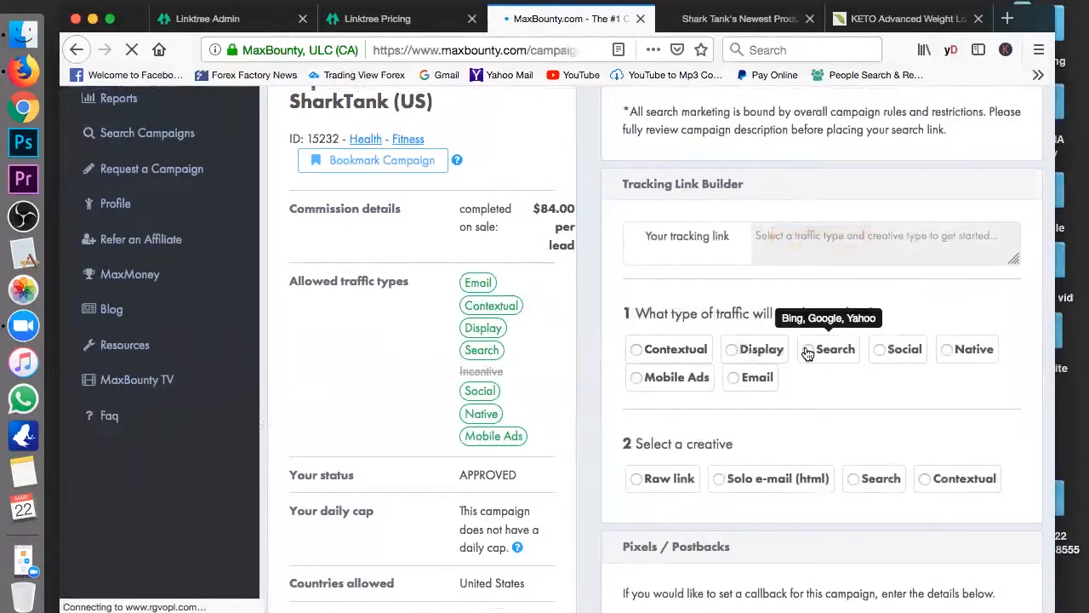
pyautogui.moveTo(960, 469)
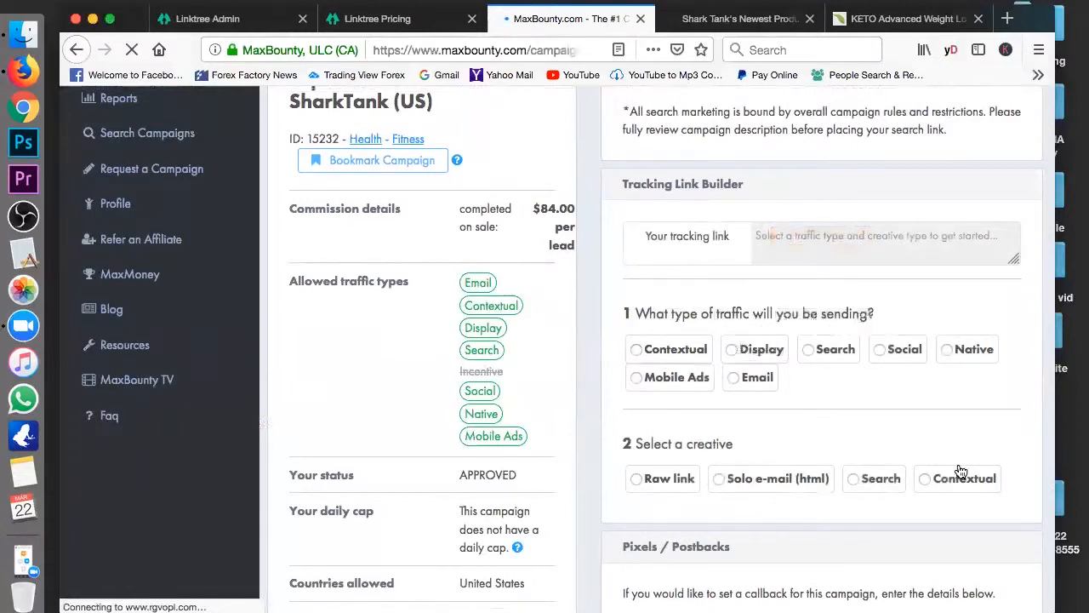
# Step: Generate a Contextual traffic, Contextual creative tracking link for Top Keto and copy it to the clipboard
pyautogui.click(636, 349)
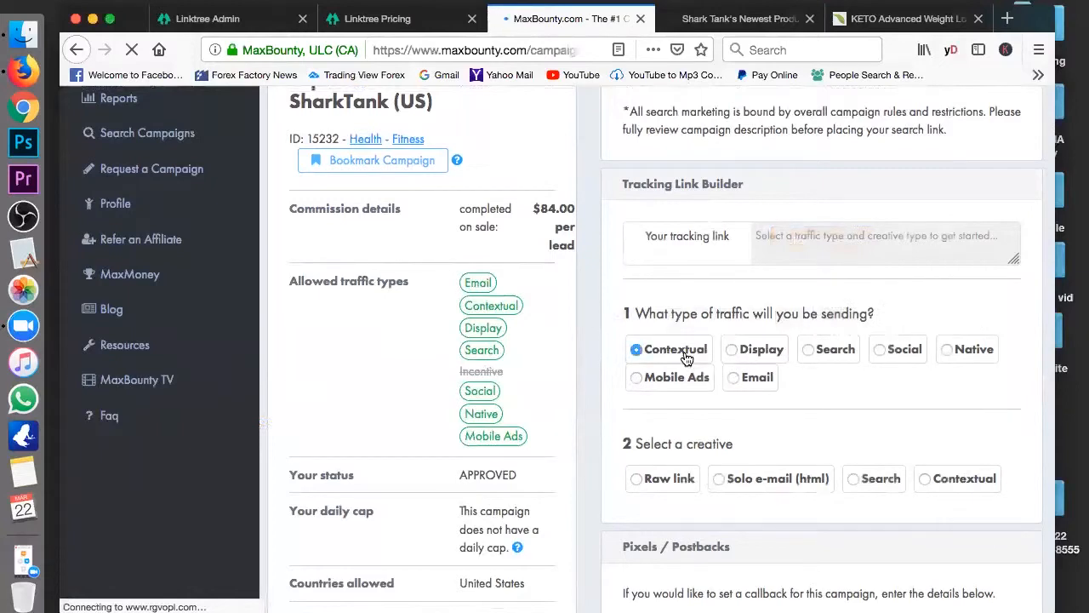
pyautogui.scroll(-3)
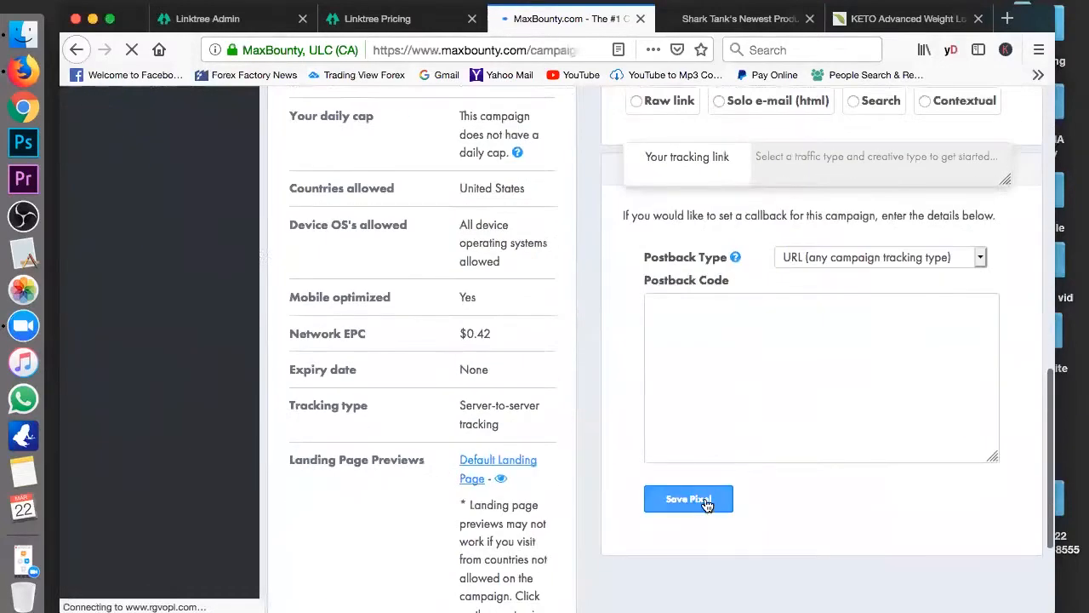
pyautogui.scroll(-3)
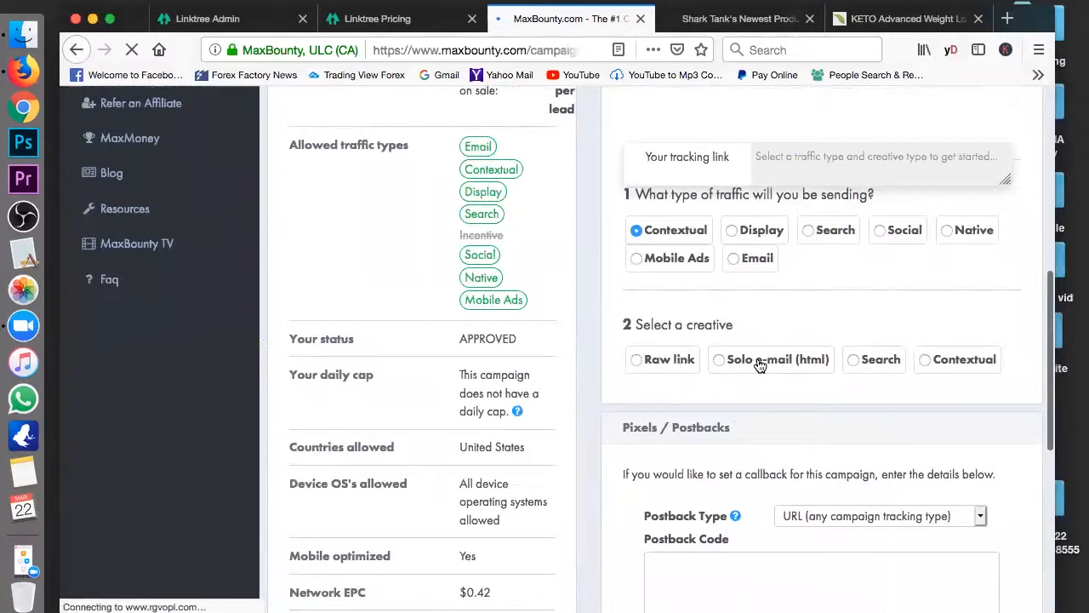
pyautogui.click(854, 359)
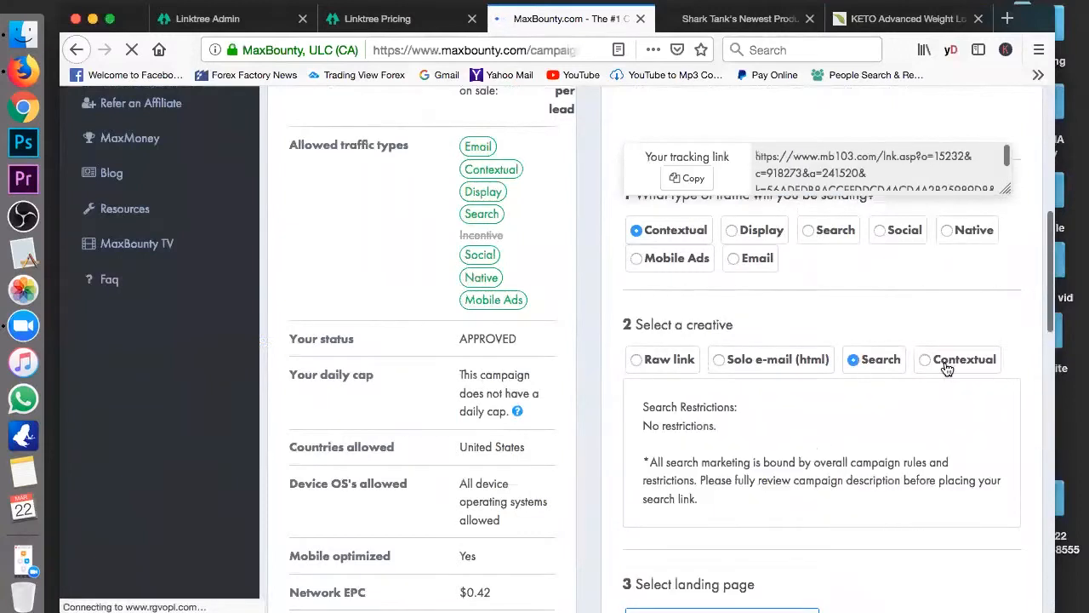
pyautogui.click(925, 359)
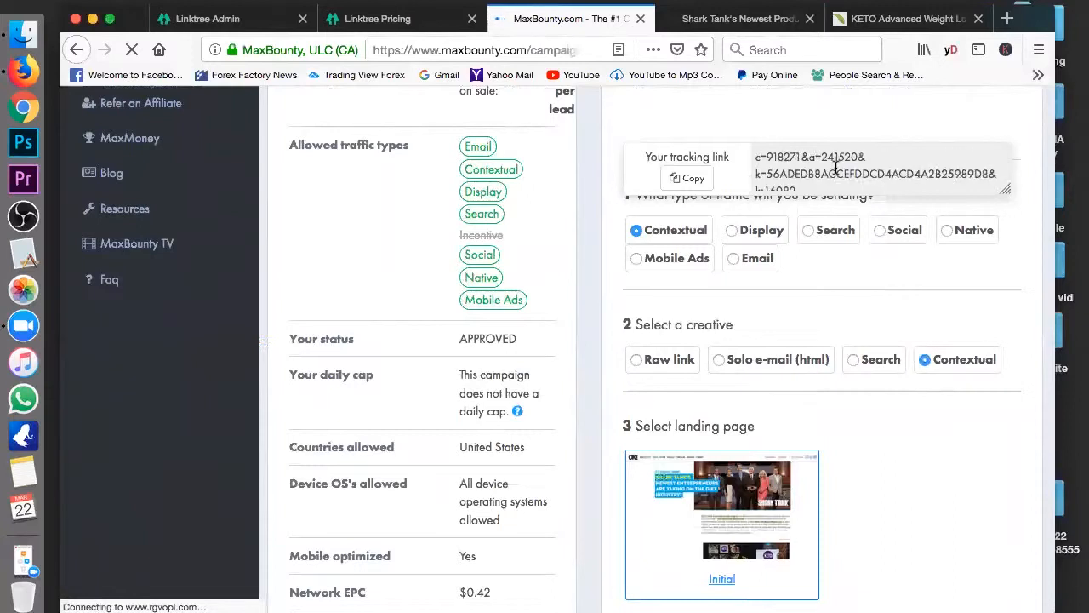
pyautogui.click(688, 179)
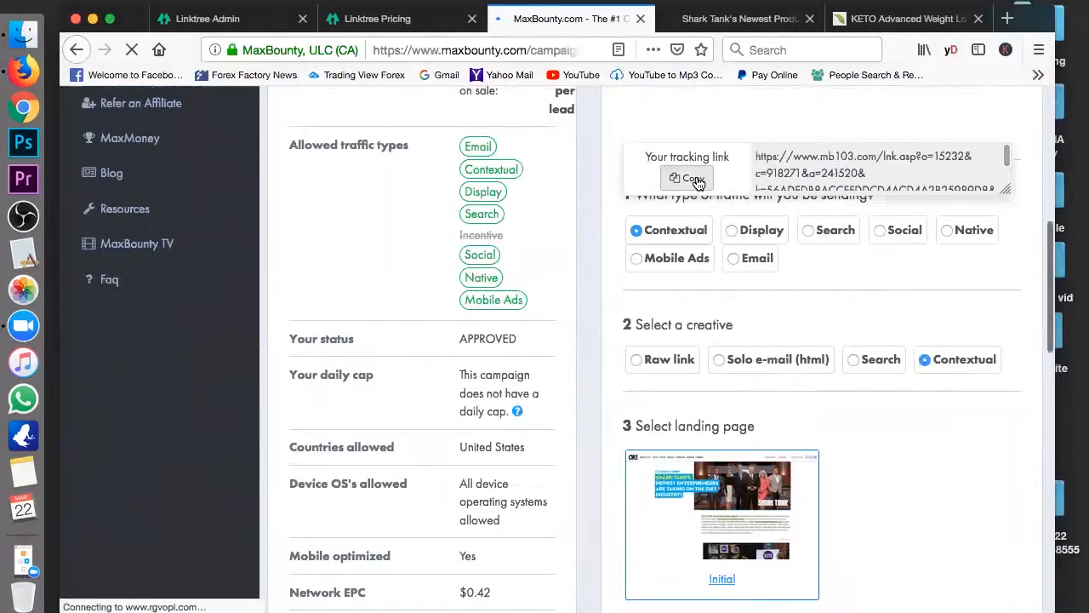
pyautogui.click(686, 179)
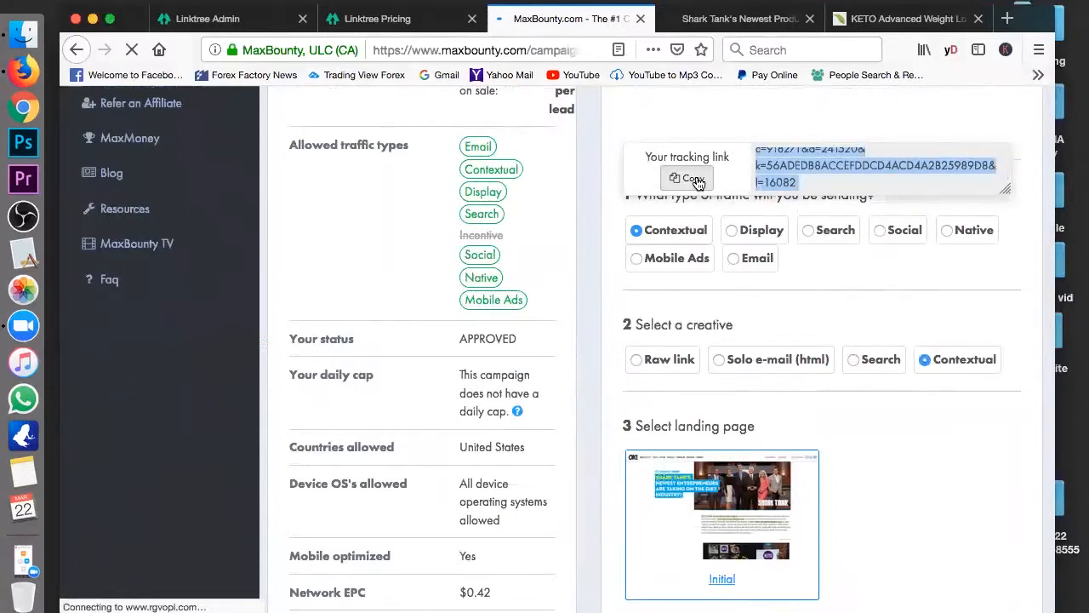
pyautogui.click(378, 19)
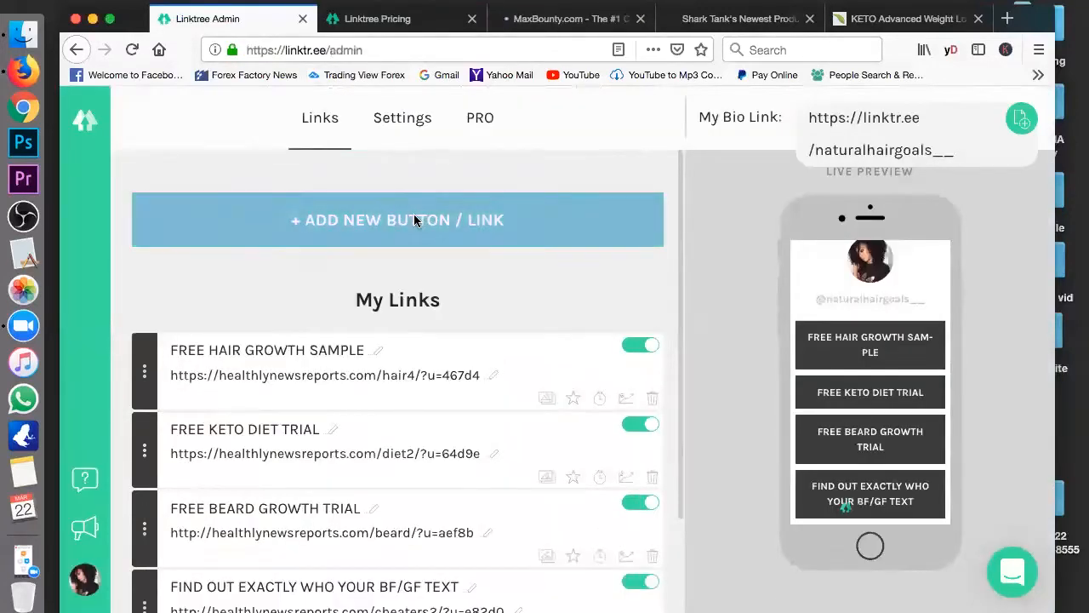
# Step: Add a Linktree link titled 'SAMPLE OF KETO HURRY AND ORDER TODAY' with the copied tracking link pasted as its address
pyautogui.click(399, 220)
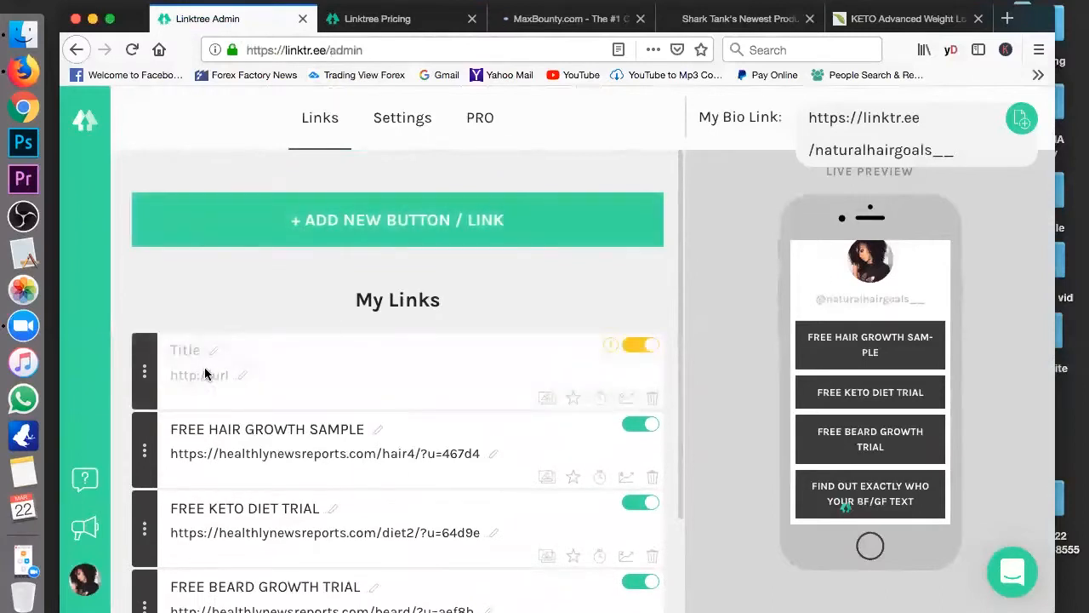
pyautogui.click(184, 347)
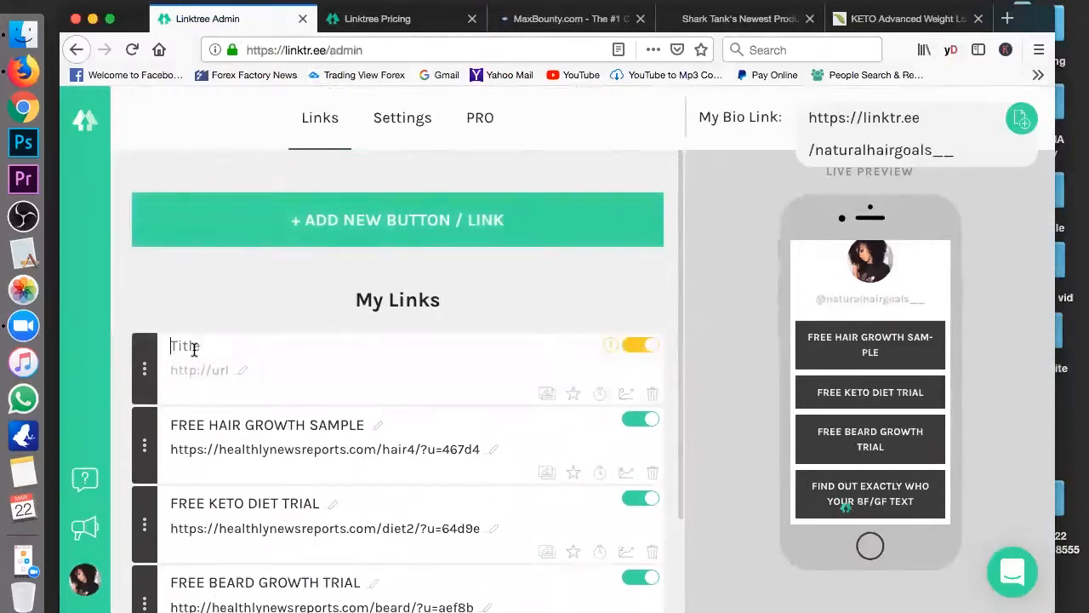
pyautogui.write('SAMPLE OG')
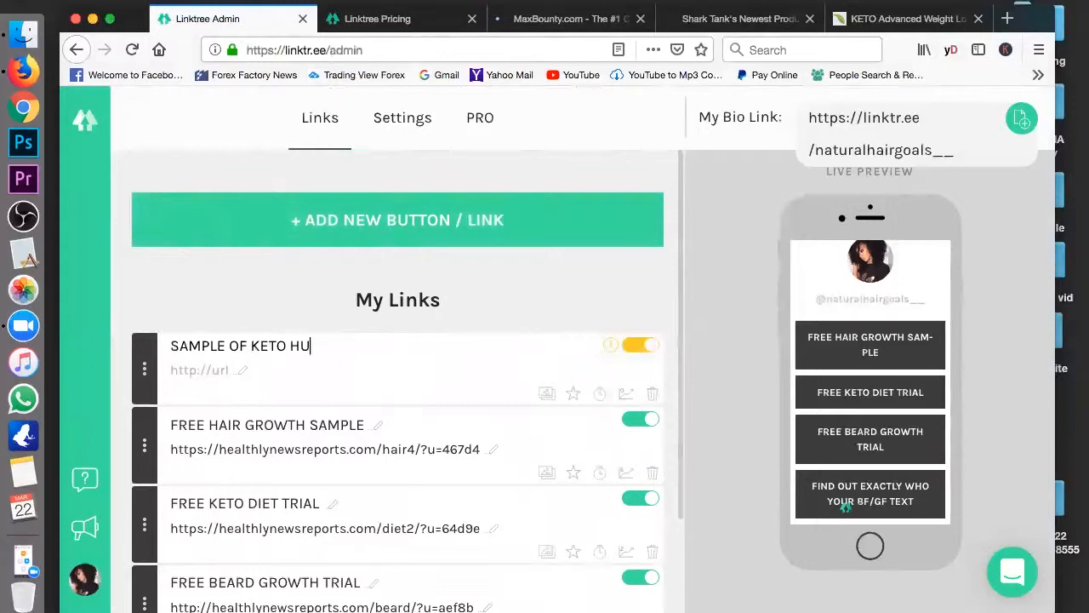
pyautogui.write('RRY U')
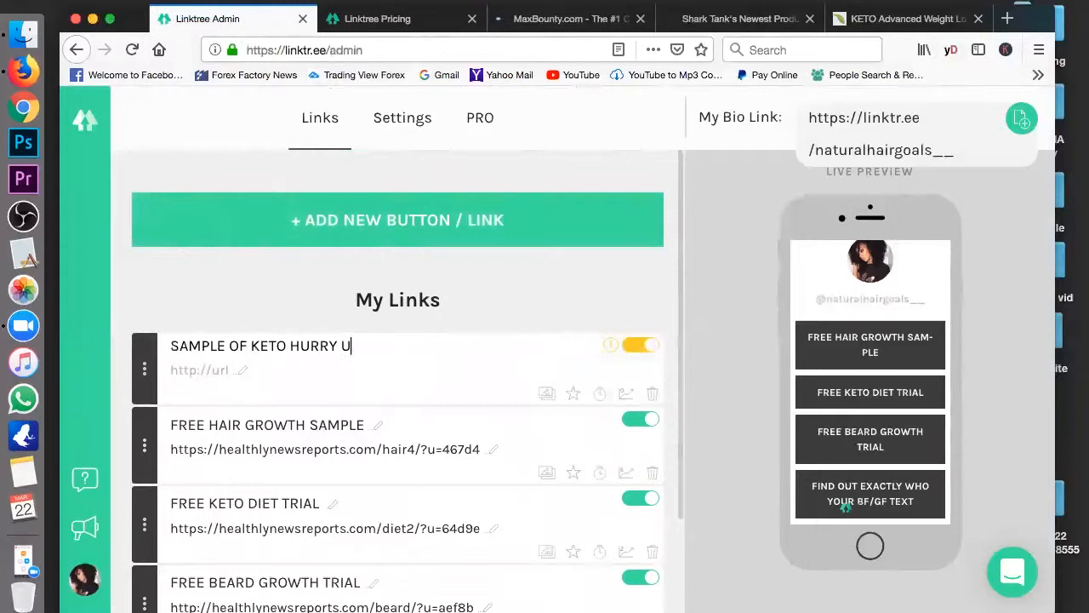
pyautogui.write('AND ORDER TODAY')
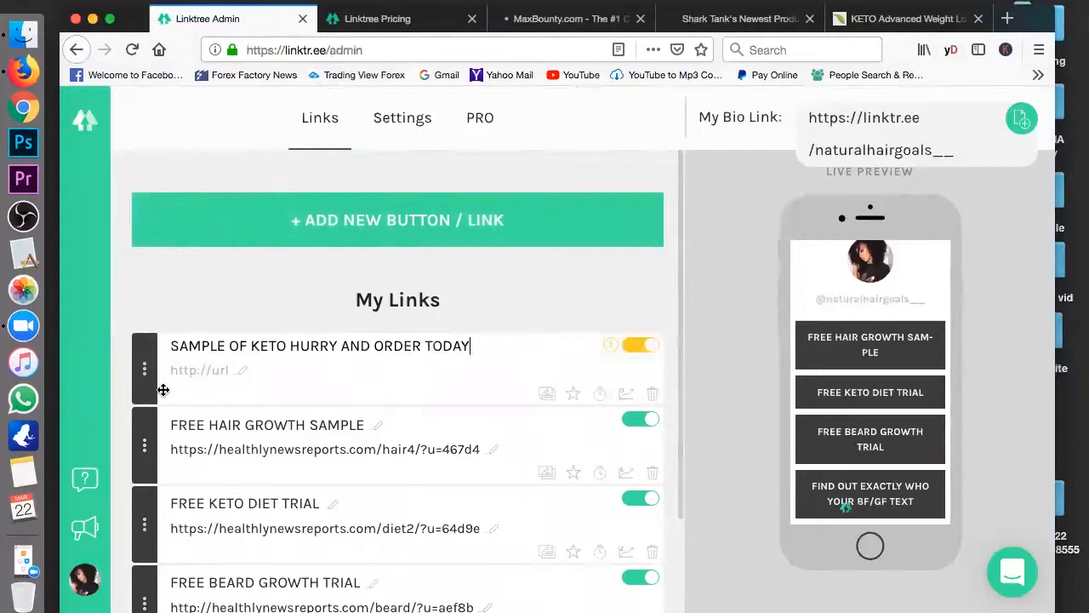
pyautogui.rightClick(198, 369)
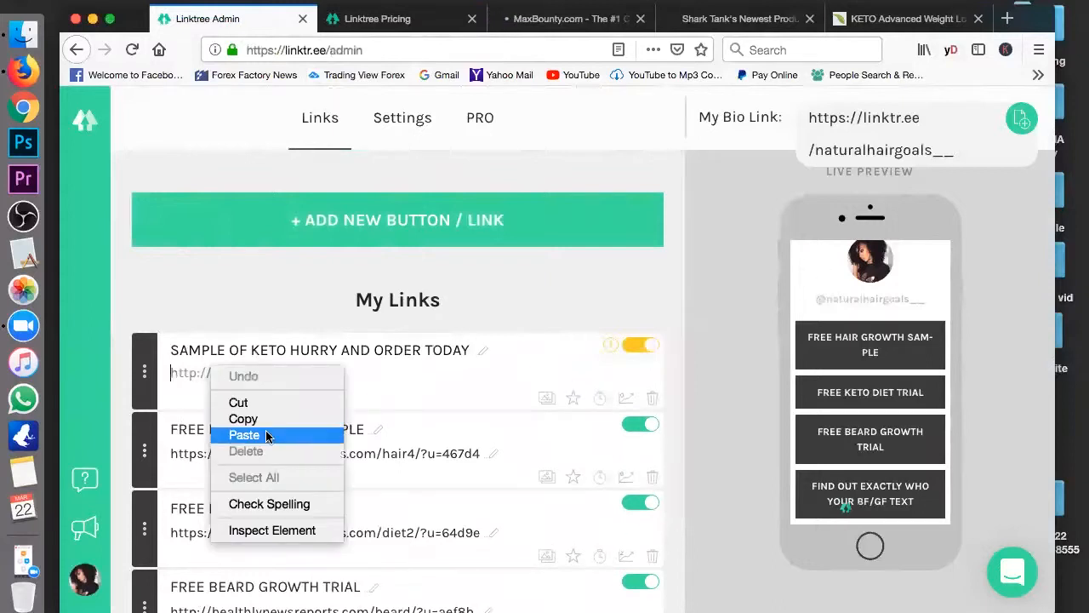
pyautogui.click(245, 435)
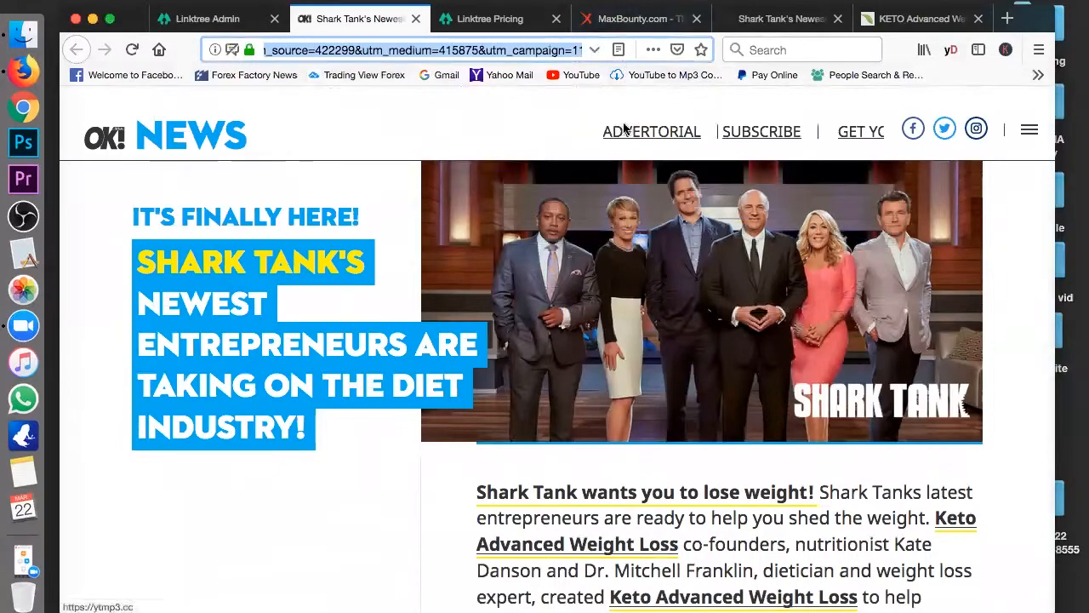
# Step: Scroll the Shark Tank keto landing page to its ORDER NOW offer, then head back to the MaxBounty dashboard
pyautogui.scroll(-3)
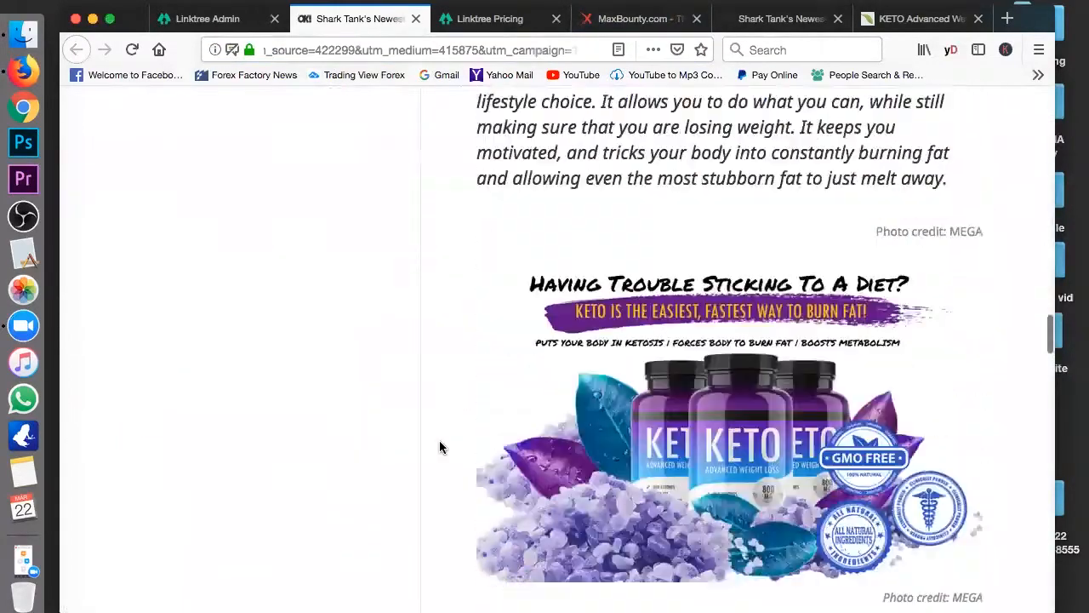
pyautogui.scroll(-3)
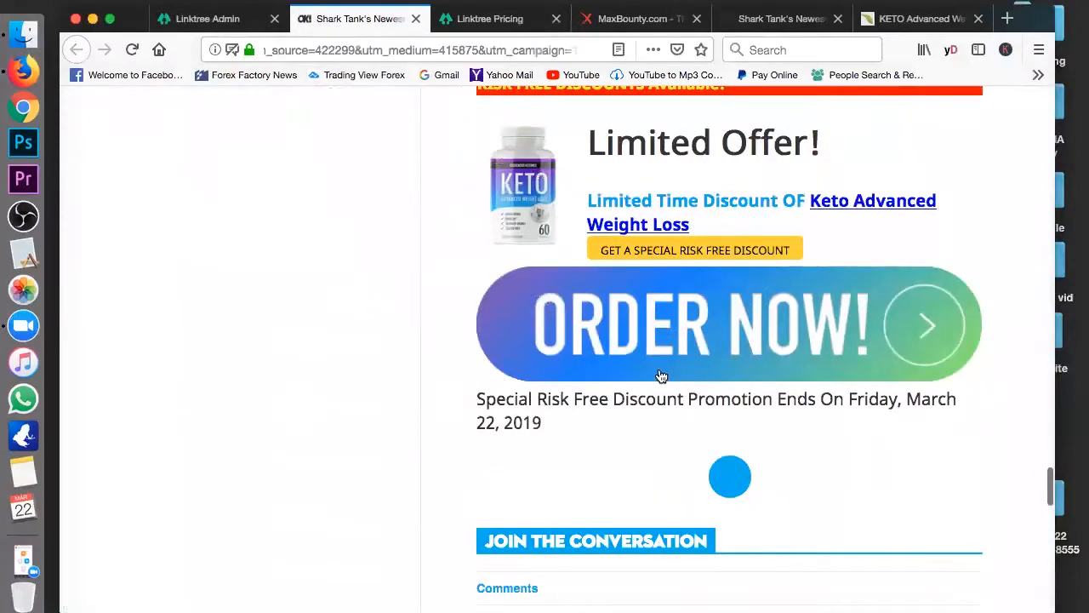
pyautogui.click(633, 17)
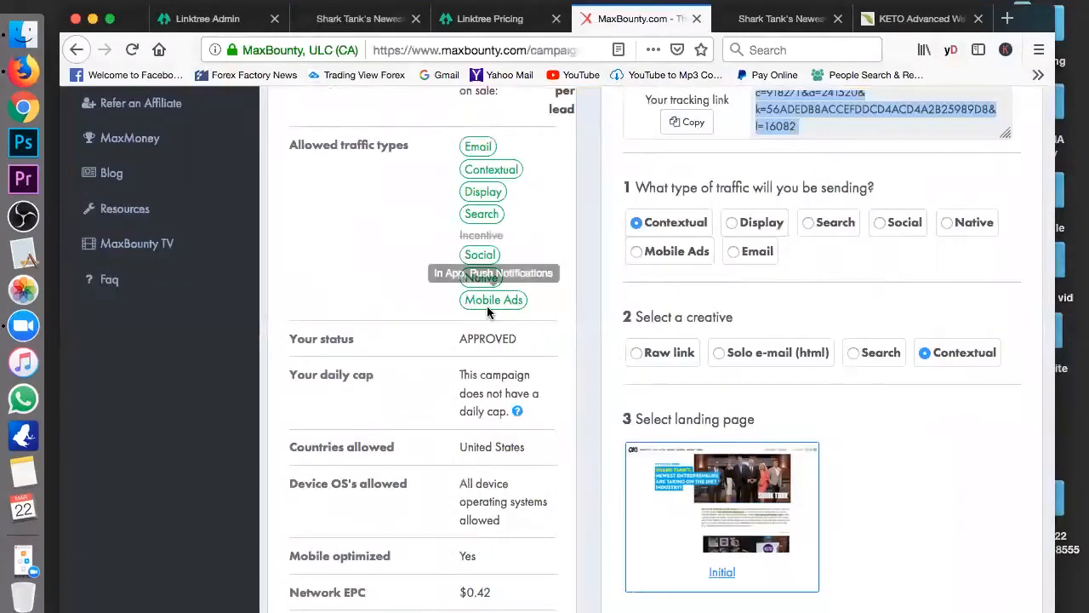
pyautogui.scroll(3)
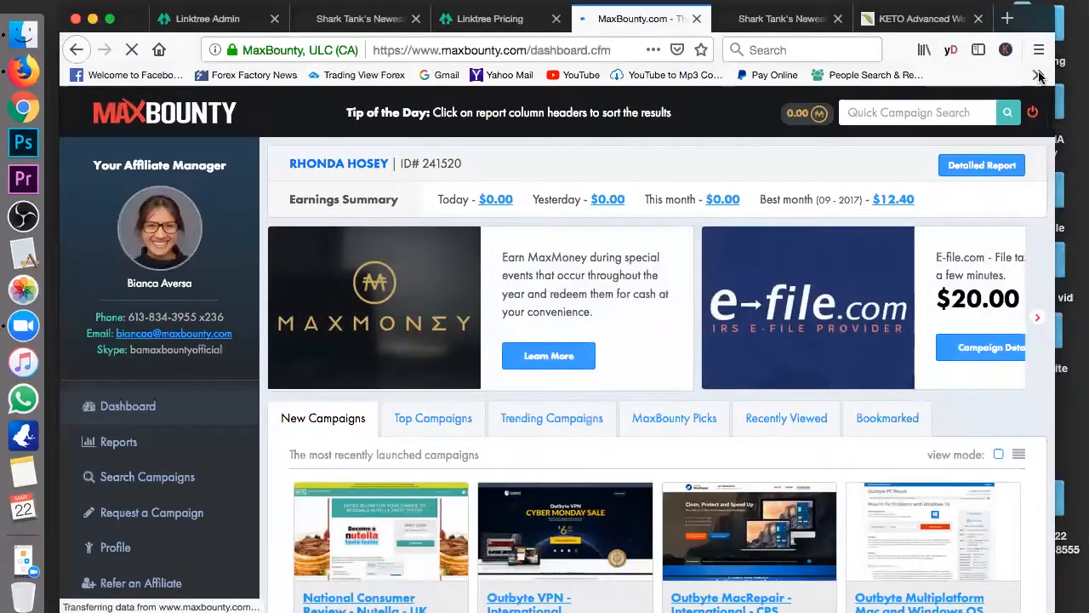
# Step: Close the keto tabs, choosing Leave Page, and search MaxBounty campaigns for 'PETS'
pyautogui.click(919, 17)
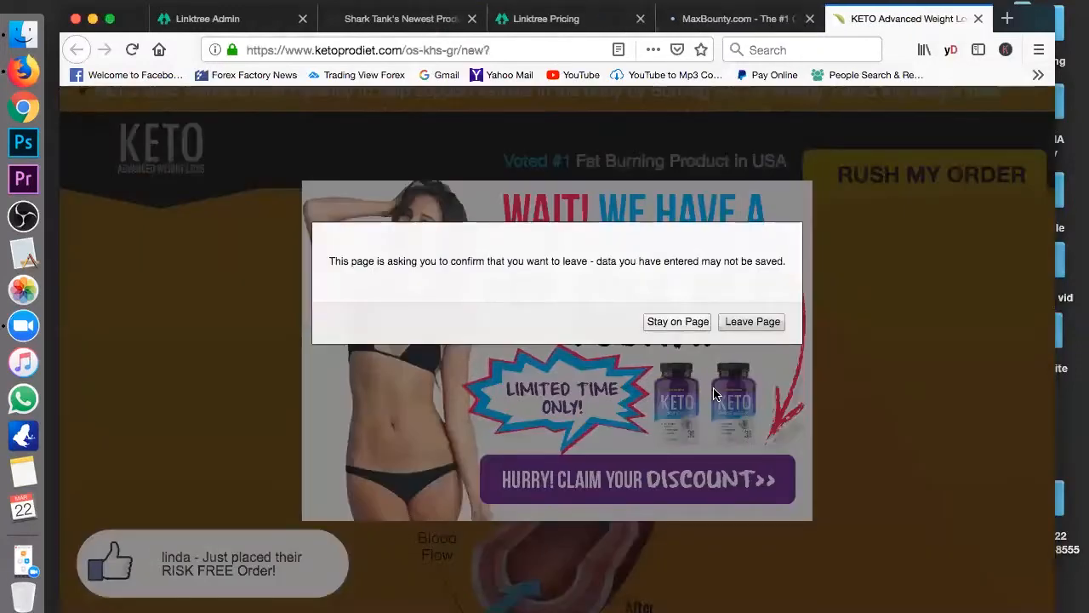
pyautogui.click(752, 320)
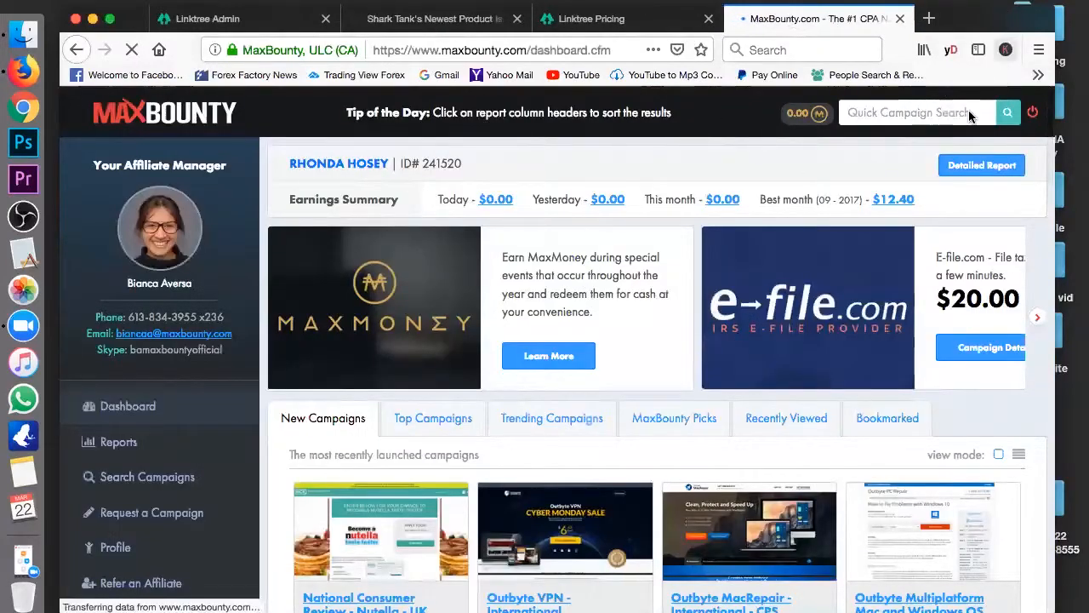
pyautogui.write('DO')
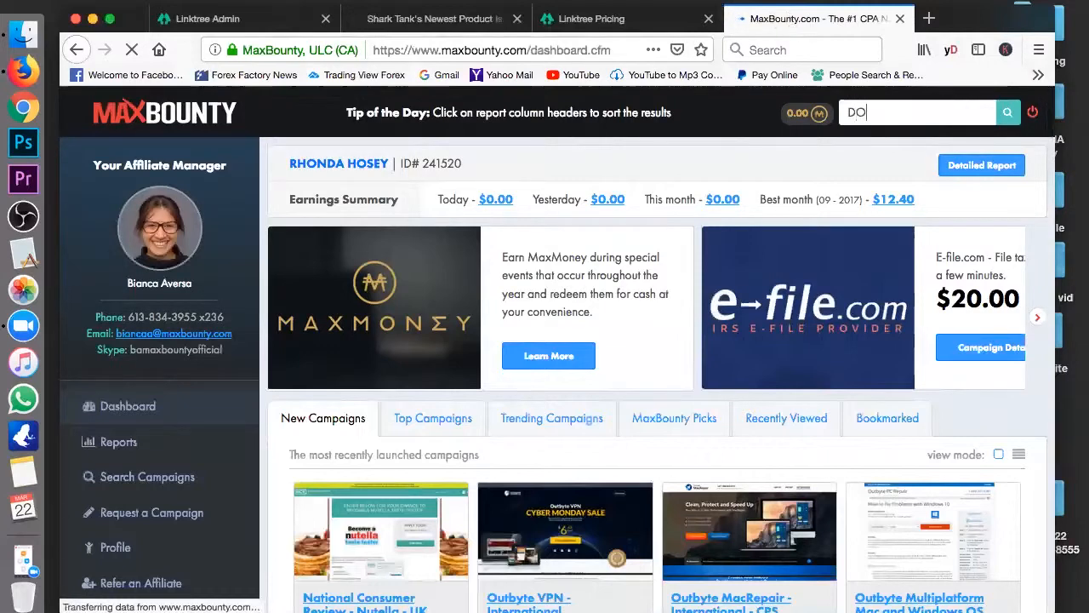
pyautogui.write('PETS')
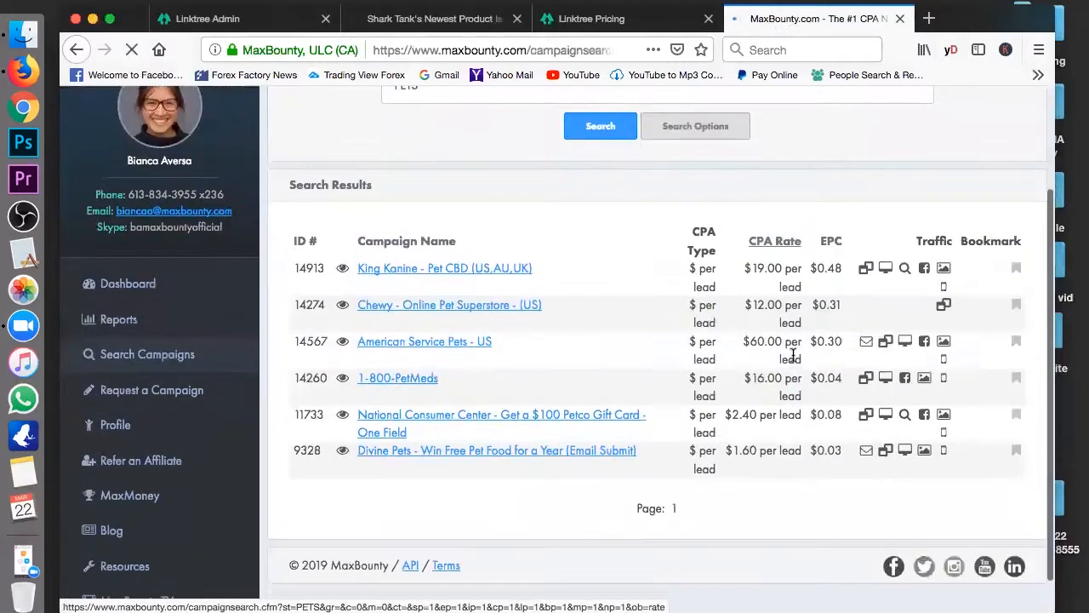
# Step: Open the King Kanine - Pet CBD (US,AU,UK) campaign details from the six pet results
pyautogui.click(445, 269)
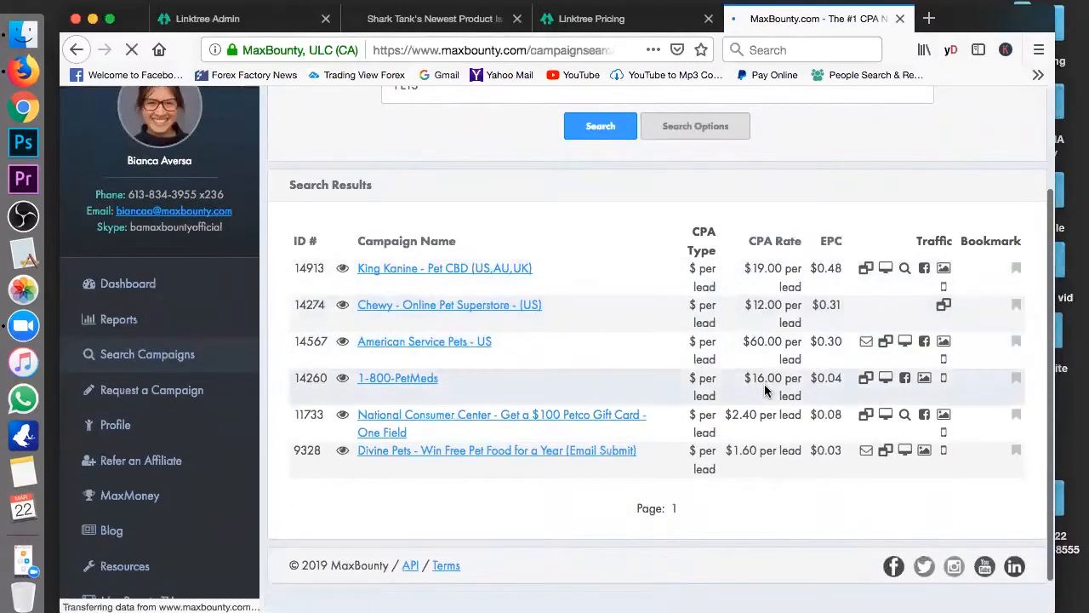
pyautogui.moveTo(422, 272)
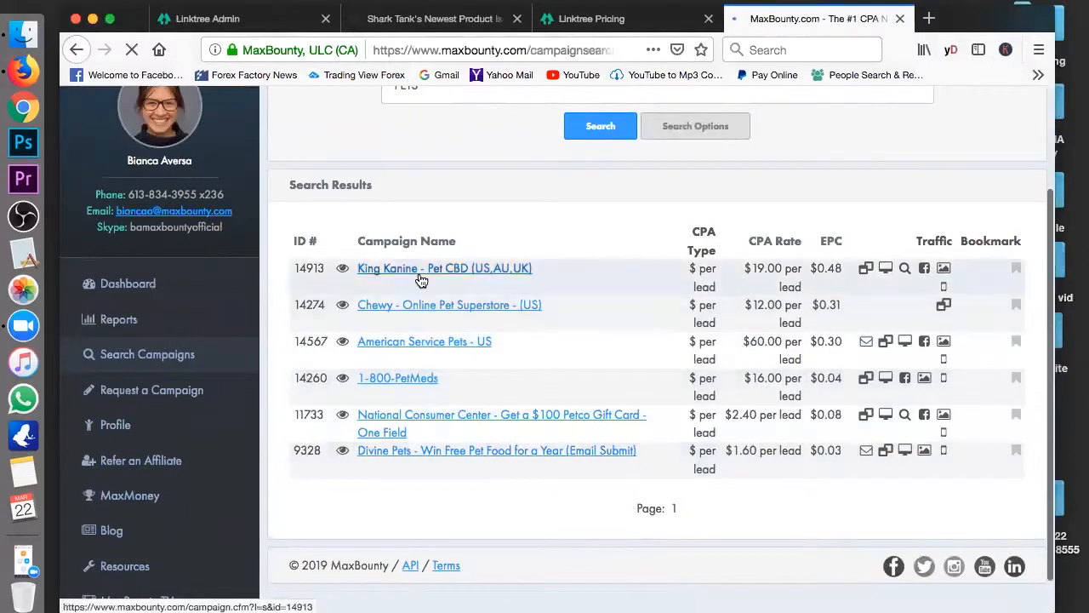
pyautogui.click(444, 269)
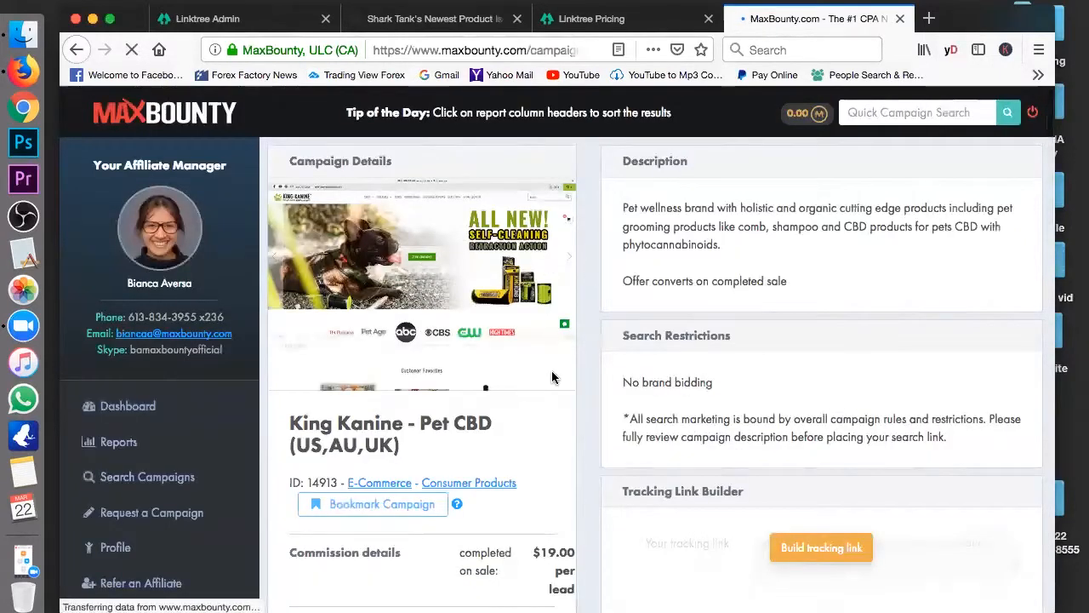
pyautogui.scroll(-3)
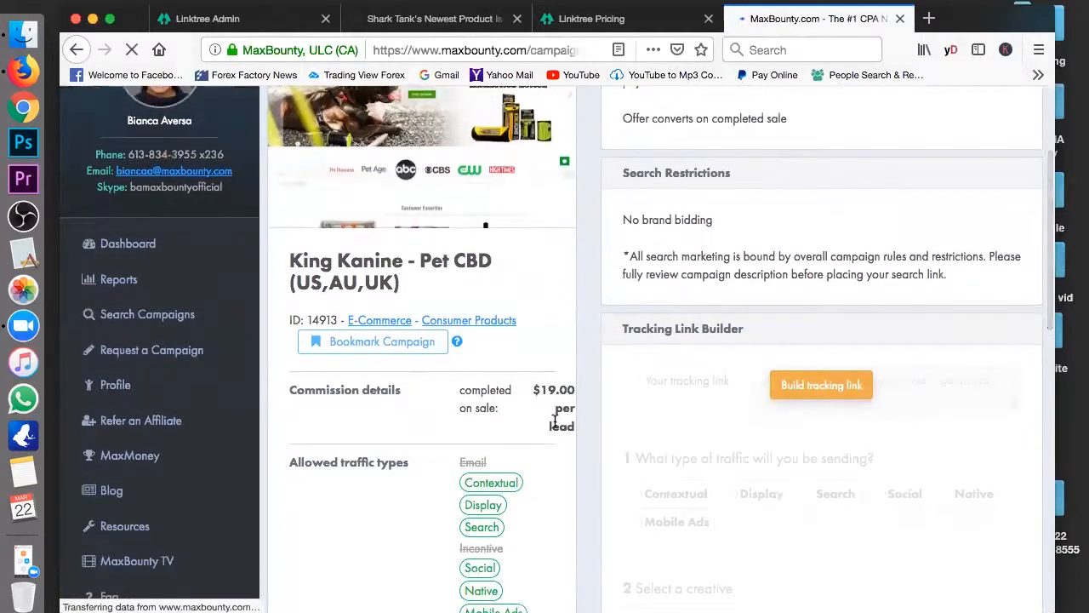
# Step: Preview the King Kanine default landing page and go into its CBD for Pets & Pet Grooming collection via Shop Now
pyautogui.scroll(-3)
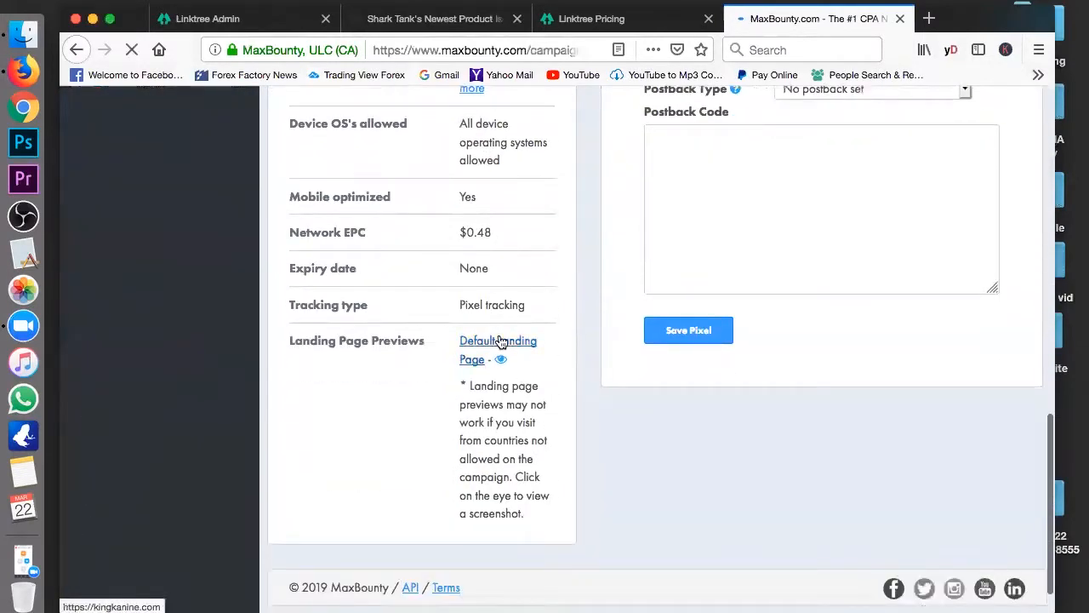
pyautogui.click(496, 349)
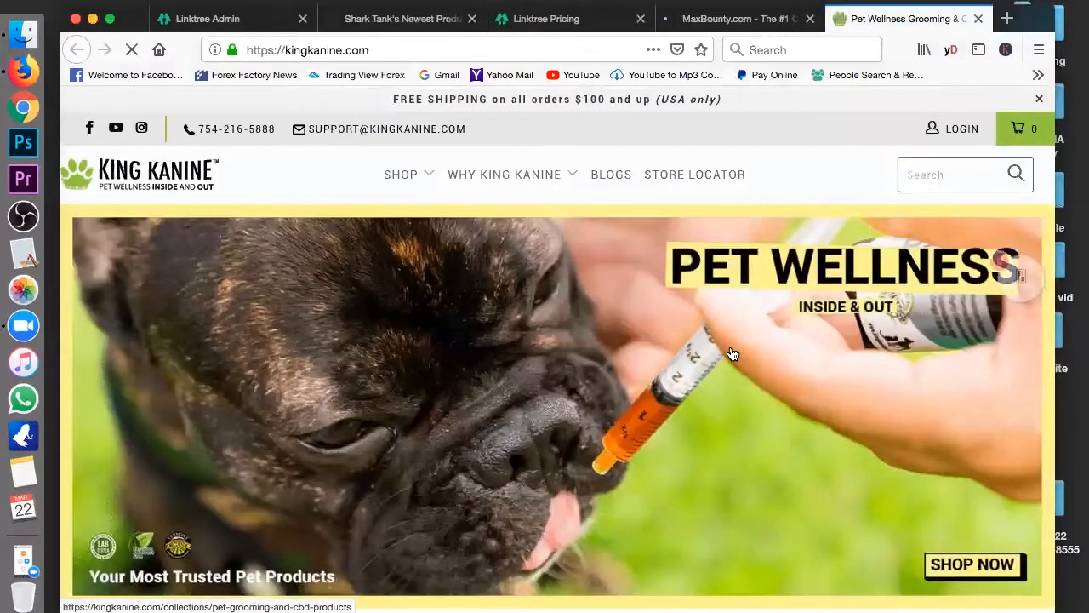
pyautogui.scroll(-3)
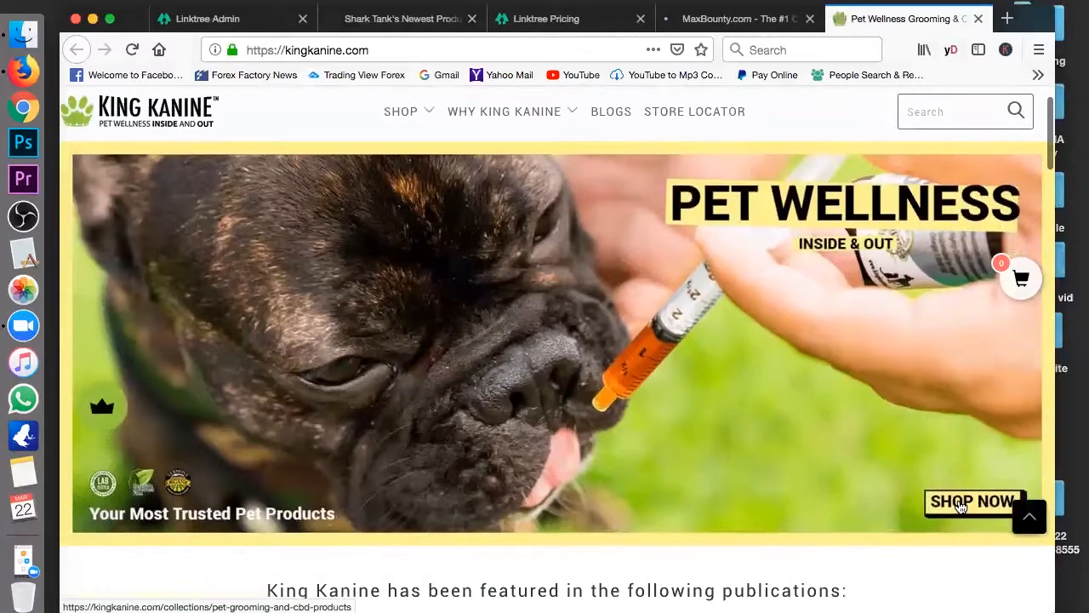
pyautogui.click(974, 500)
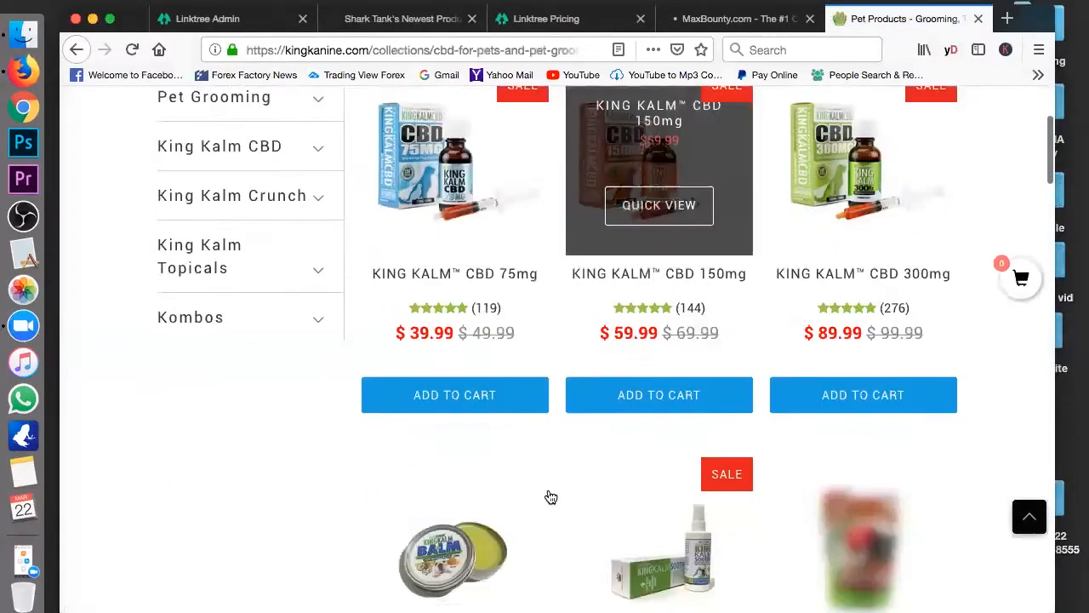
# Step: Browse the King Kanine CBD product collection, then return to the MaxBounty Pet CBD campaign offer
pyautogui.scroll(3)
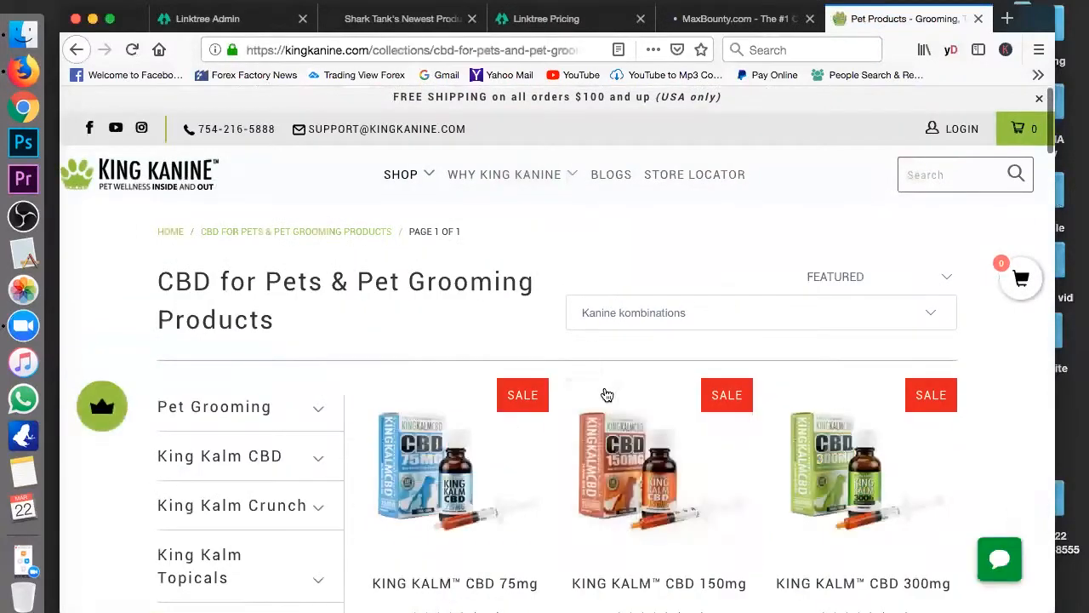
pyautogui.scroll(-3)
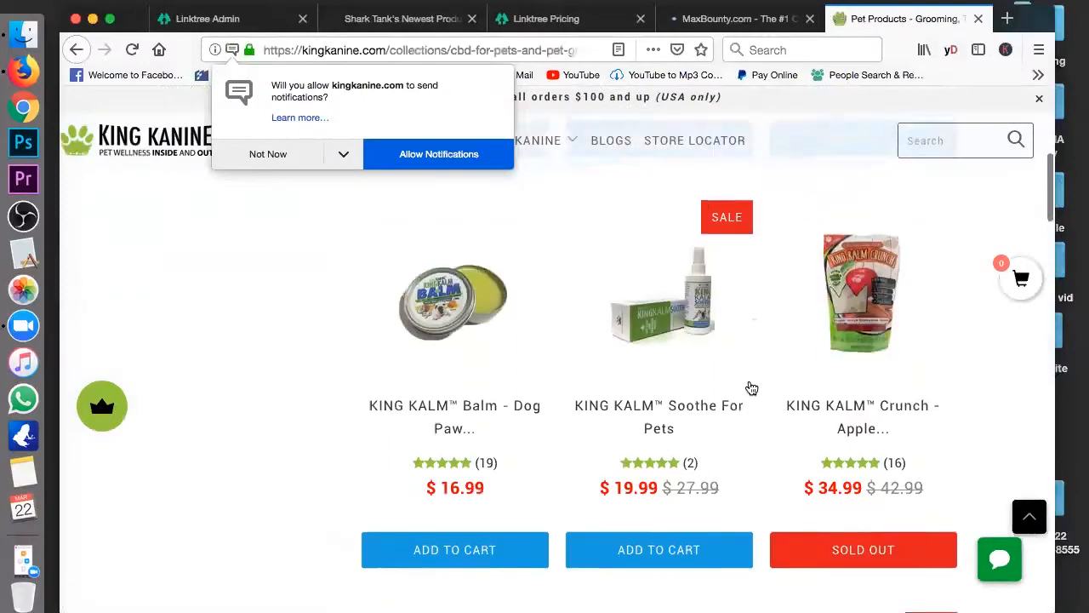
pyautogui.scroll(-3)
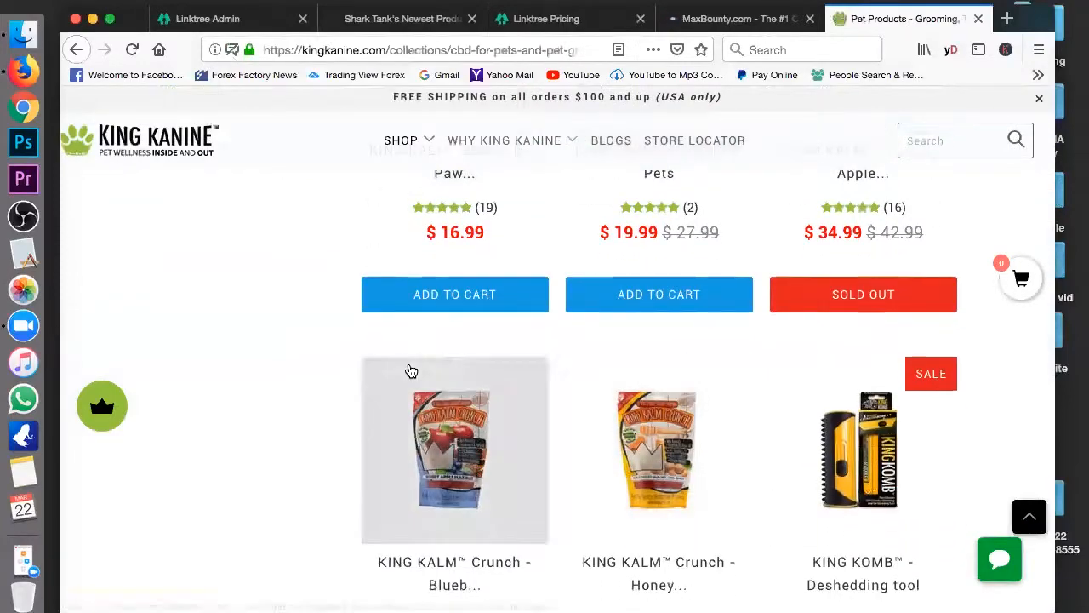
pyautogui.scroll(-3)
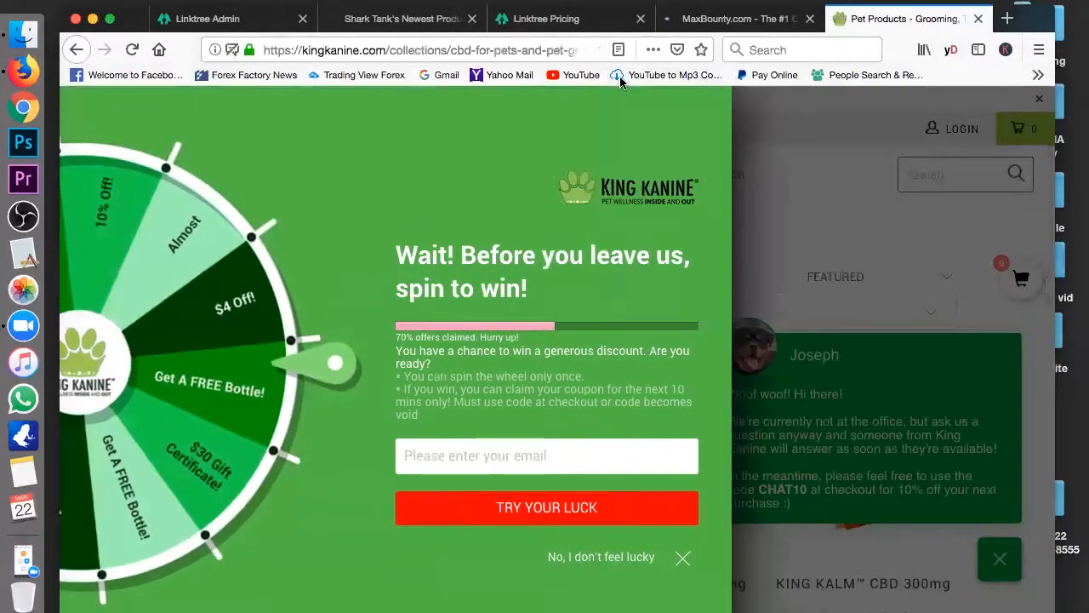
pyautogui.click(739, 17)
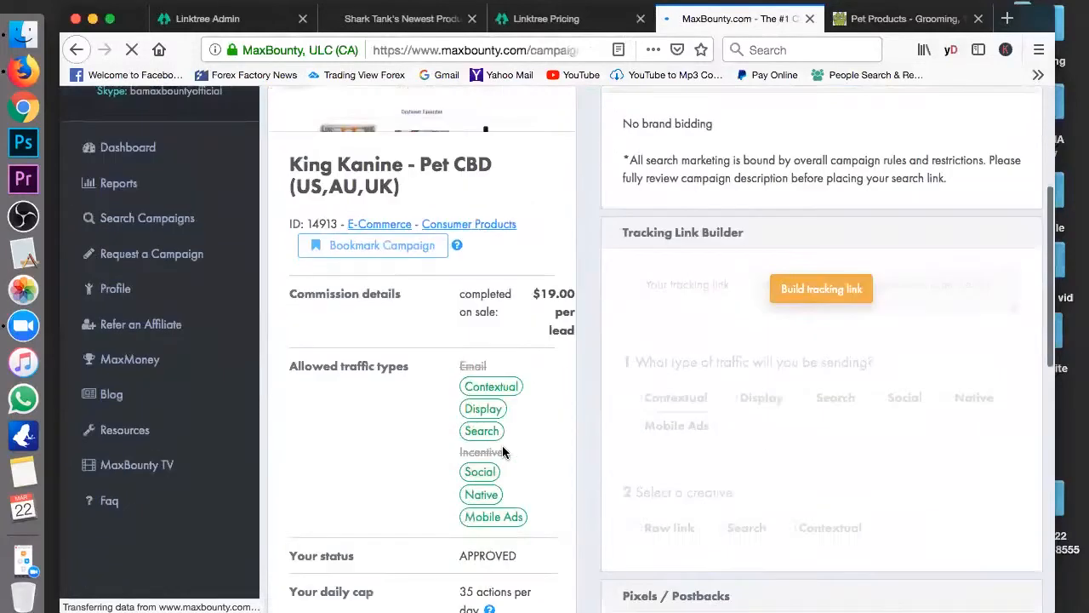
# Step: Expand the King Kanine Pet CBD campaign's allowed countries, review its tracking link, and return to Linktree admin
pyautogui.scroll(-3)
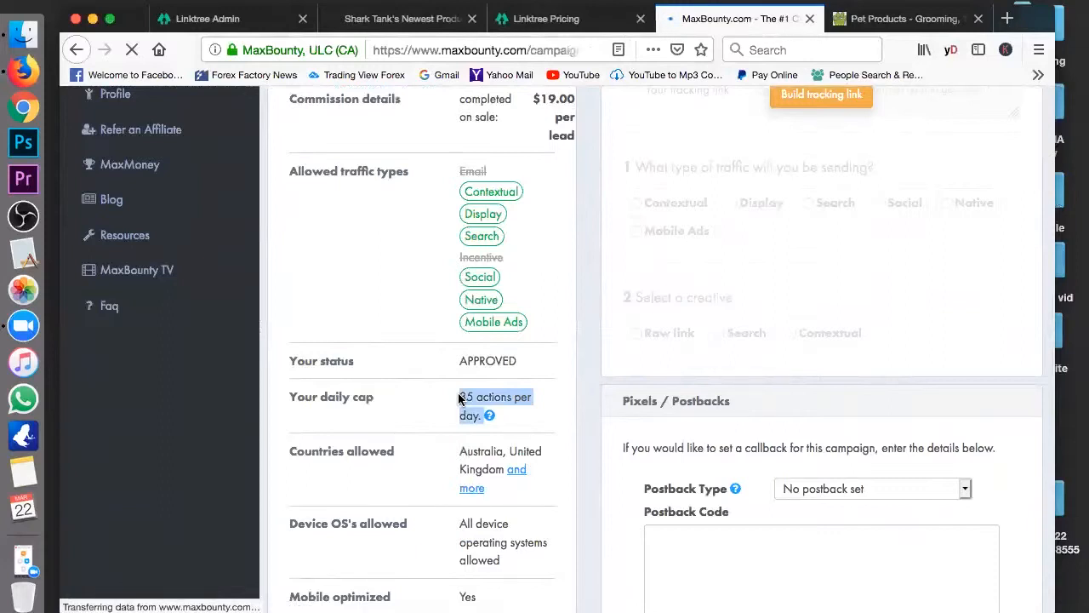
pyautogui.moveTo(419, 470)
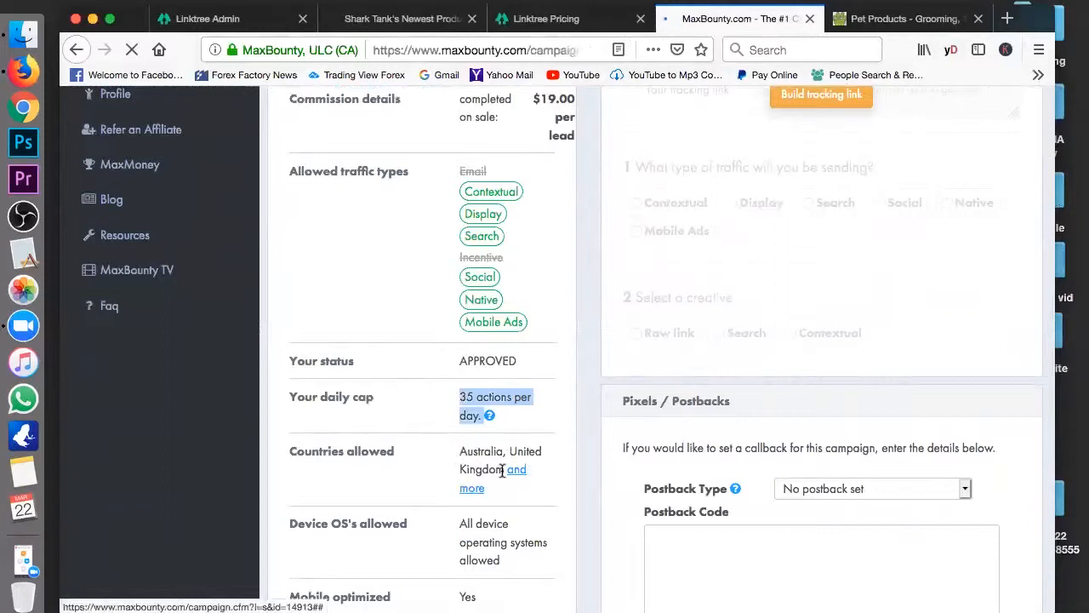
pyautogui.click(516, 470)
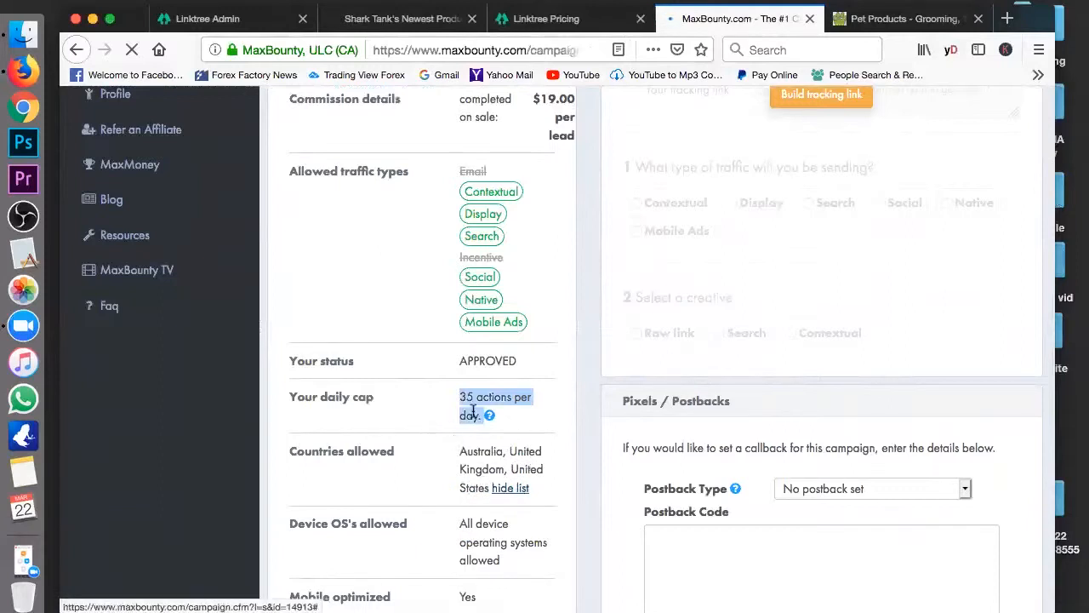
pyautogui.scroll(-3)
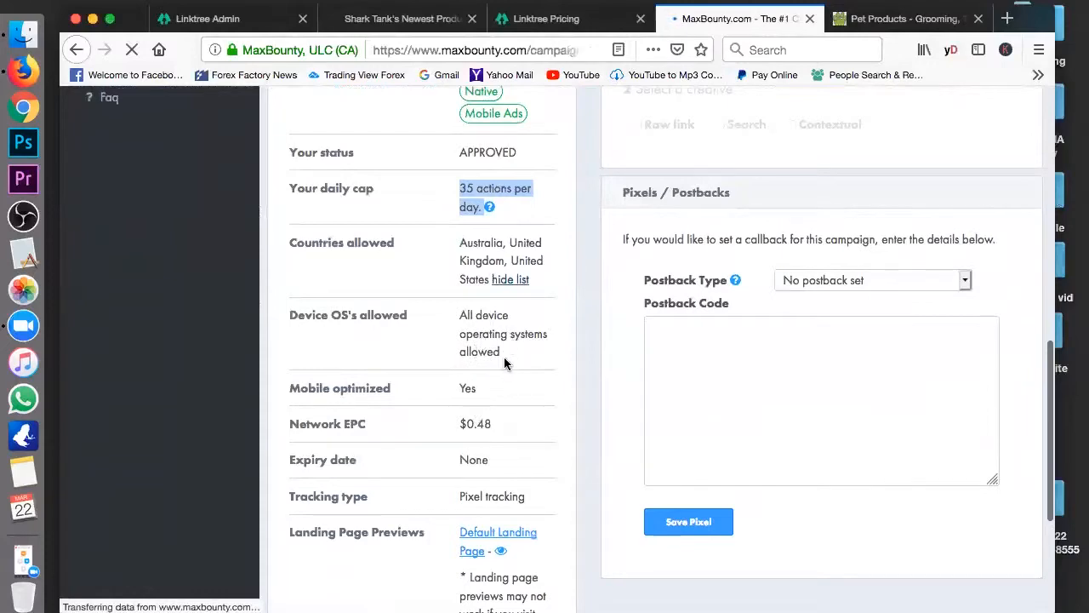
pyautogui.scroll(-3)
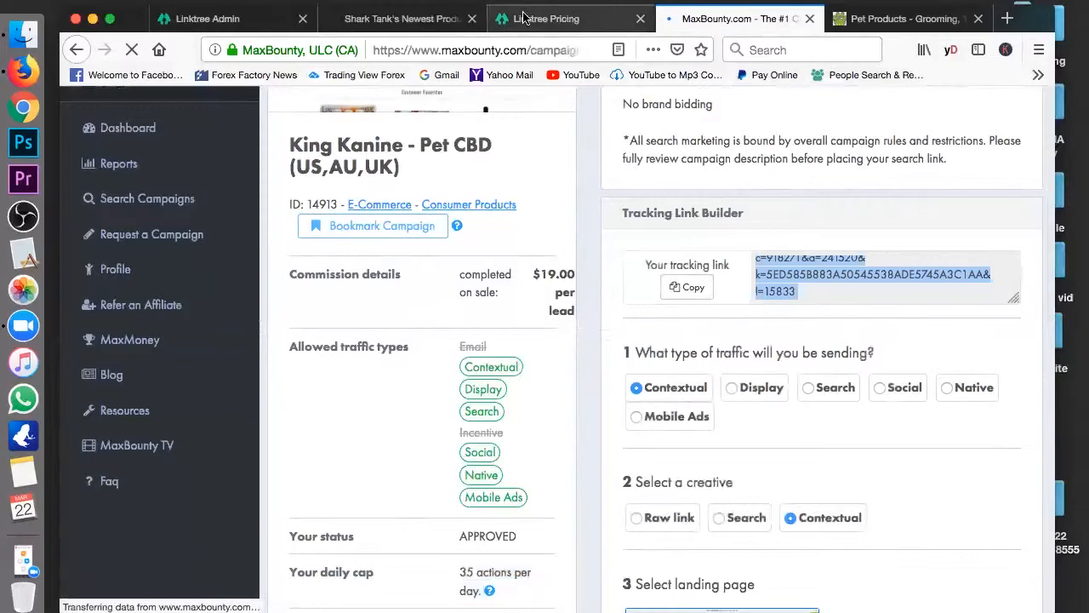
pyautogui.click(229, 17)
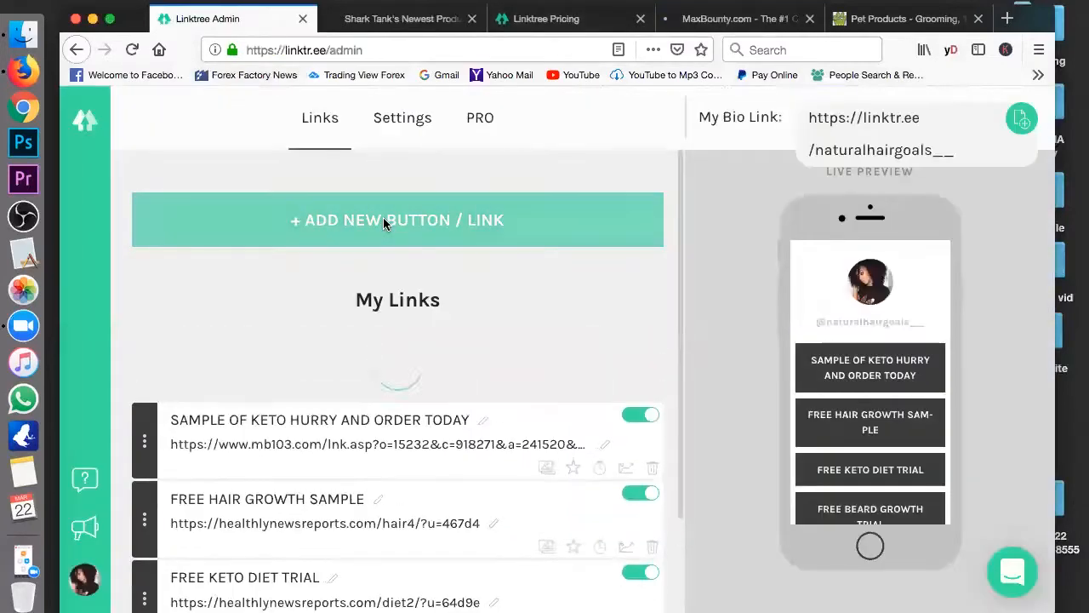
# Step: Add a new Linktree link titled 'DOGGIE CBD OIL' using the King Kanine tracking URL
pyautogui.click(399, 220)
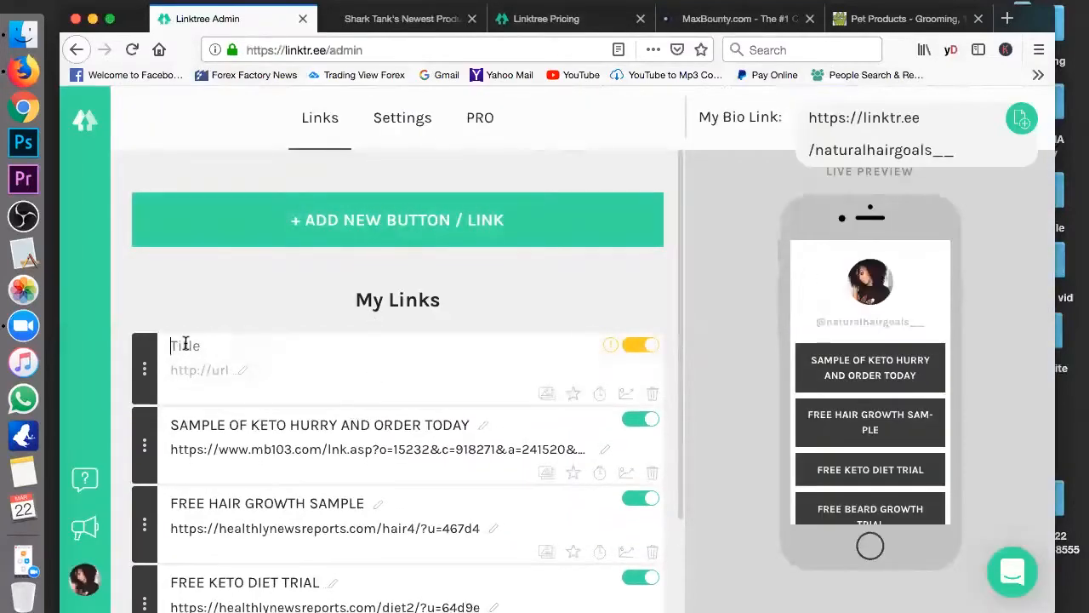
pyautogui.write('DOGGIE')
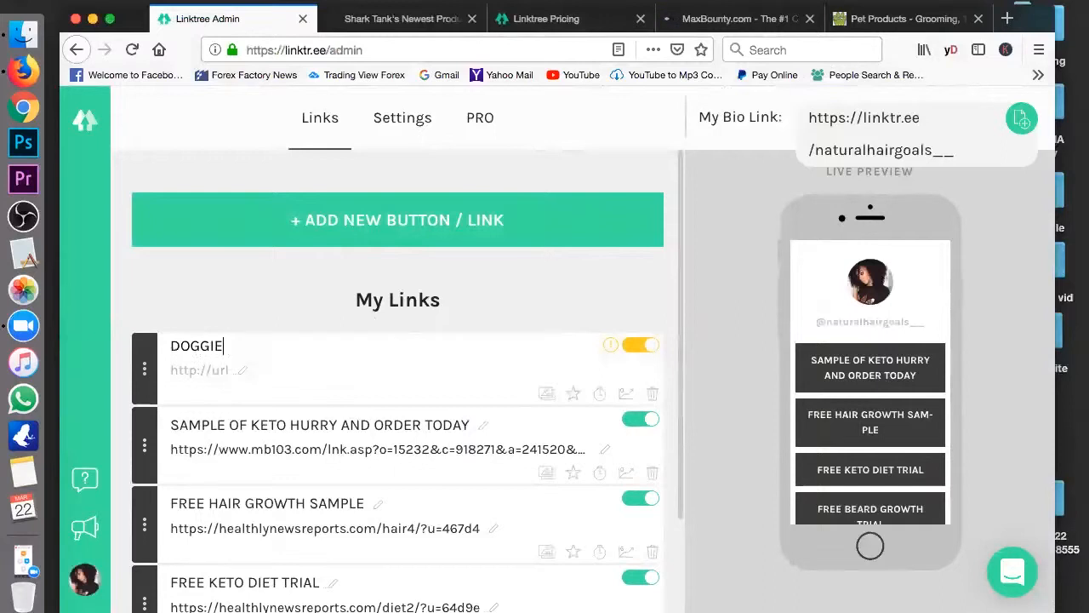
pyautogui.write('CBD OIL')
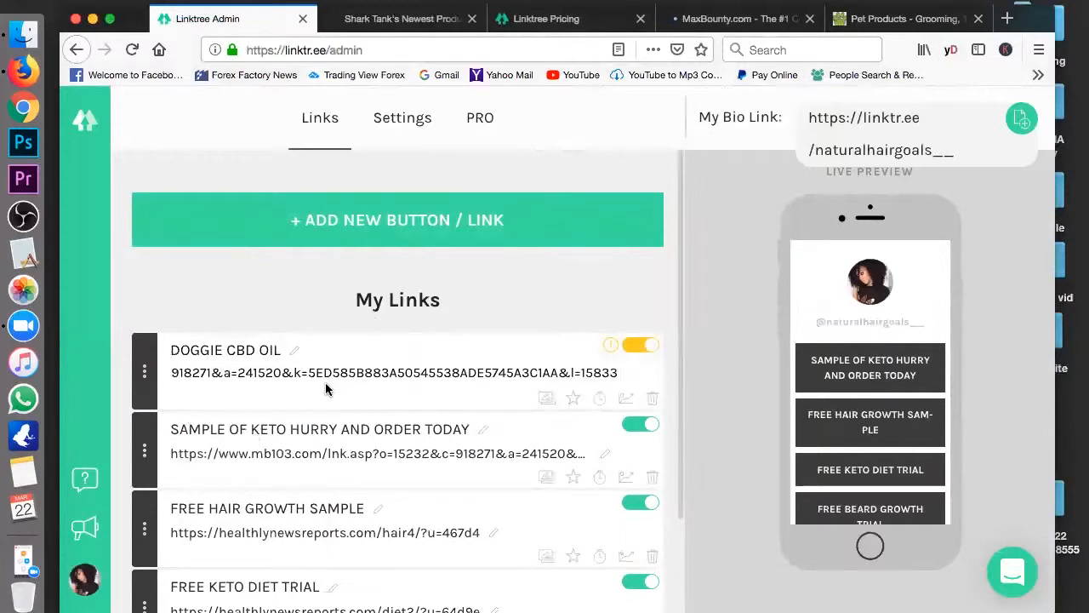
pyautogui.click(640, 344)
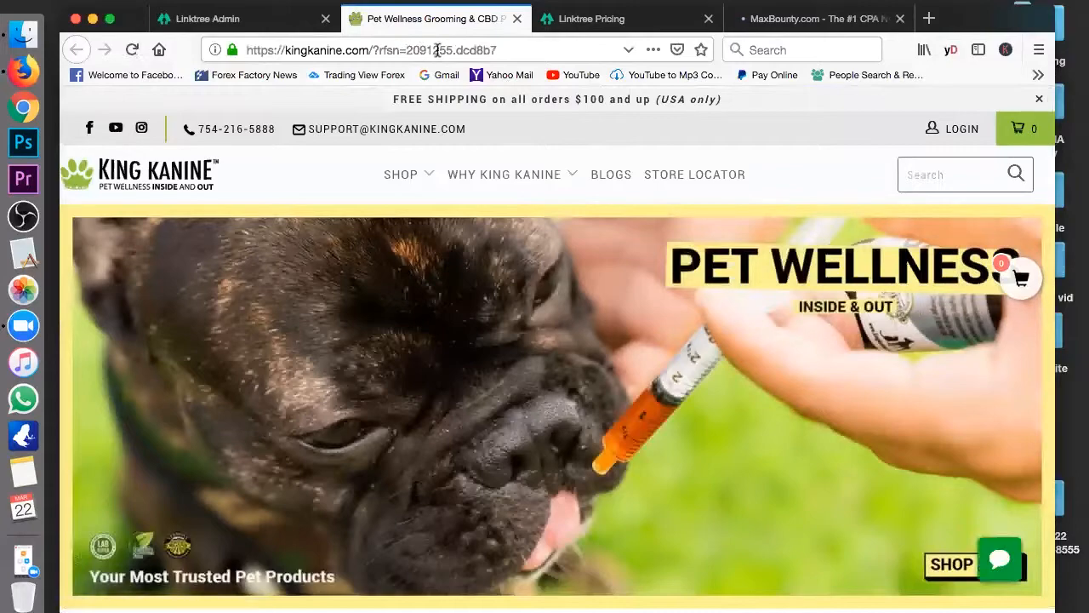
# Step: Dismiss the King Kanine chat popup, open the King Kalm CBD collection, and return to Linktree admin
pyautogui.click(999, 558)
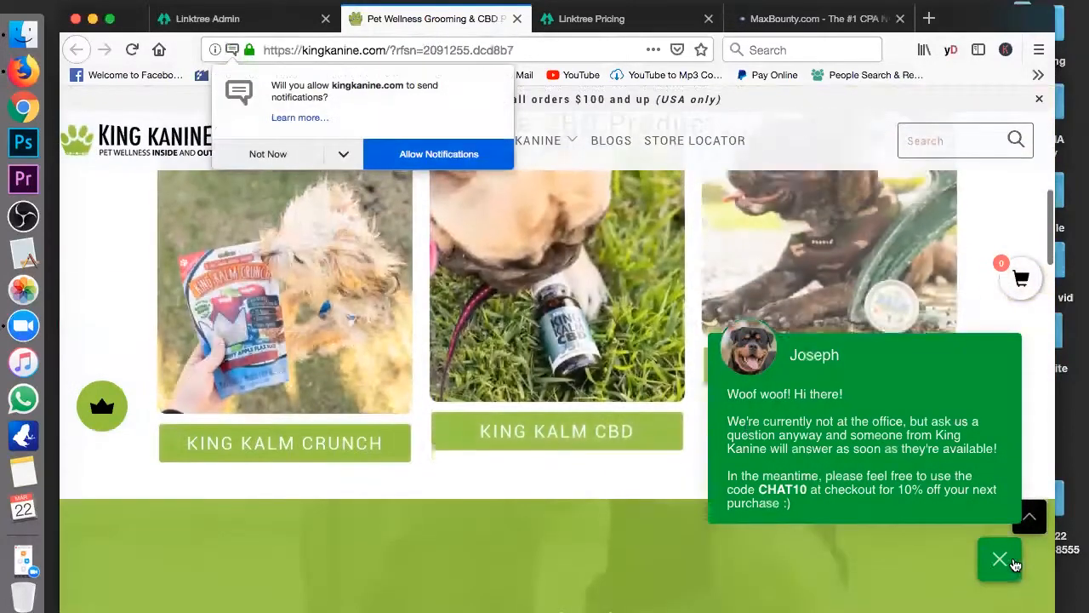
pyautogui.click(999, 558)
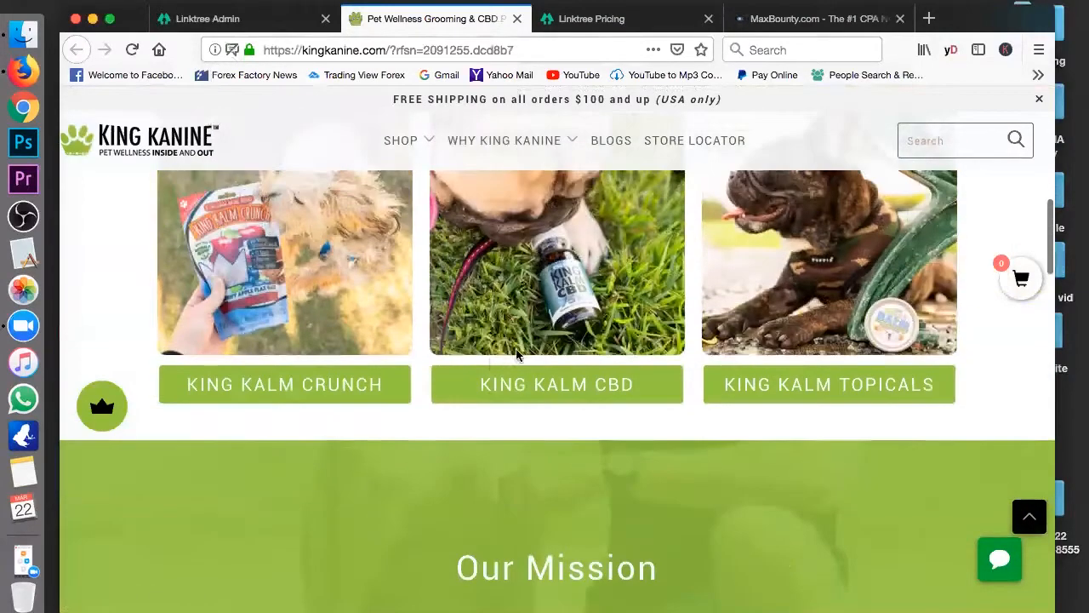
pyautogui.click(557, 384)
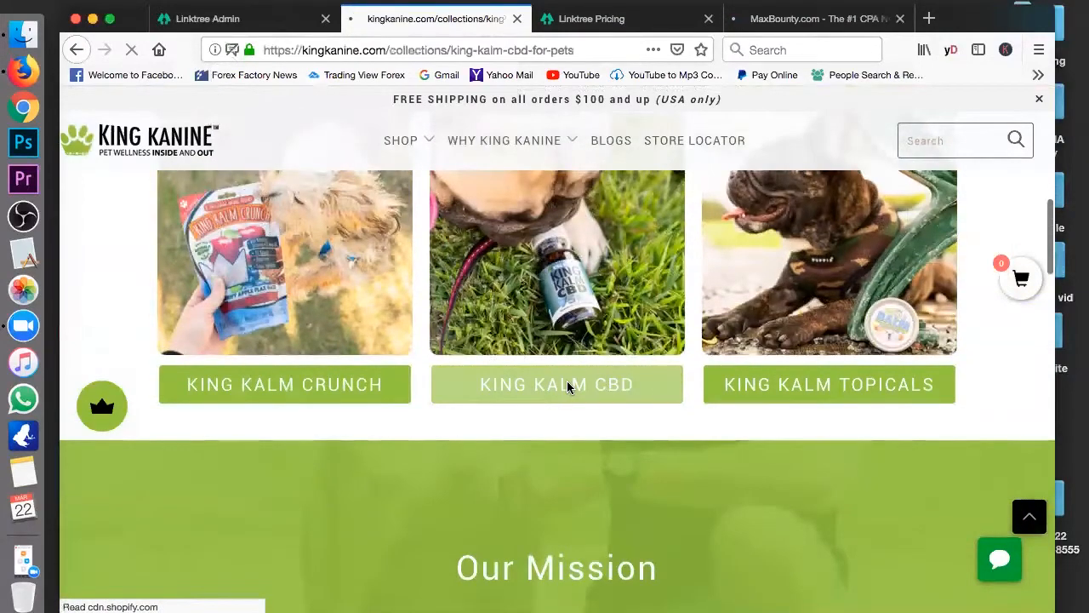
pyautogui.click(557, 385)
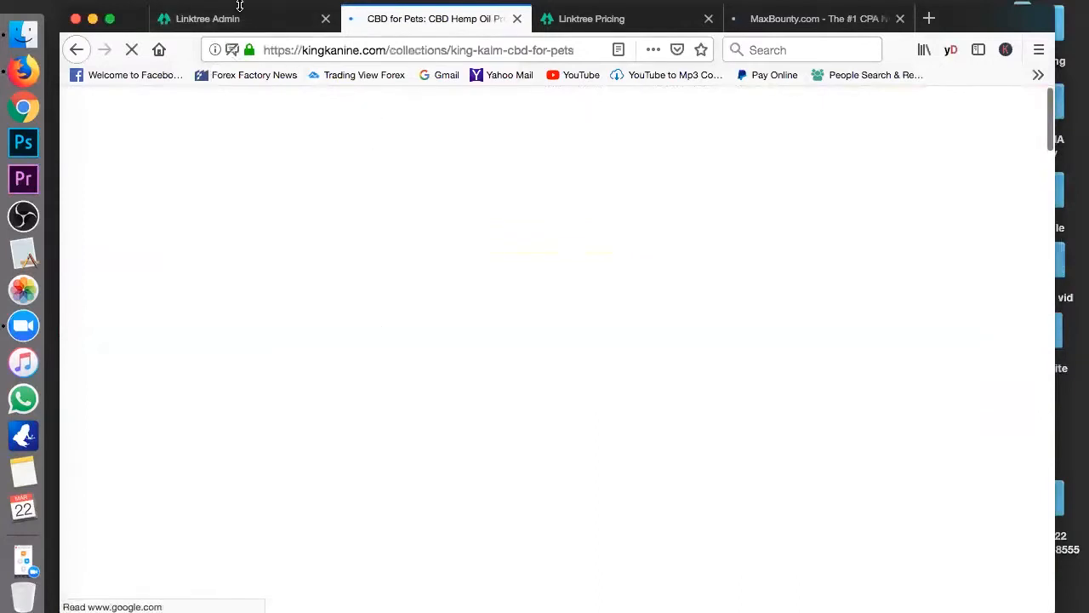
pyautogui.click(208, 17)
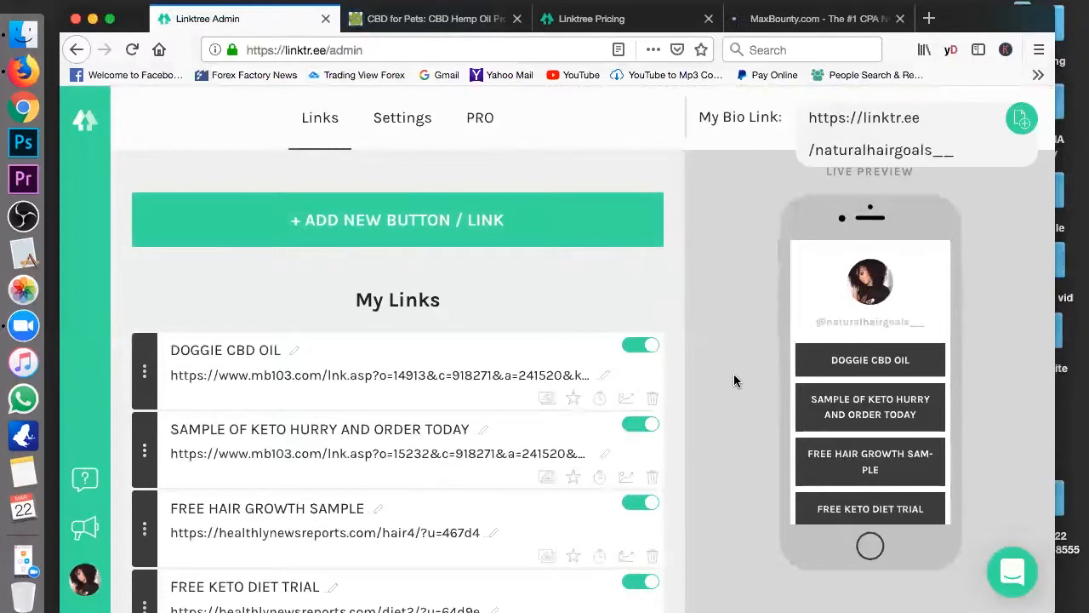
pyautogui.moveTo(497, 134)
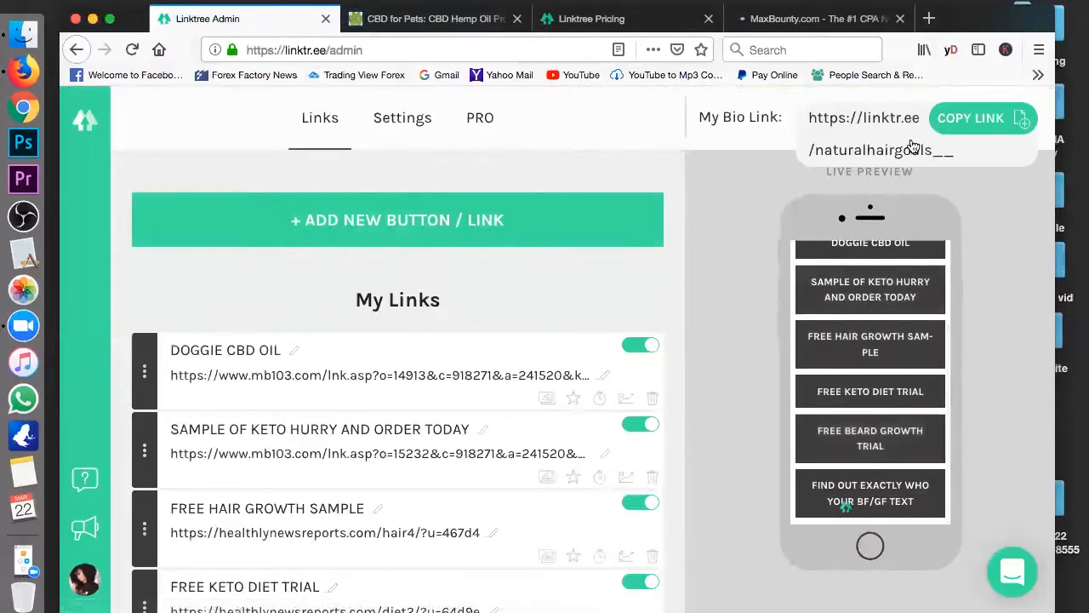
# Step: Copy the bio page's public address and load the linktr.ee/naturalhairgoals__ page in a new tab
pyautogui.click(983, 118)
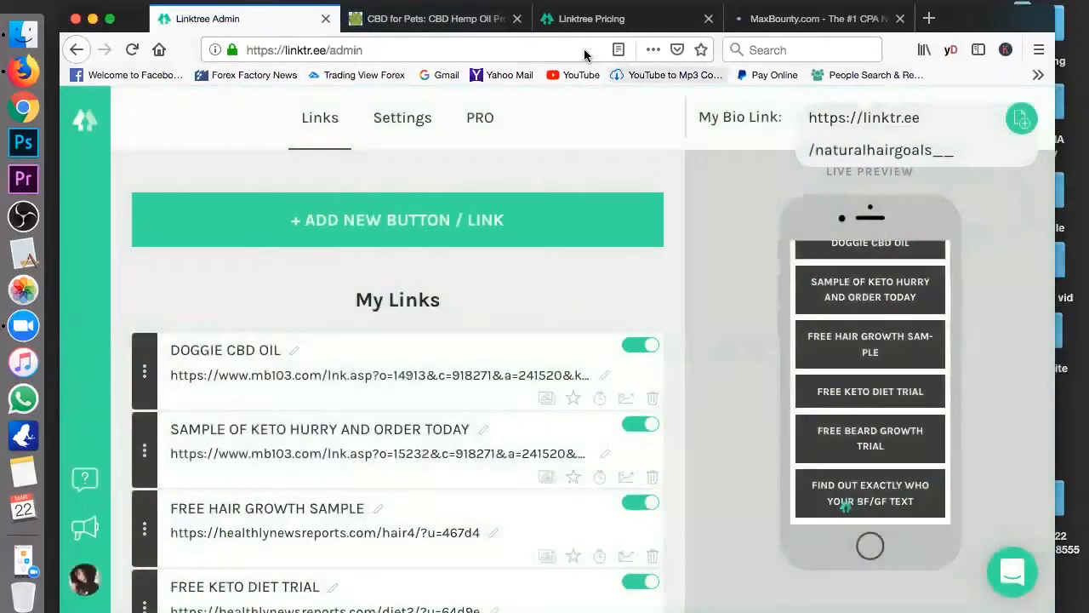
pyautogui.click(517, 19)
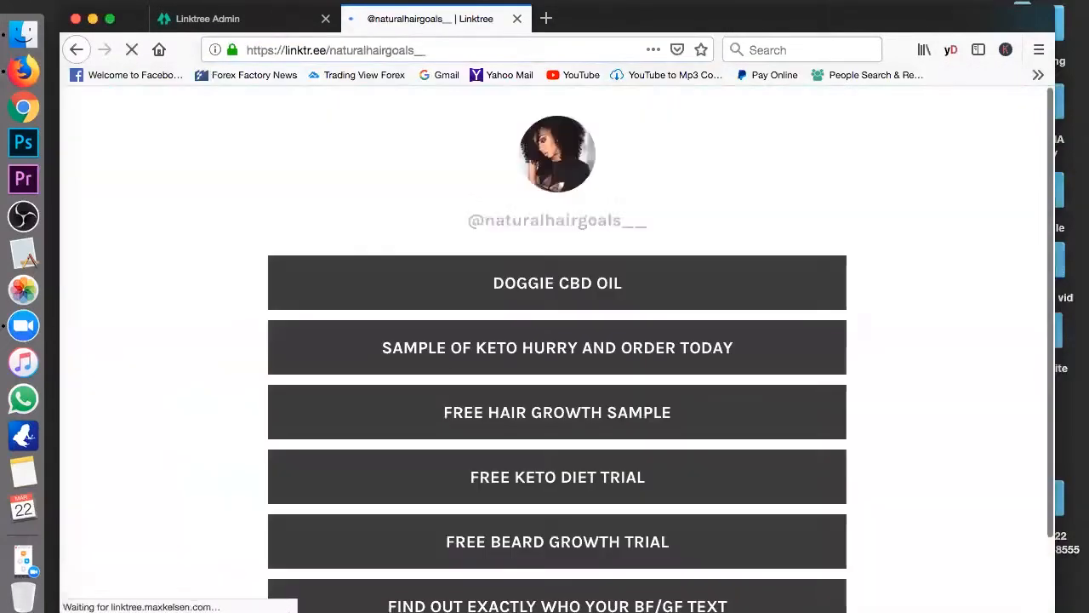
# Step: Test the FREE HAIR GROWTH SAMPLE link, skim the Tressurge article, then return to the bio page and MaxBounty
pyautogui.scroll(-3)
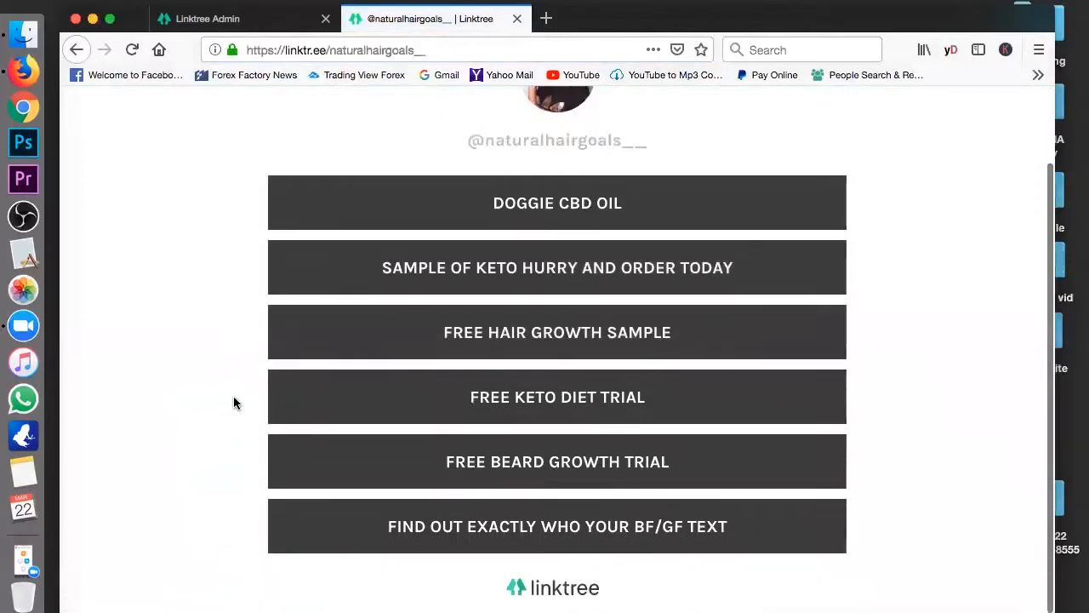
pyautogui.moveTo(570, 470)
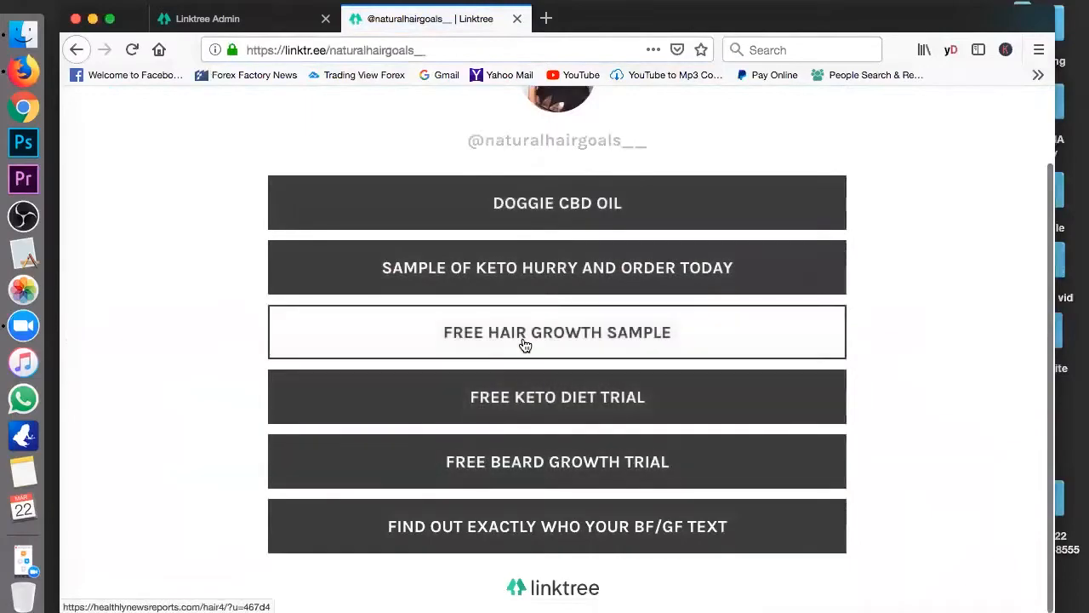
pyautogui.click(558, 332)
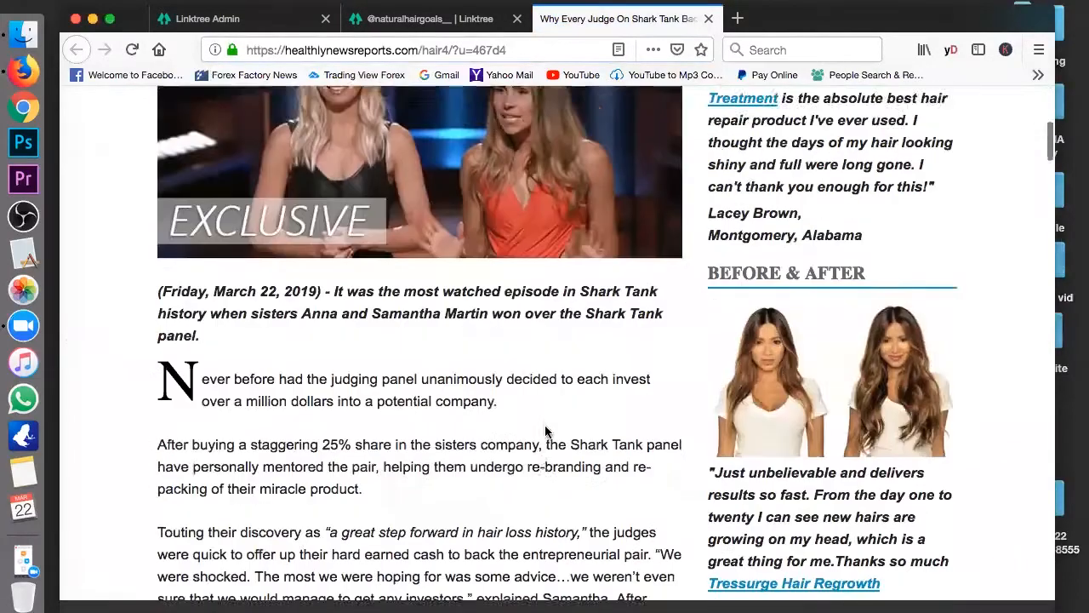
pyautogui.scroll(-3)
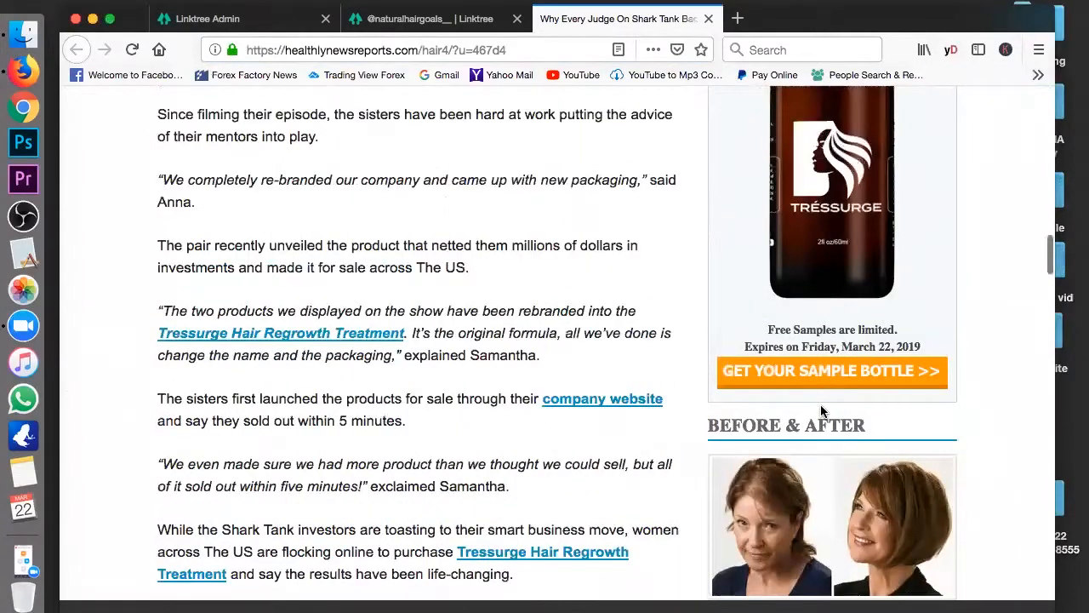
pyautogui.moveTo(841, 248)
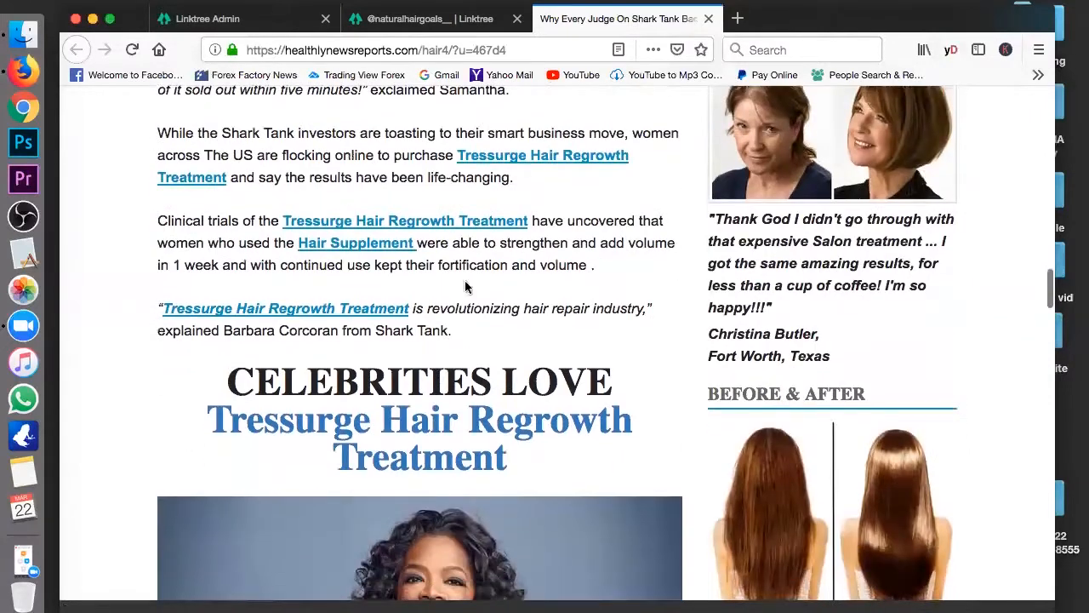
pyautogui.click(408, 19)
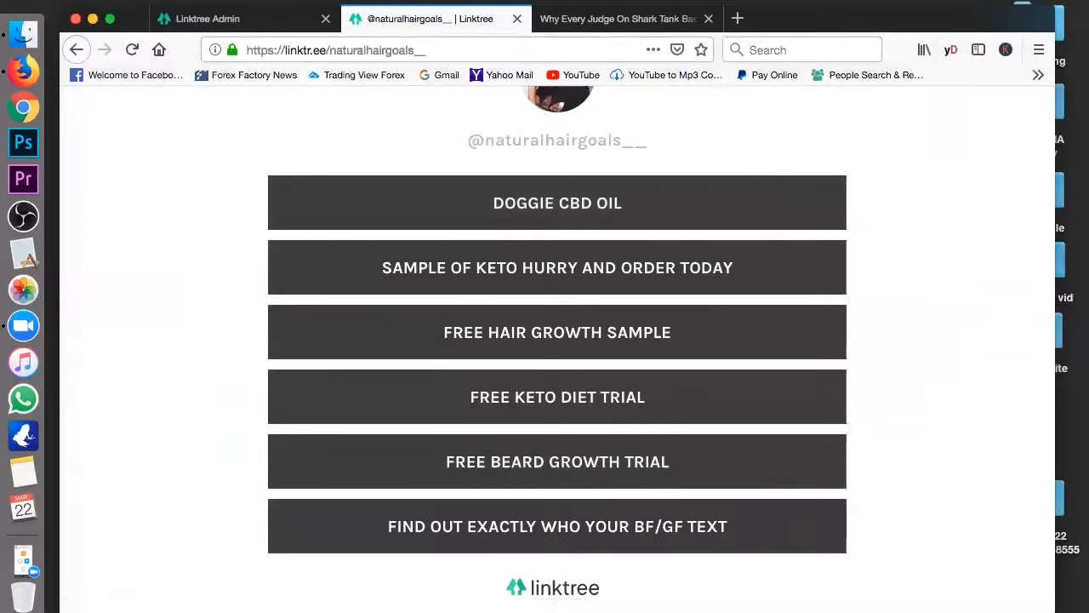
pyautogui.click(618, 19)
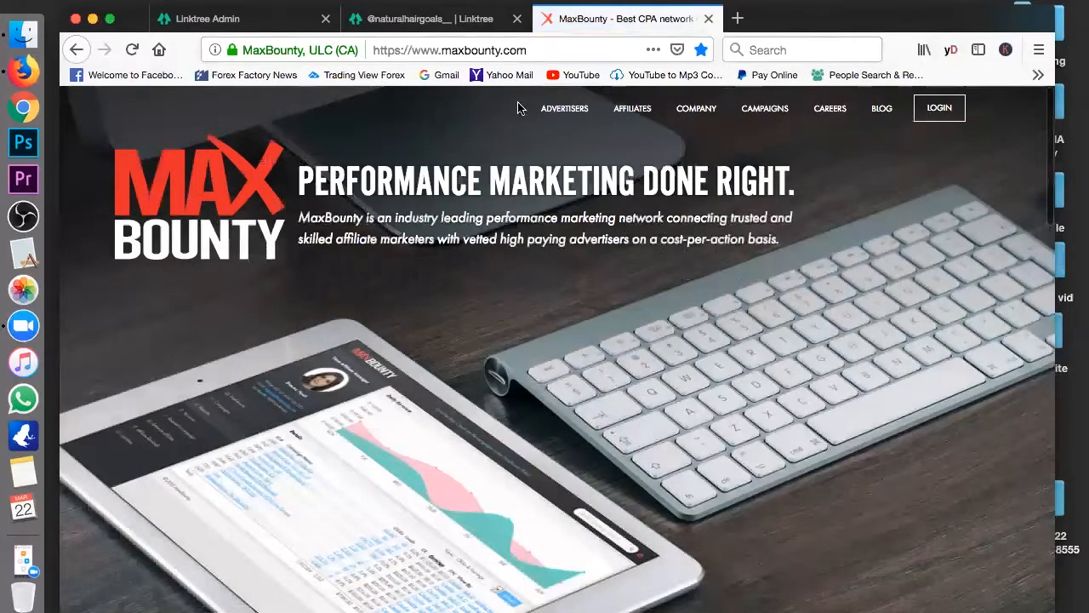
pyautogui.moveTo(468, 78)
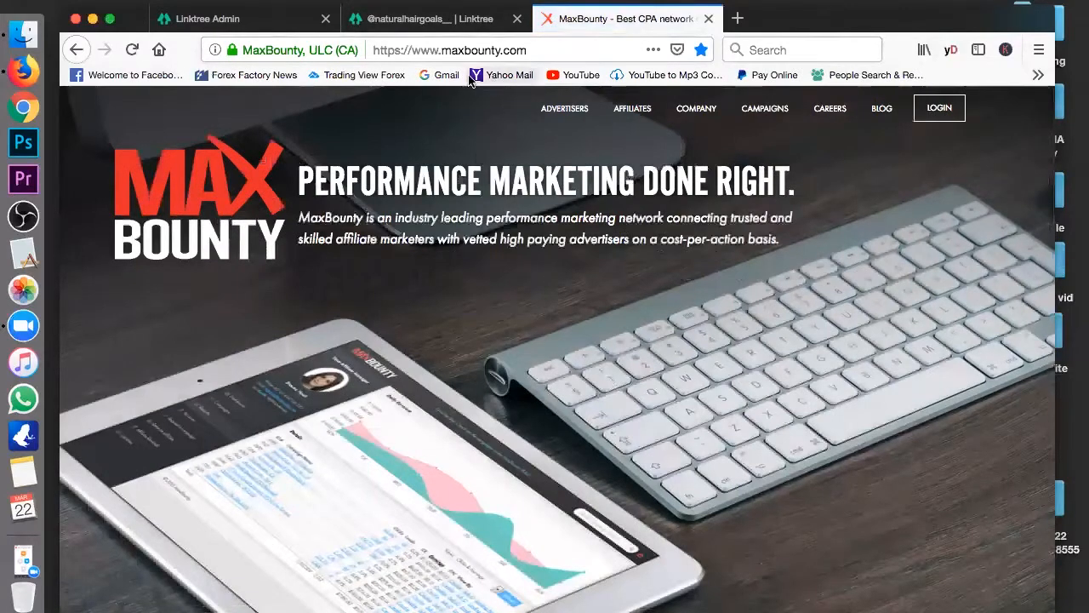
pyautogui.moveTo(466, 332)
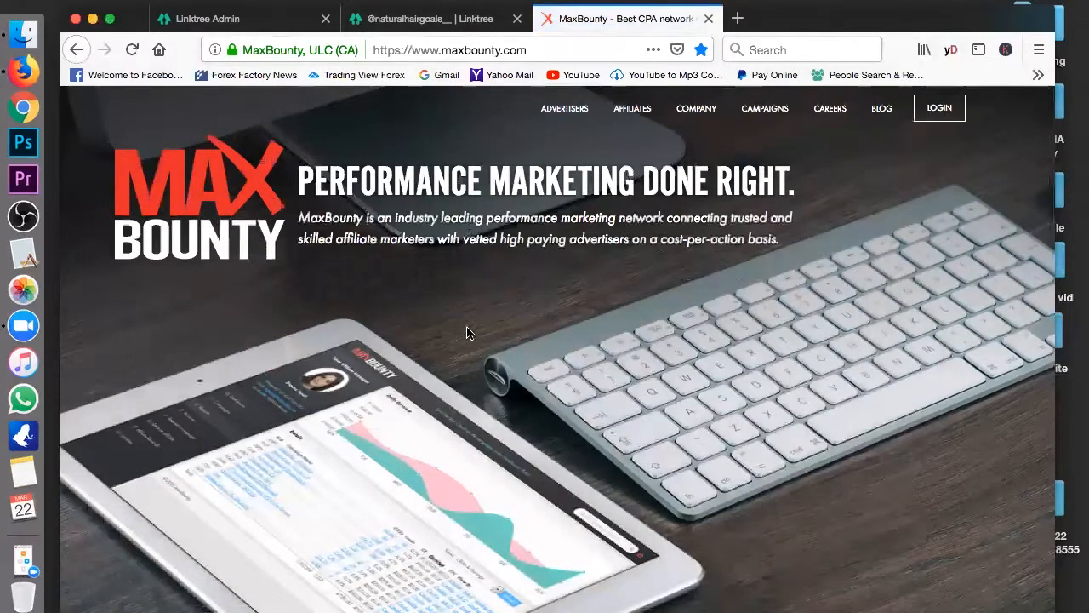
# Step: From MaxBounty's login page, bring up the Affiliate Signup registration form
pyautogui.scroll(-3)
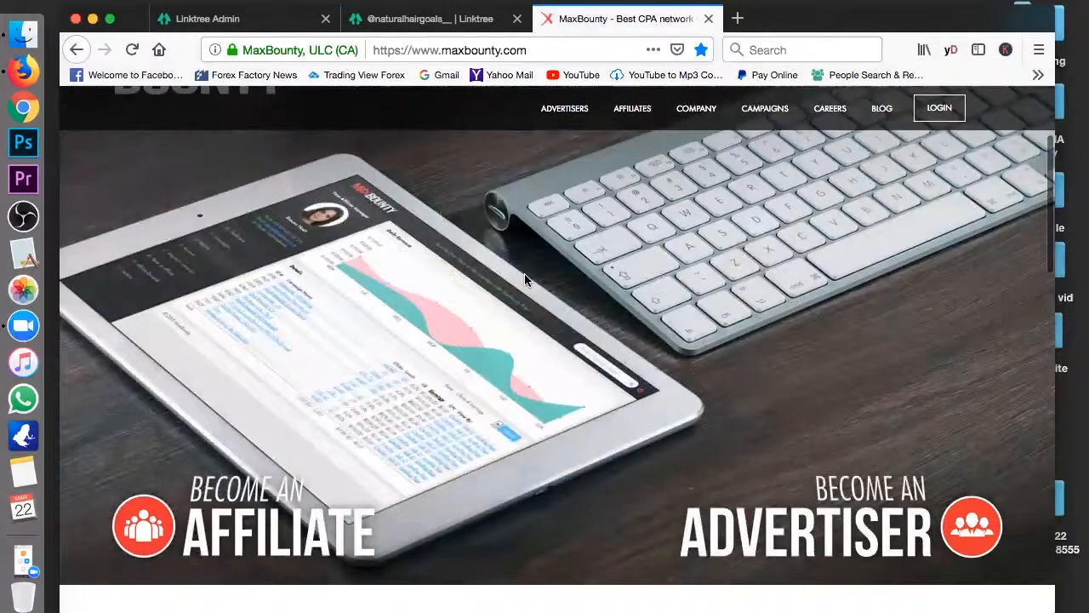
pyautogui.scroll(-3)
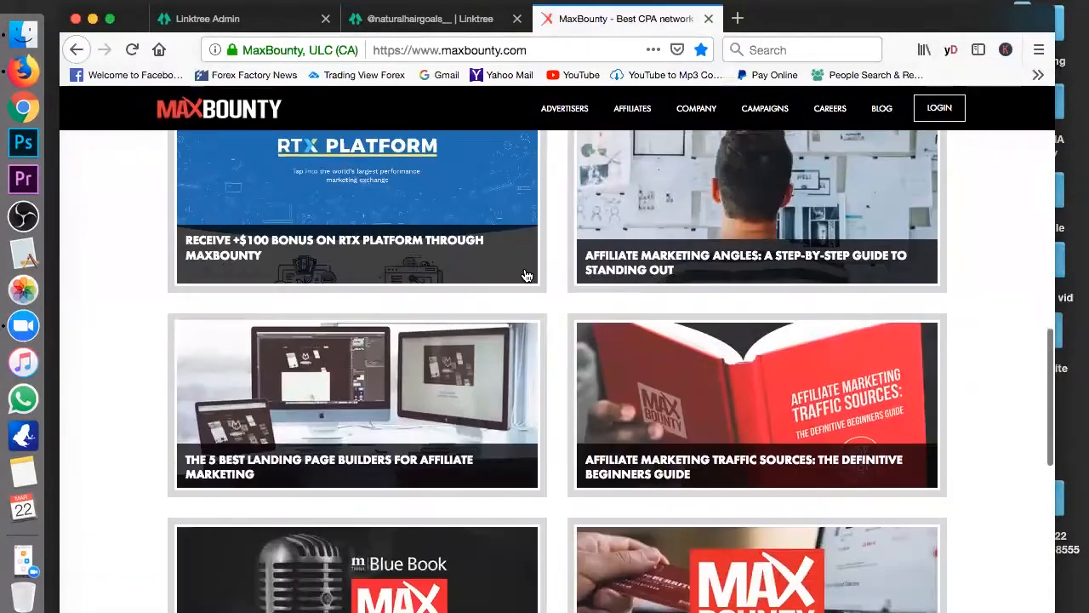
pyautogui.scroll(3)
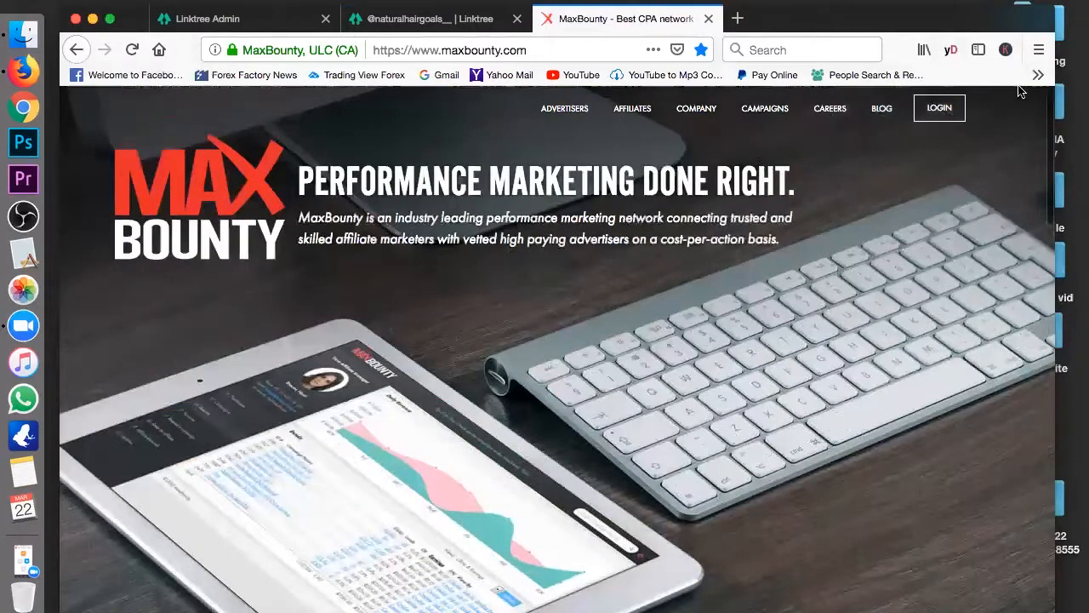
pyautogui.moveTo(940, 109)
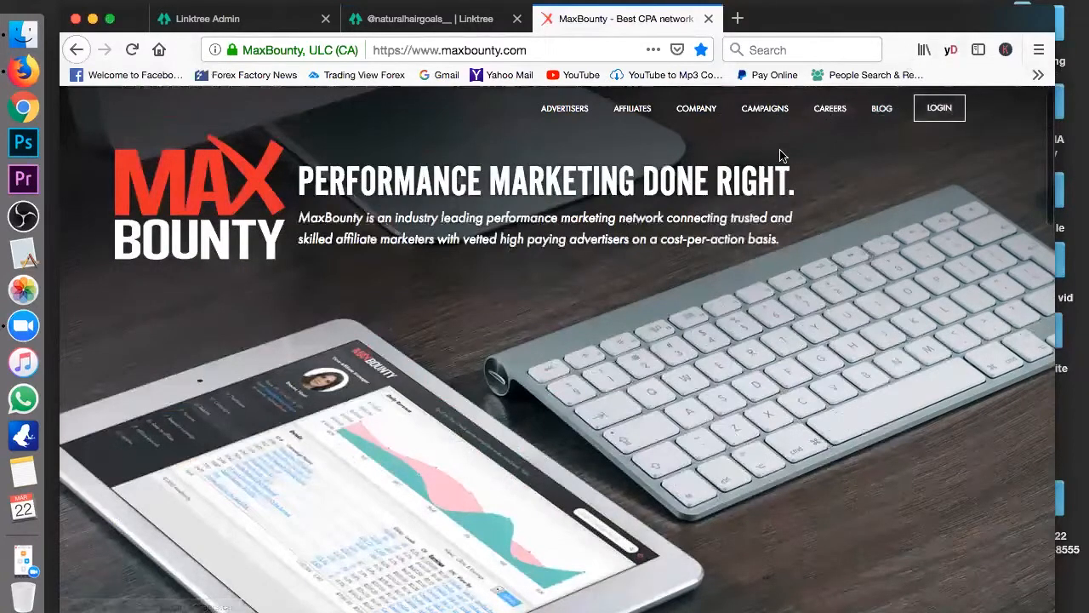
pyautogui.click(939, 107)
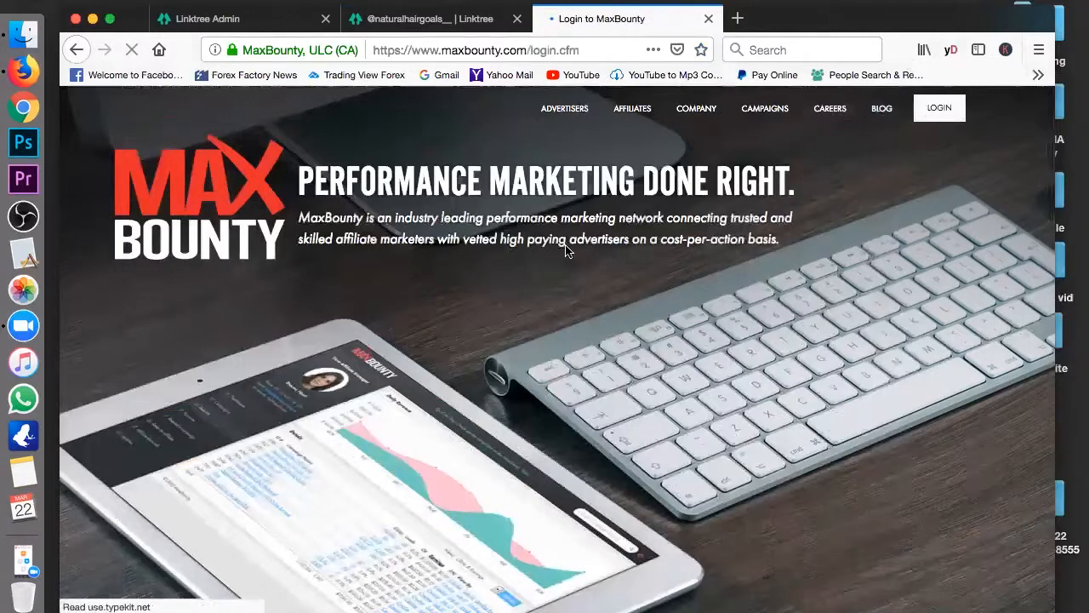
pyautogui.click(940, 109)
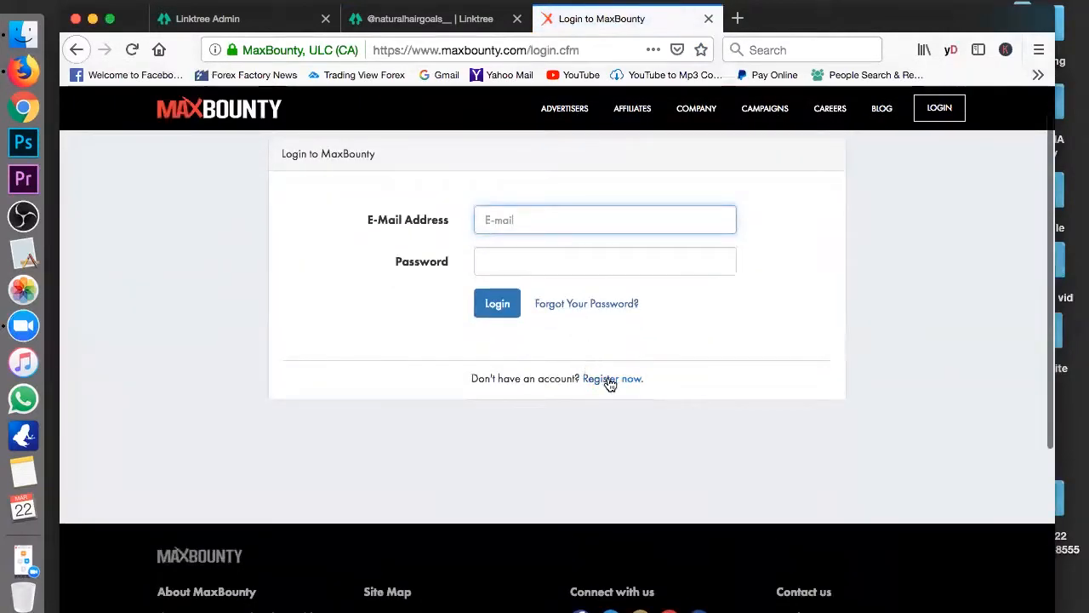
pyautogui.click(613, 378)
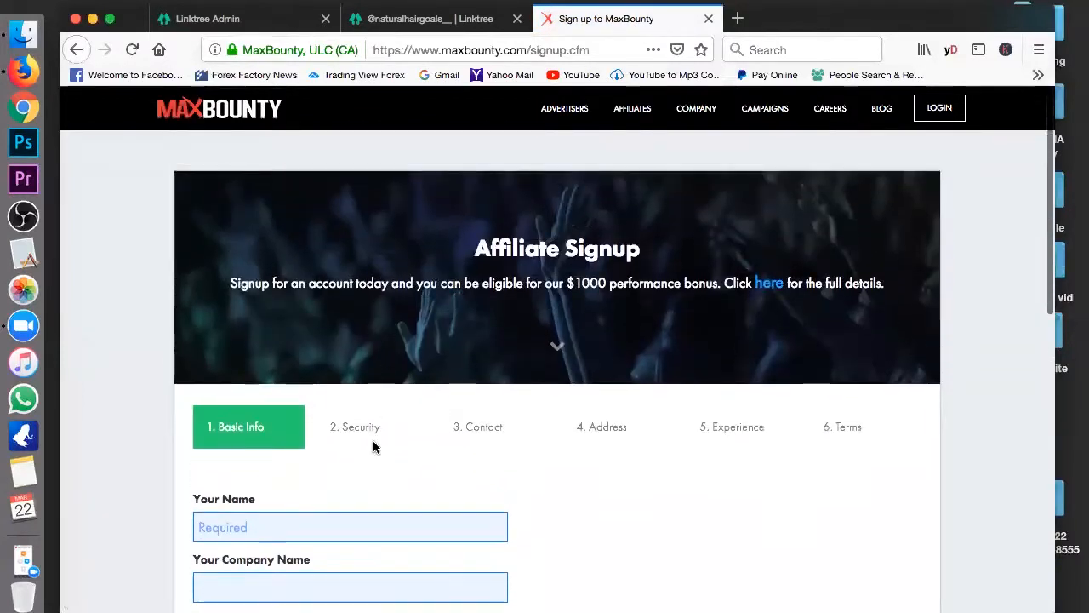
pyautogui.scroll(-3)
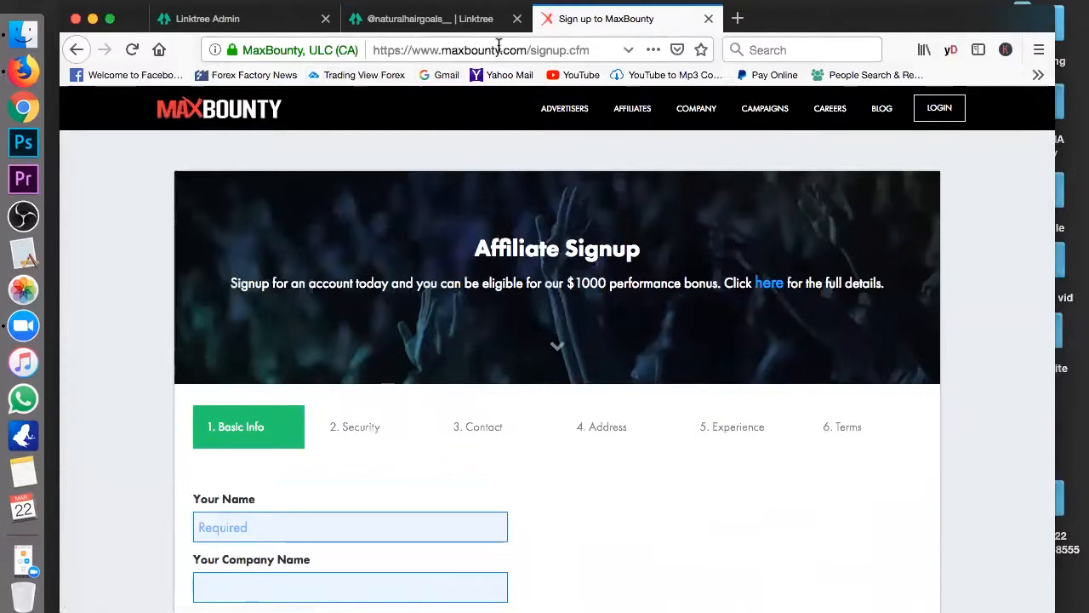
pyautogui.click(426, 17)
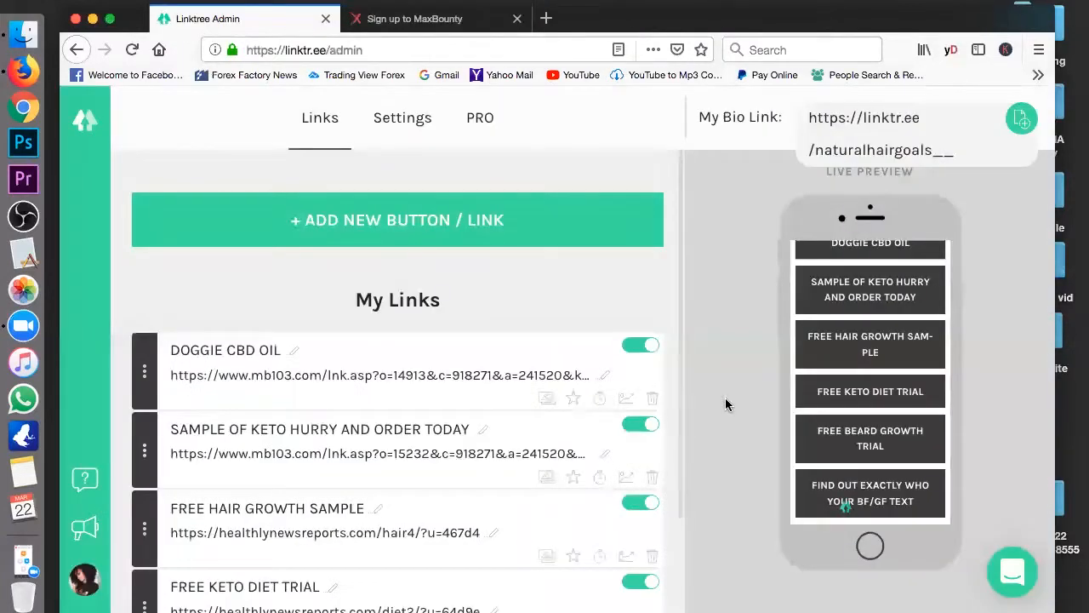
pyautogui.click(870, 344)
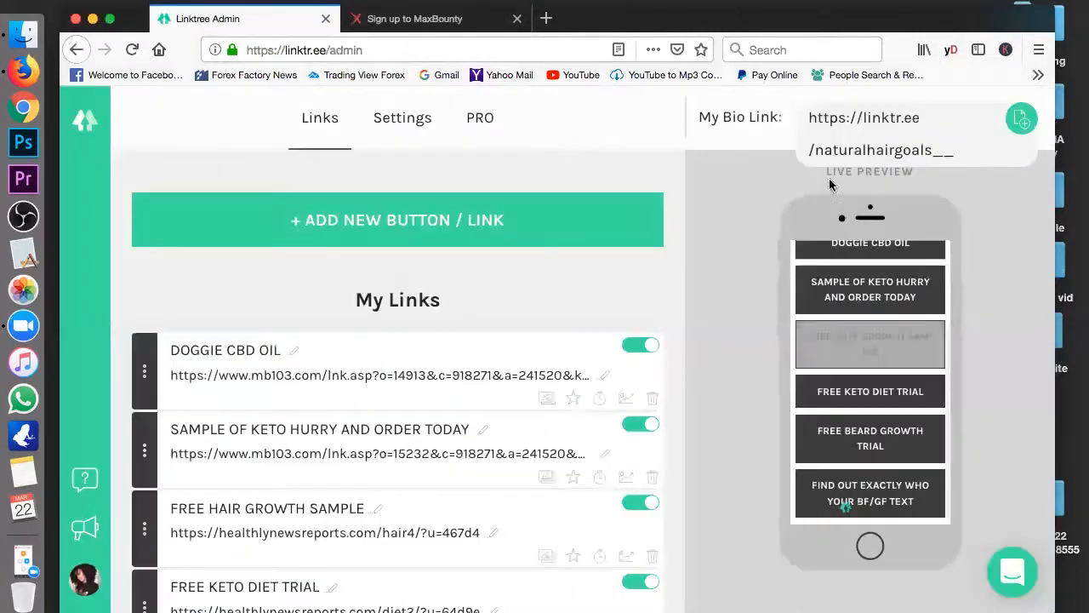
pyautogui.scroll(-3)
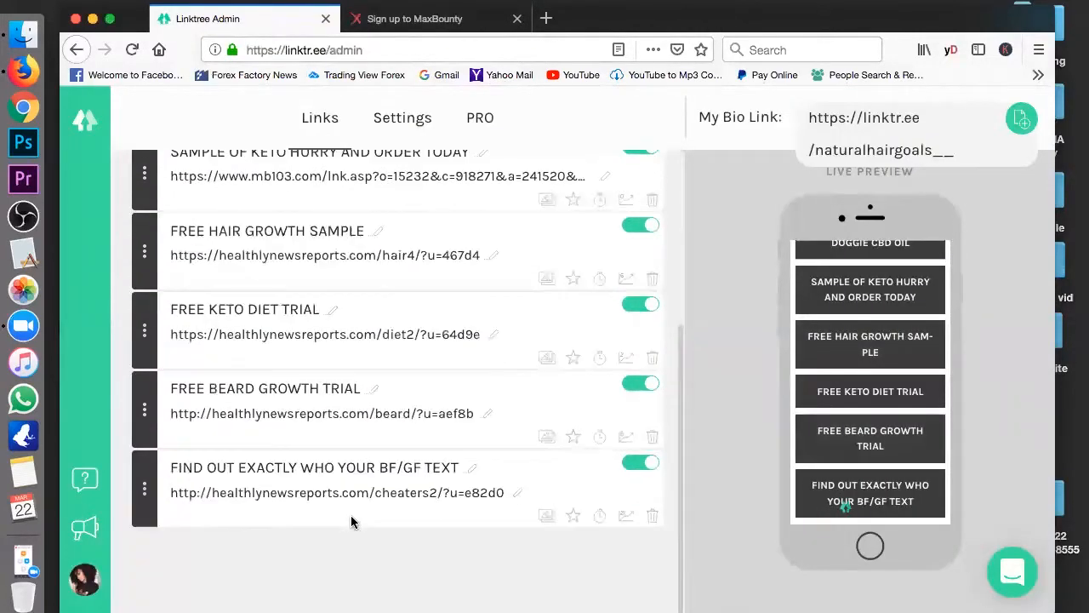
pyautogui.click(1021, 119)
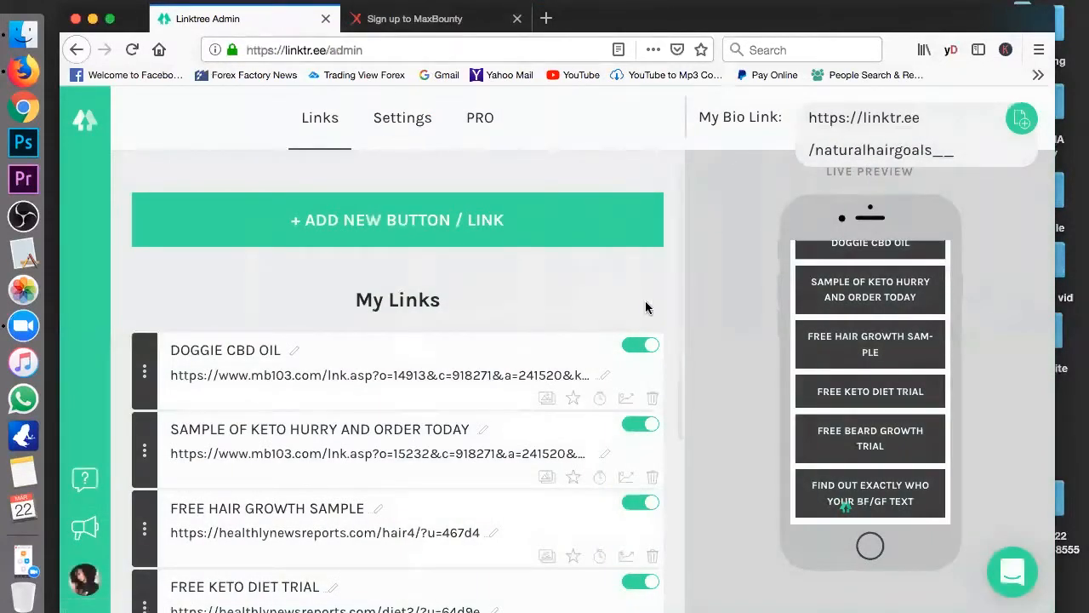
pyautogui.moveTo(531, 332)
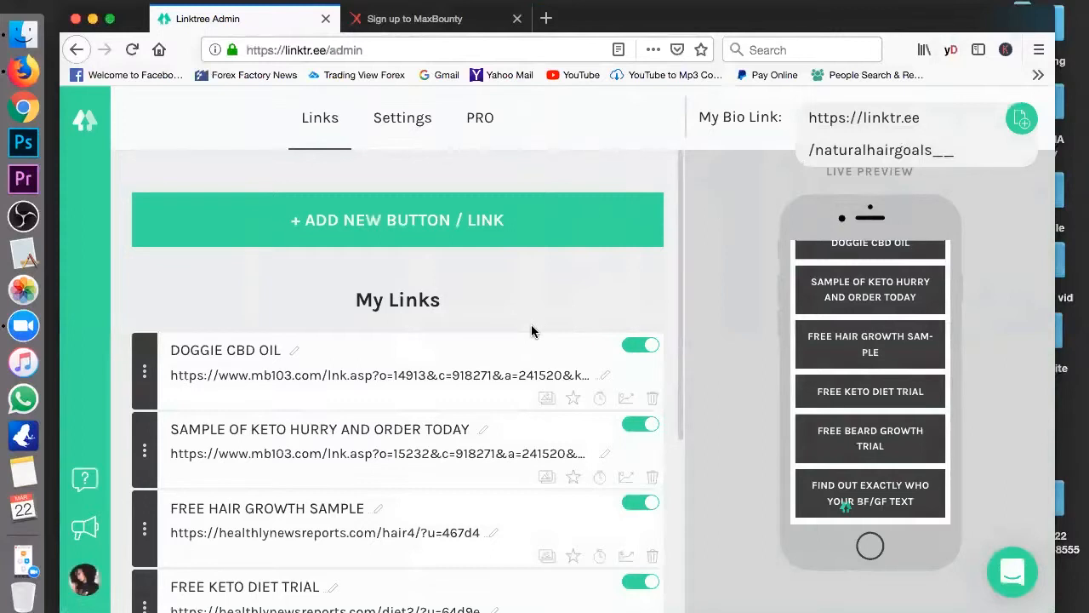
pyautogui.moveTo(297, 436)
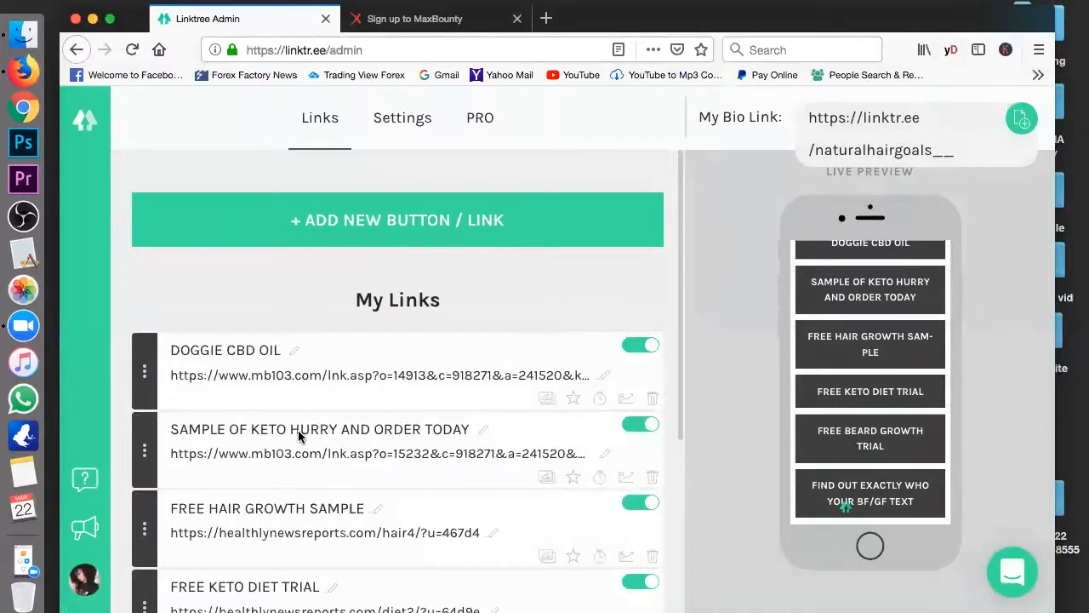
pyautogui.scroll(-3)
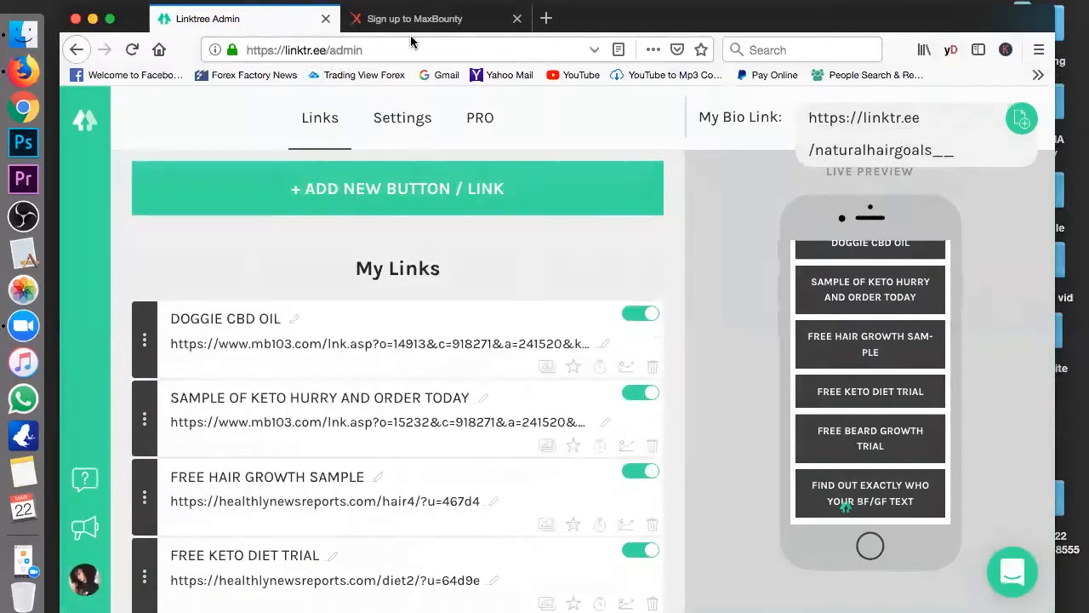
# Step: Sign in to the MaxBounty affiliate dashboard and browse the top-earning campaigns
pyautogui.click(426, 17)
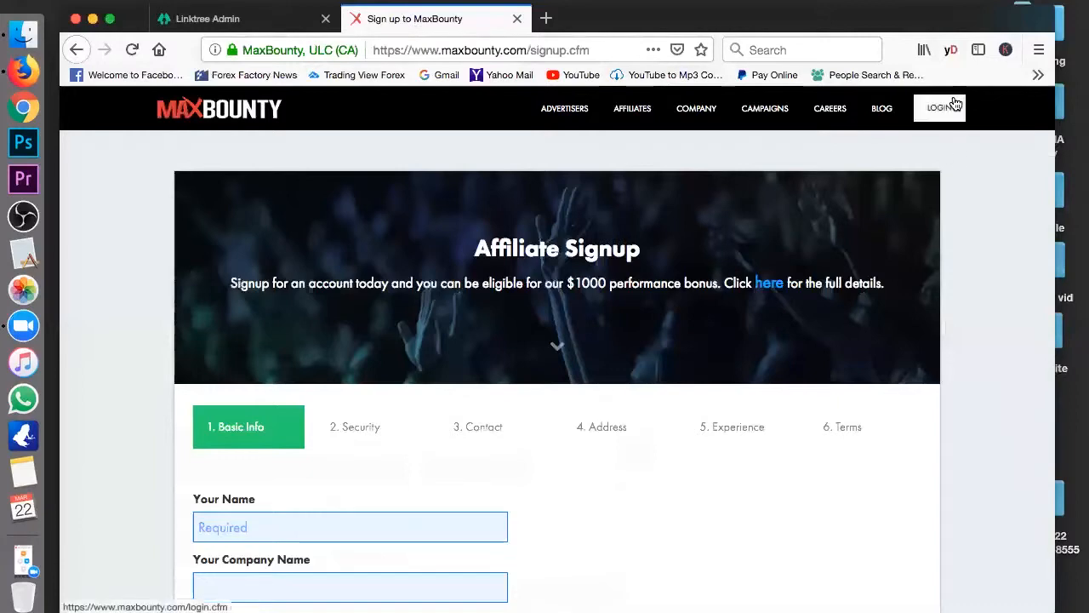
pyautogui.click(940, 107)
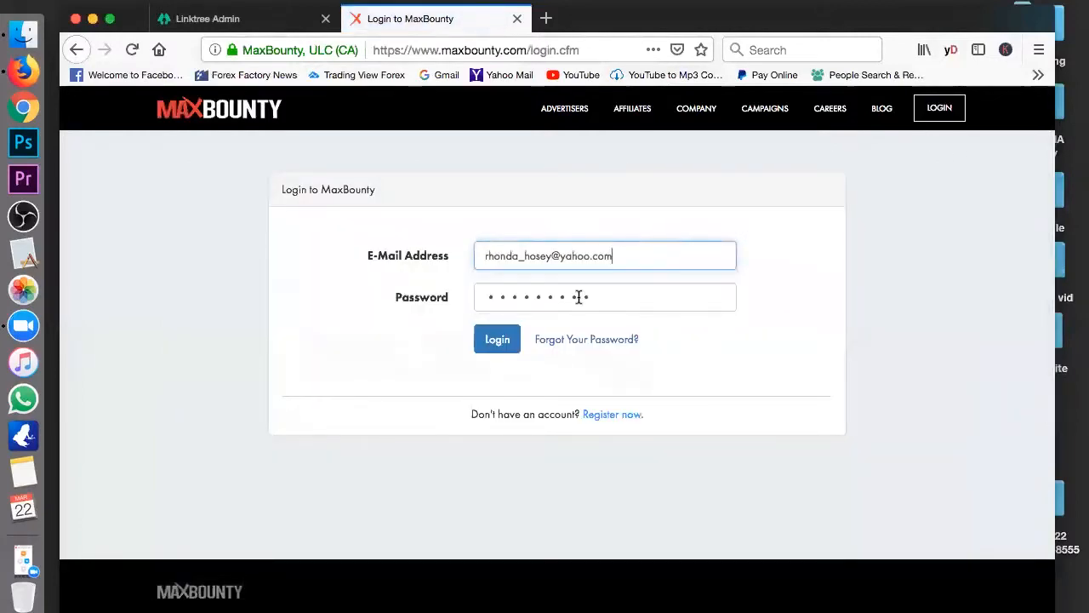
pyautogui.click(497, 338)
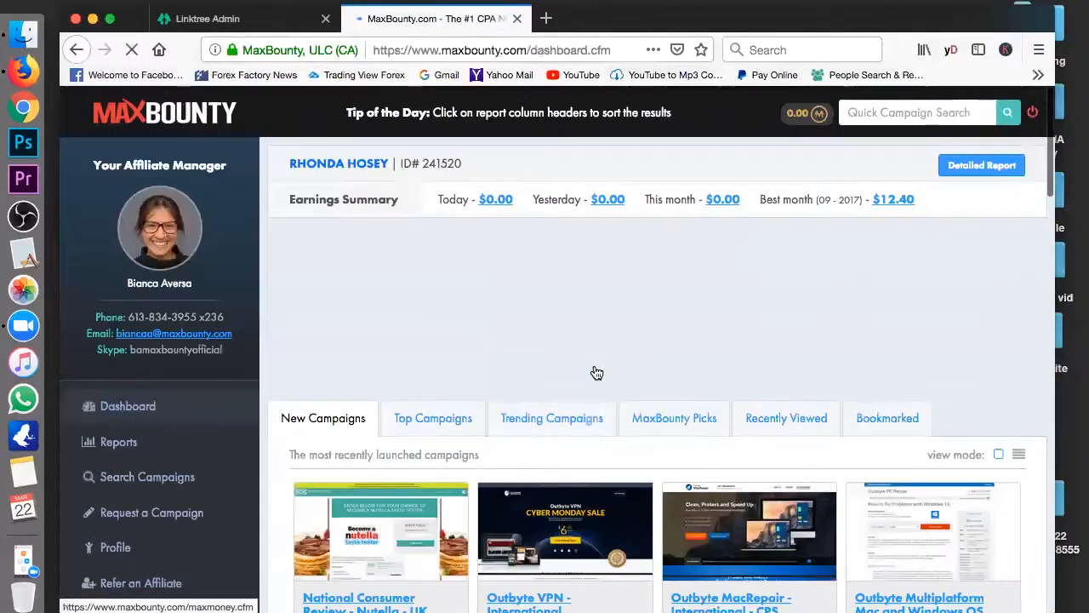
pyautogui.scroll(-3)
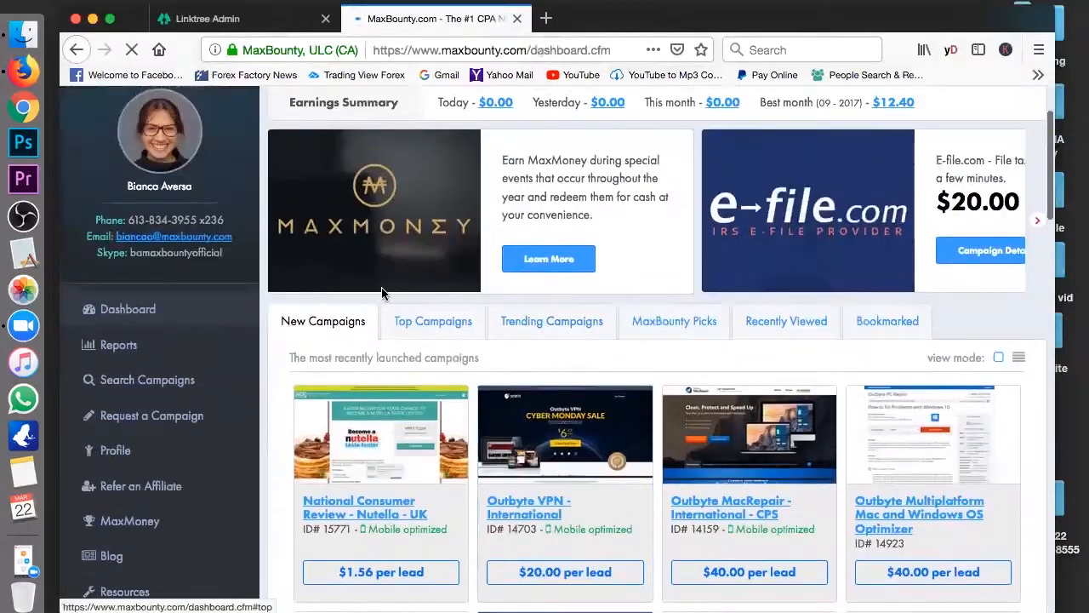
pyautogui.click(432, 320)
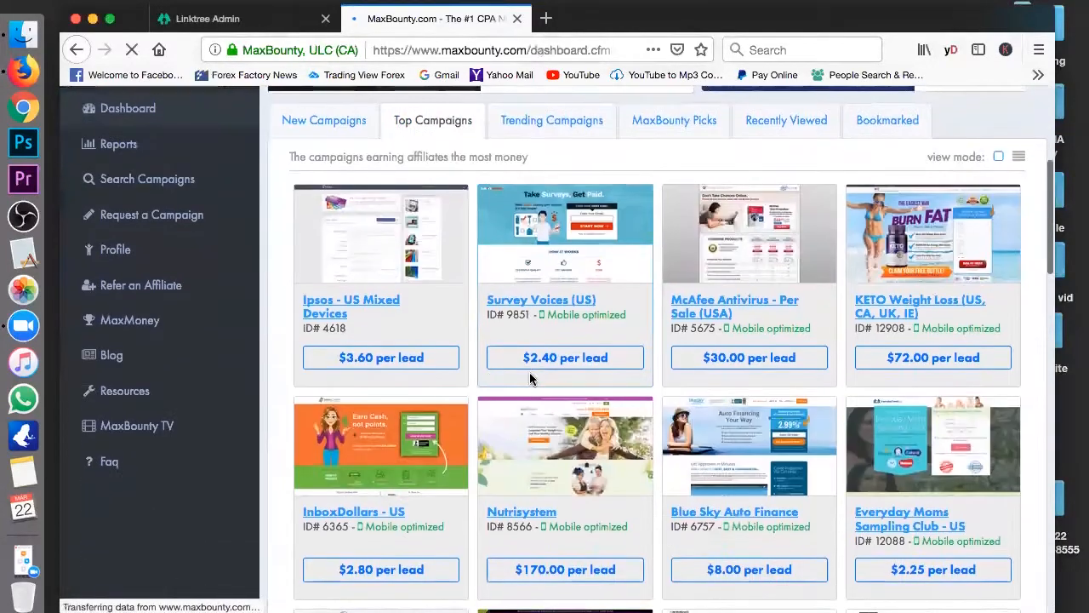
pyautogui.scroll(-3)
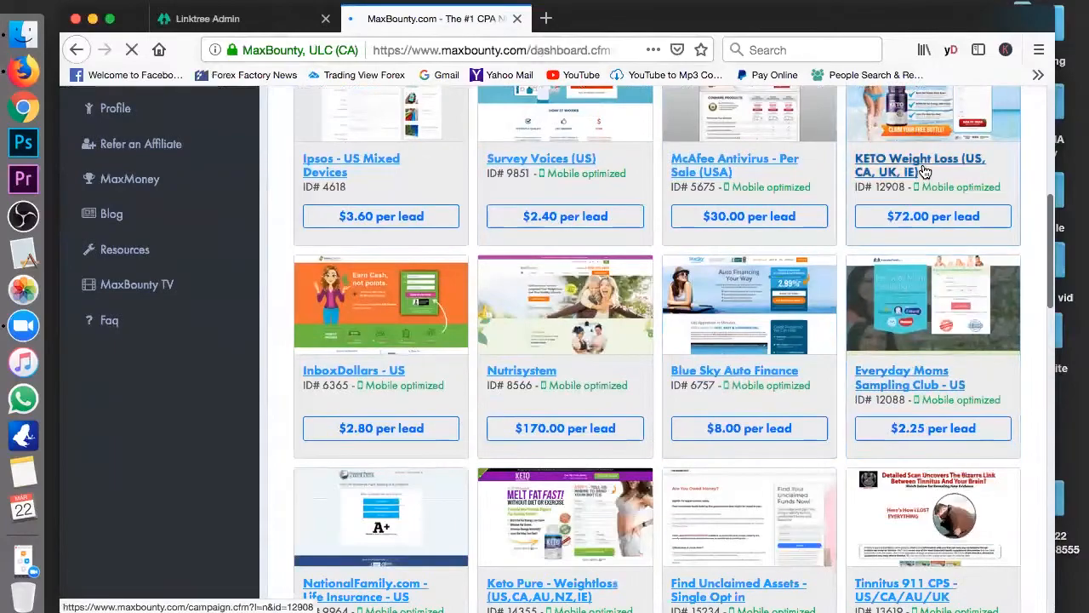
pyautogui.scroll(-3)
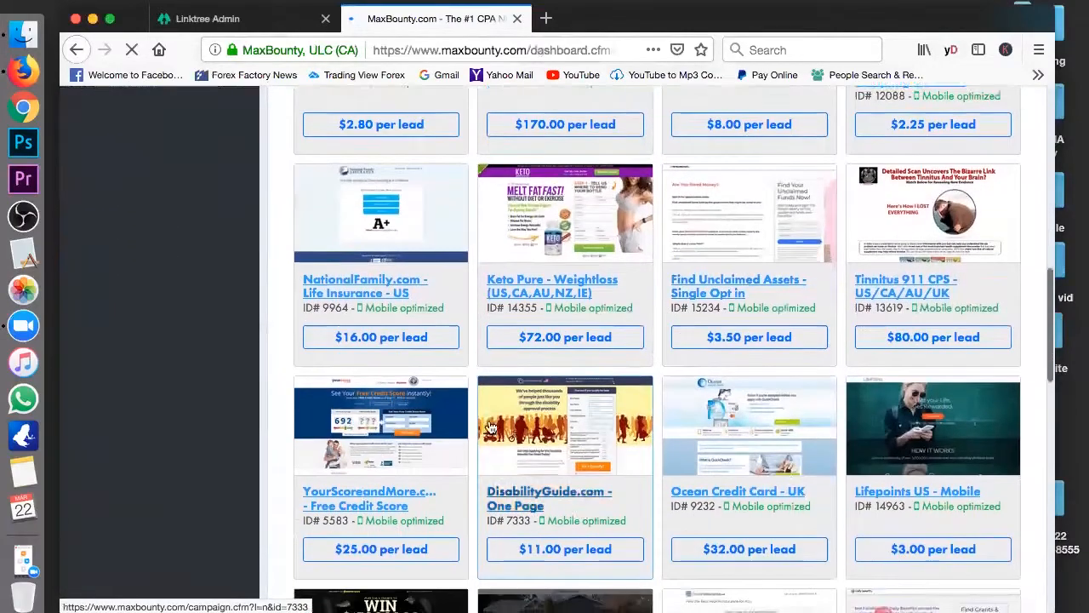
pyautogui.scroll(3)
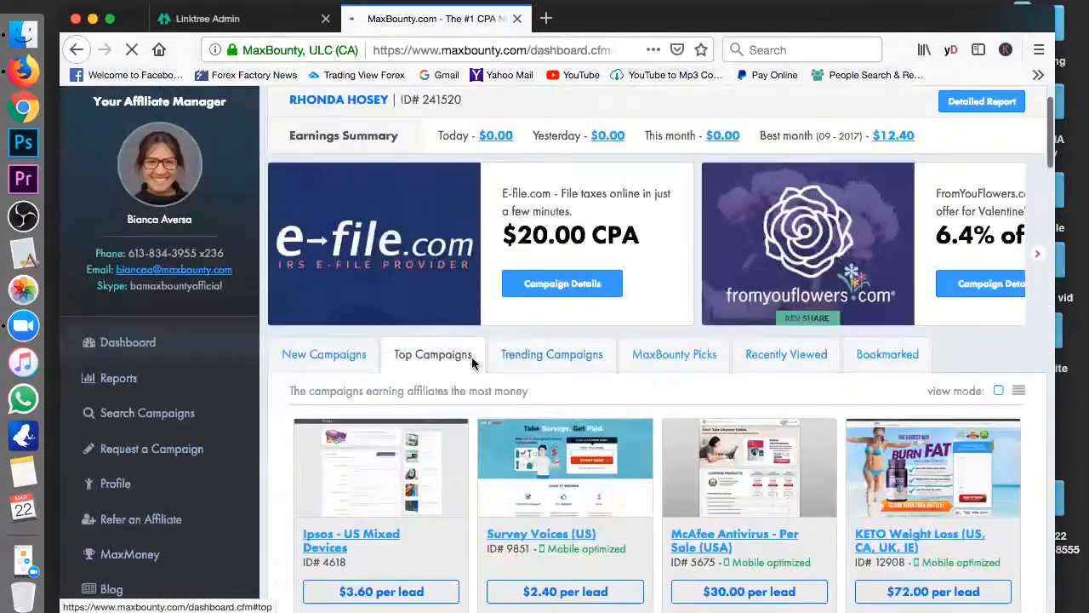
# Step: Browse the most-searched trending campaigns down to Blue Sky Auto Finance at the list's end
pyautogui.click(551, 354)
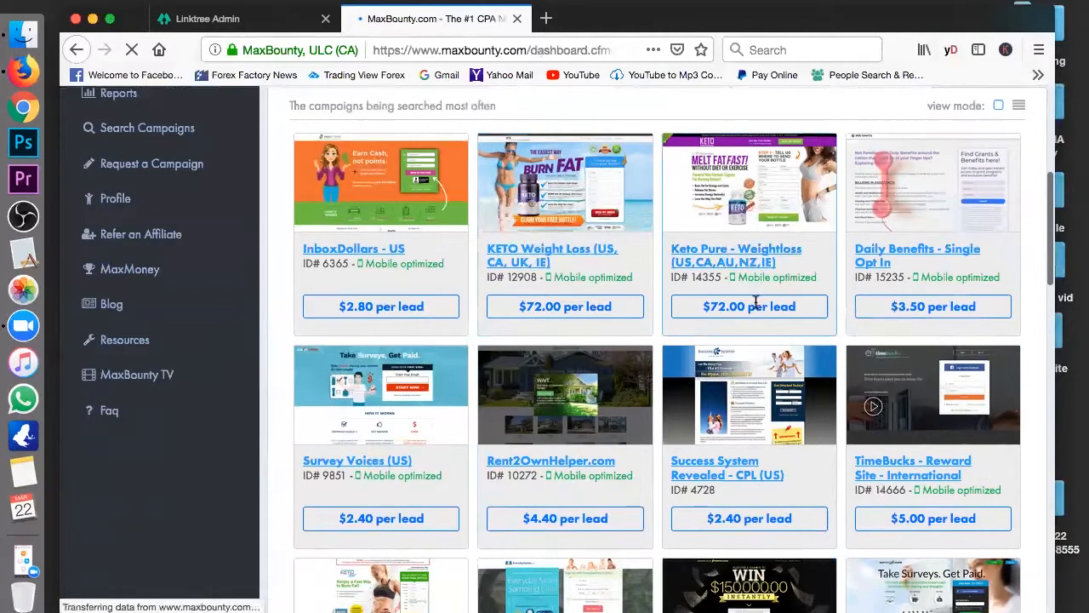
pyautogui.scroll(-3)
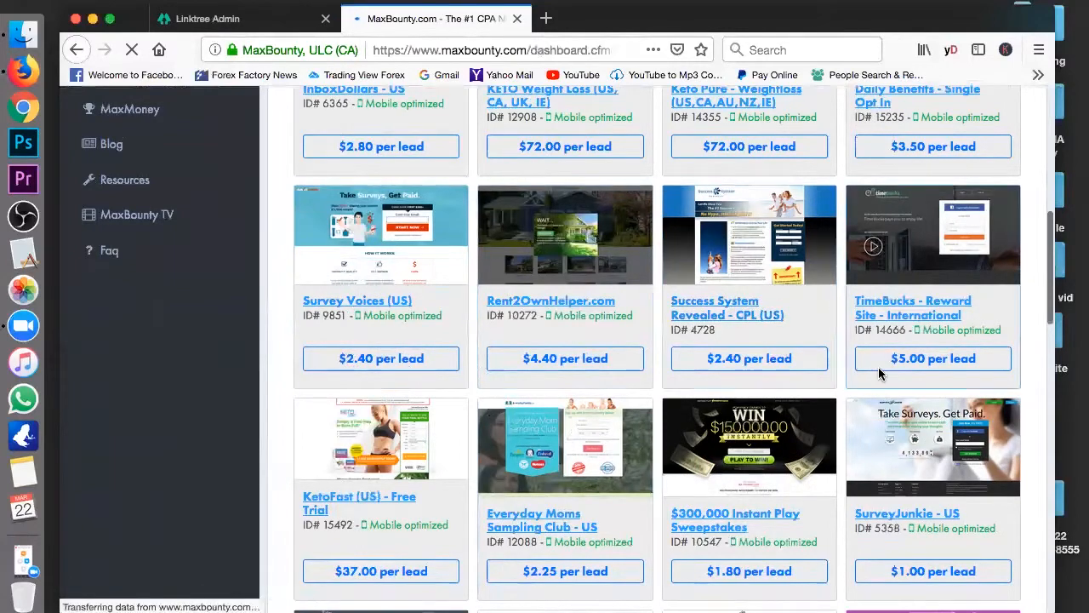
pyautogui.scroll(-3)
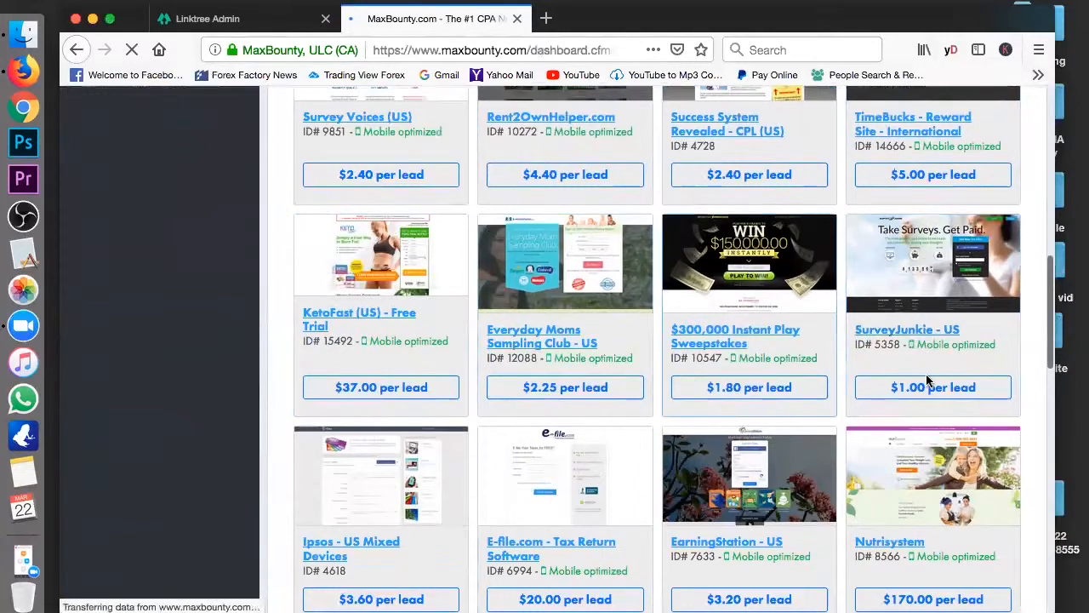
pyautogui.moveTo(439, 497)
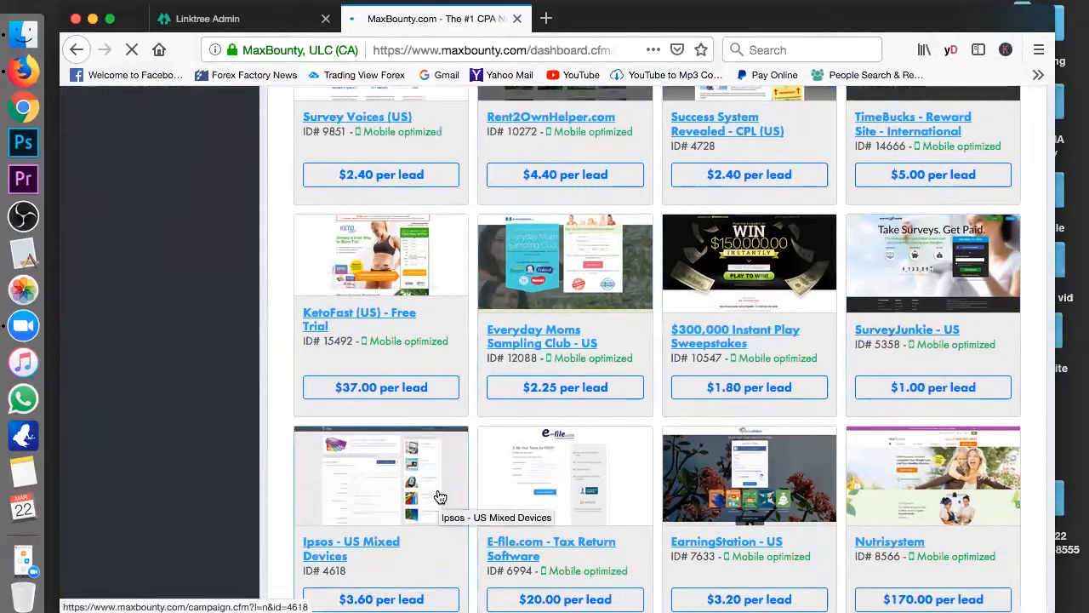
pyautogui.scroll(-3)
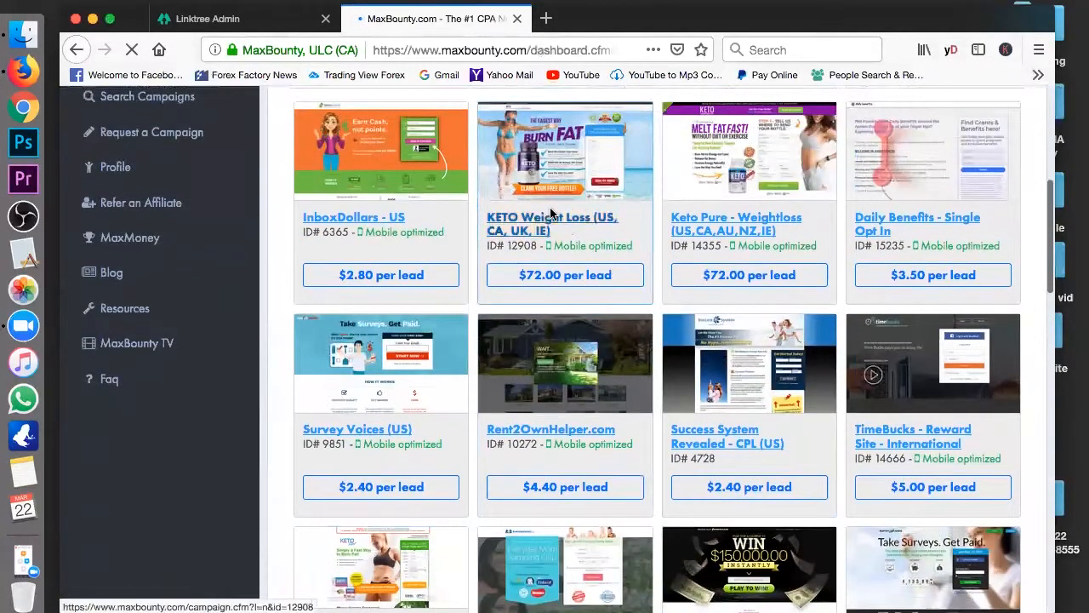
pyautogui.scroll(-3)
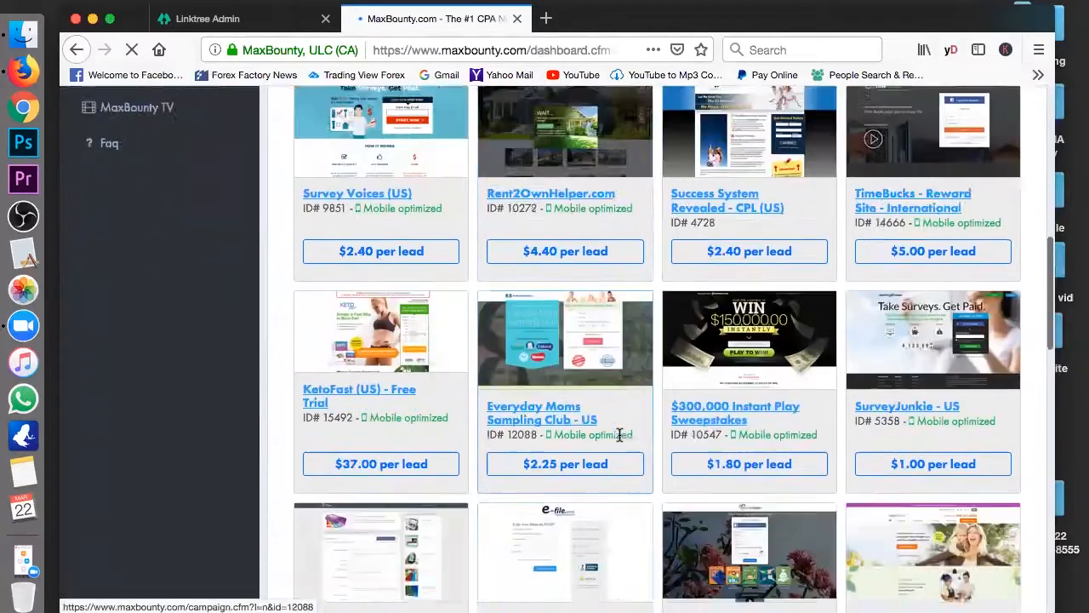
pyautogui.scroll(-3)
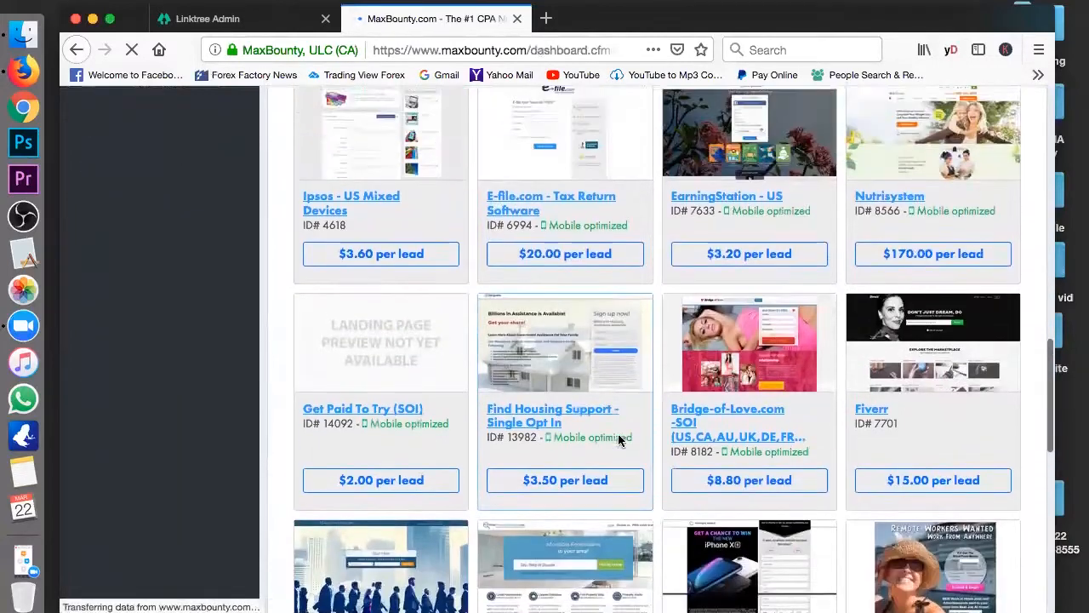
pyautogui.scroll(-3)
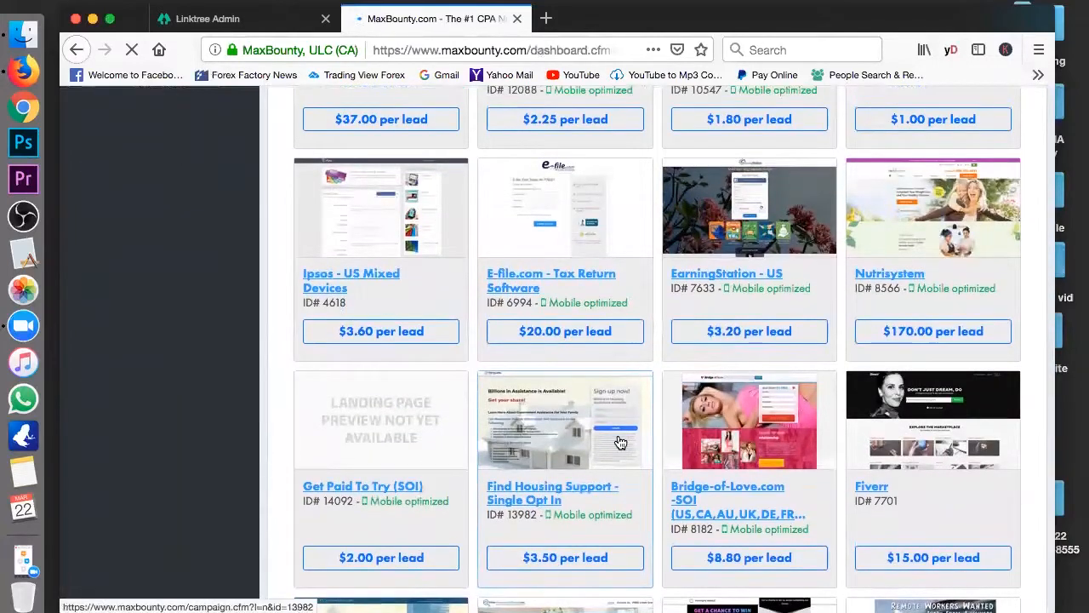
pyautogui.scroll(-3)
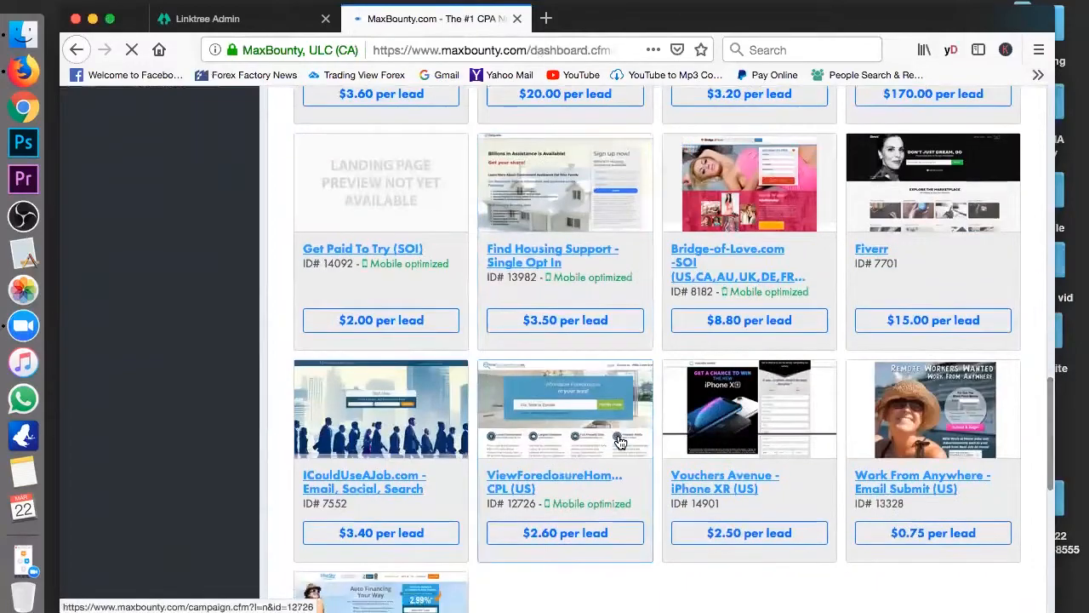
pyautogui.scroll(-3)
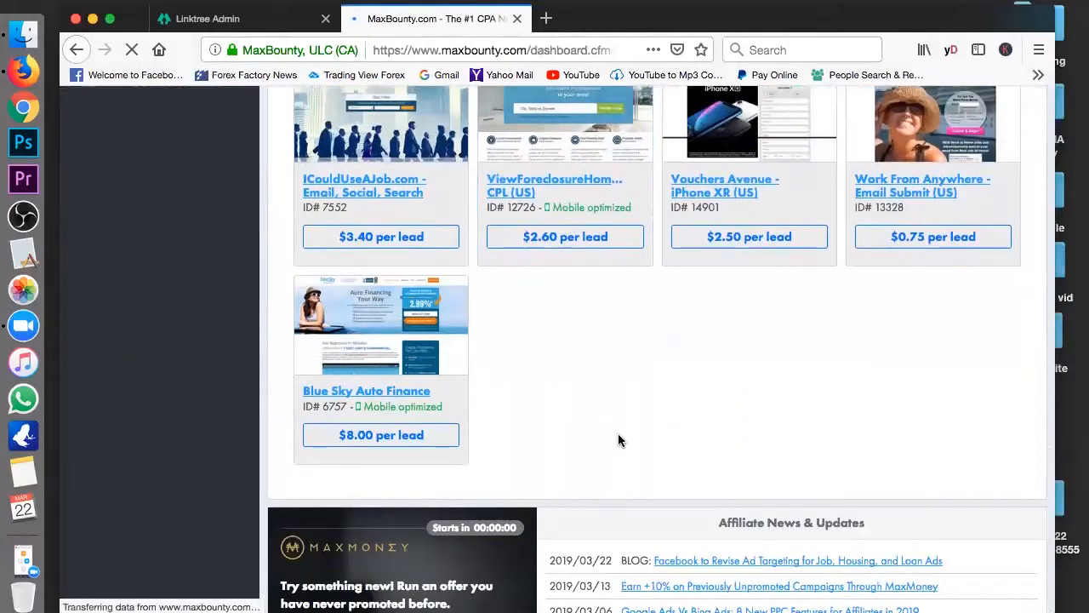
pyautogui.scroll(3)
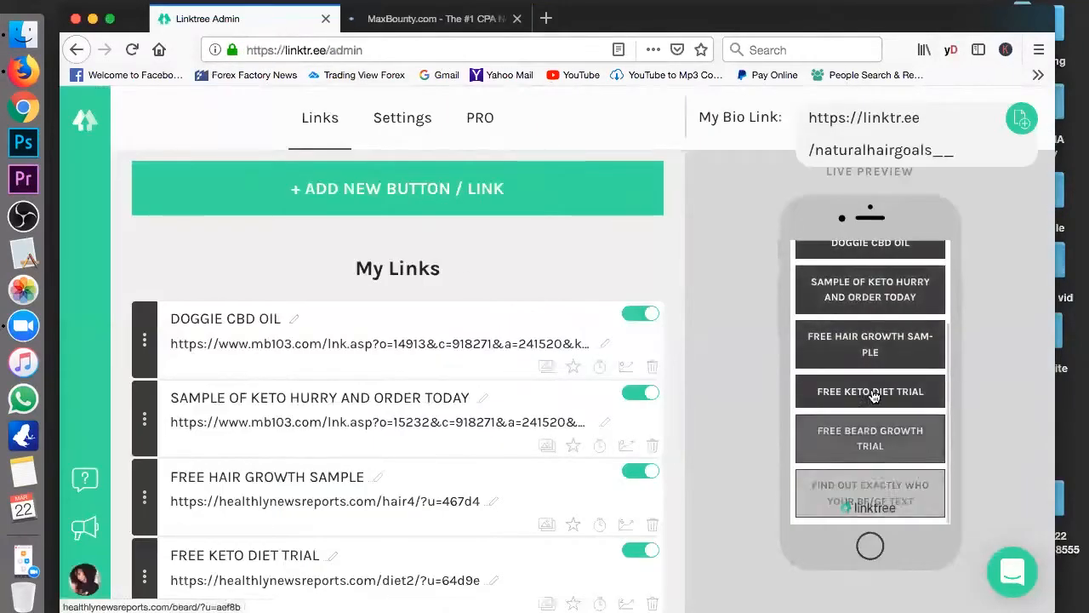
pyautogui.click(436, 19)
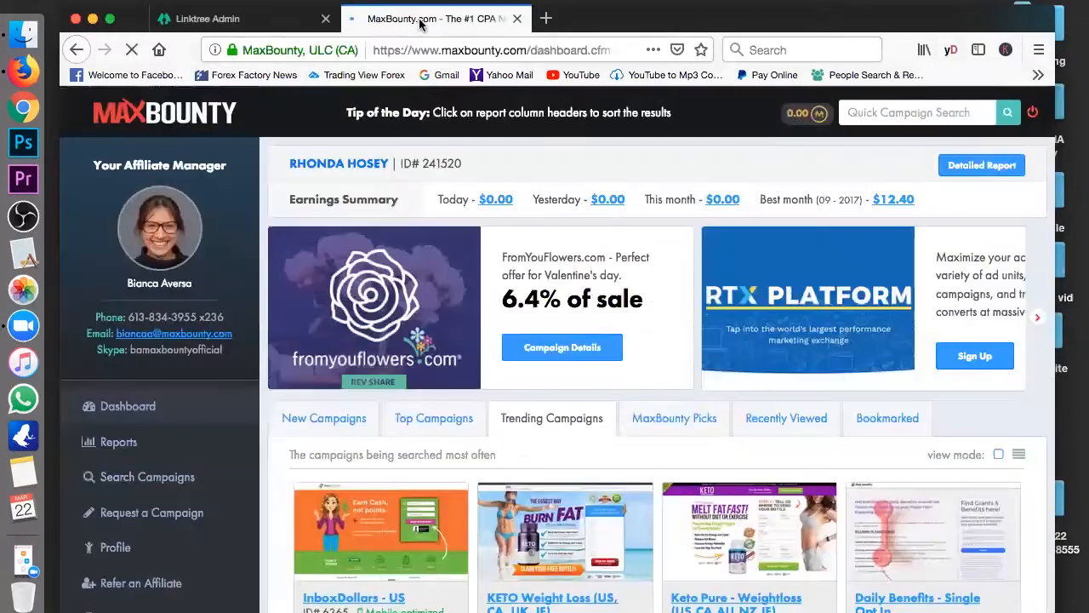
pyautogui.scroll(-3)
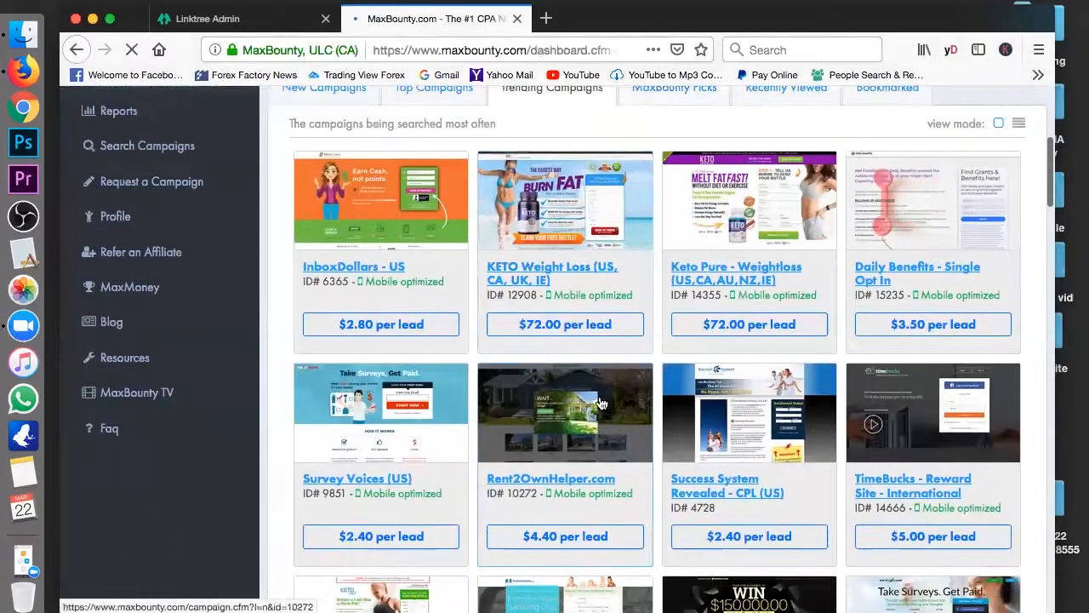
pyautogui.scroll(-3)
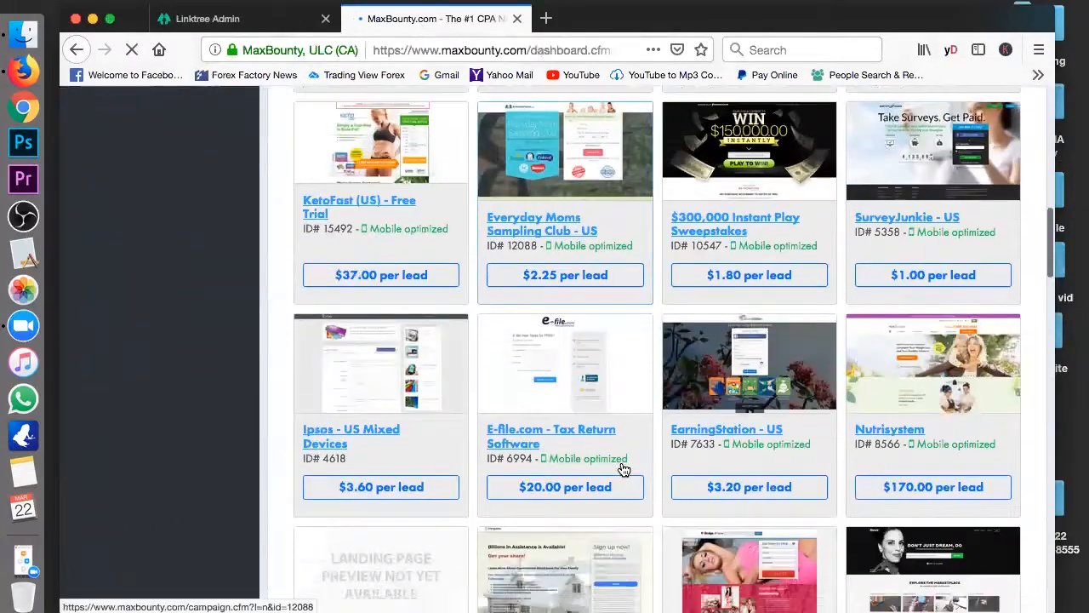
pyautogui.scroll(-3)
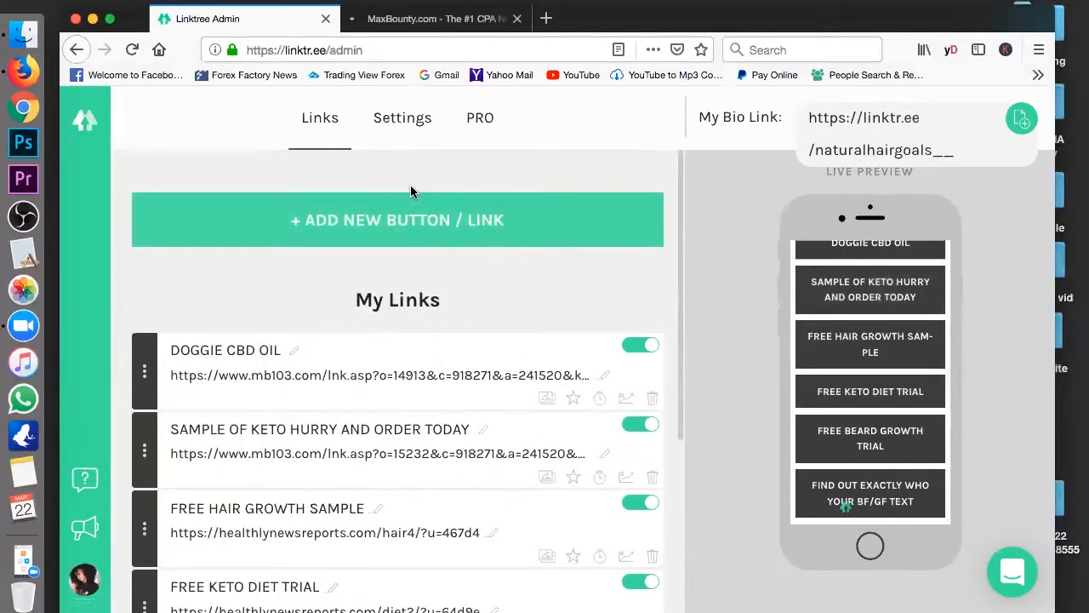
pyautogui.click(436, 17)
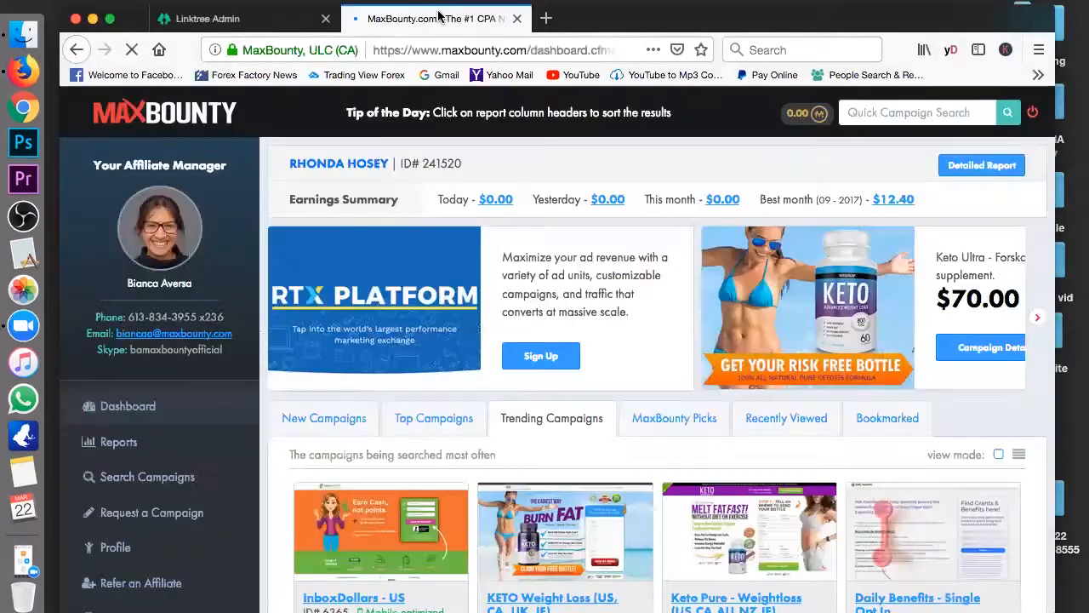
pyautogui.scroll(-3)
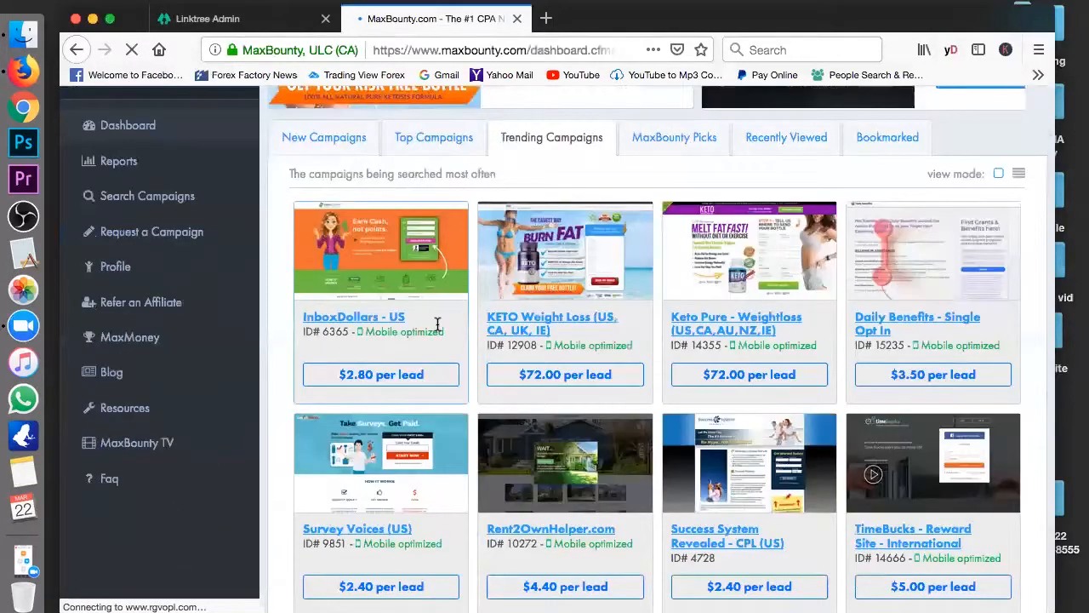
pyautogui.scroll(-3)
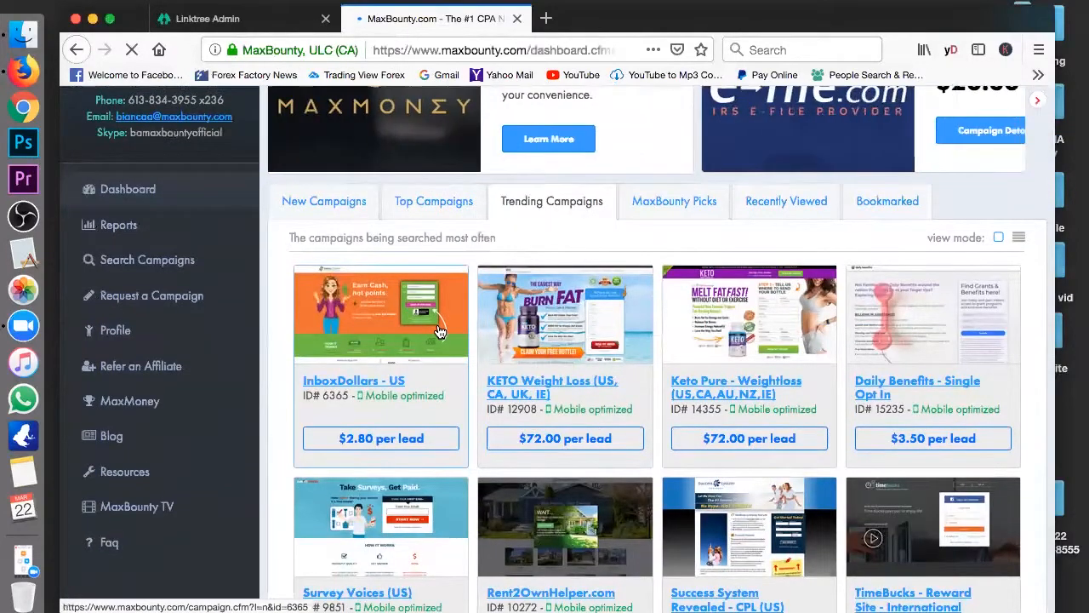
pyautogui.scroll(-3)
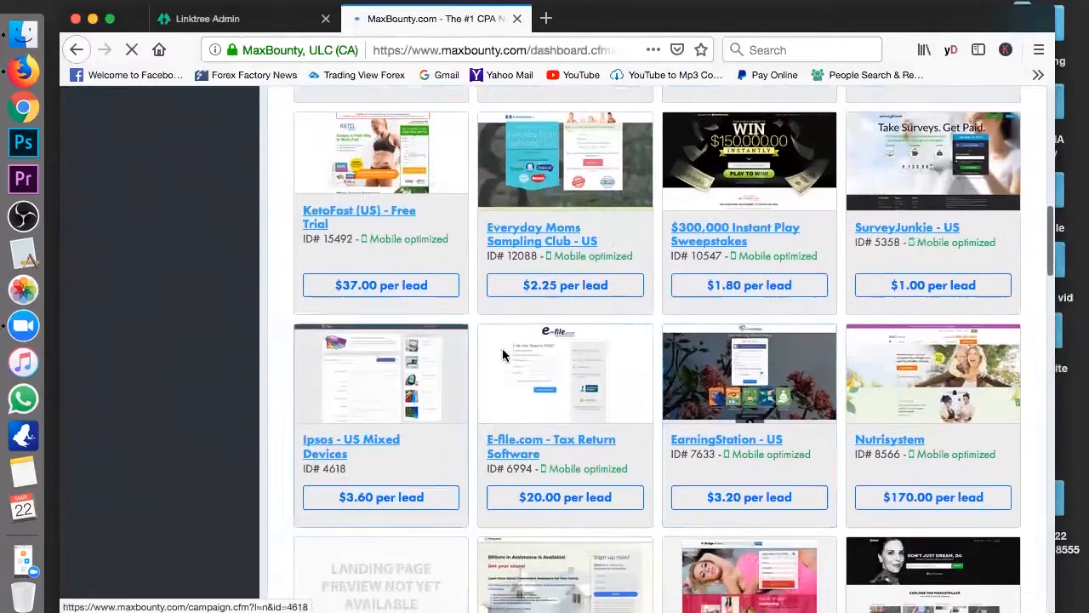
pyautogui.scroll(-3)
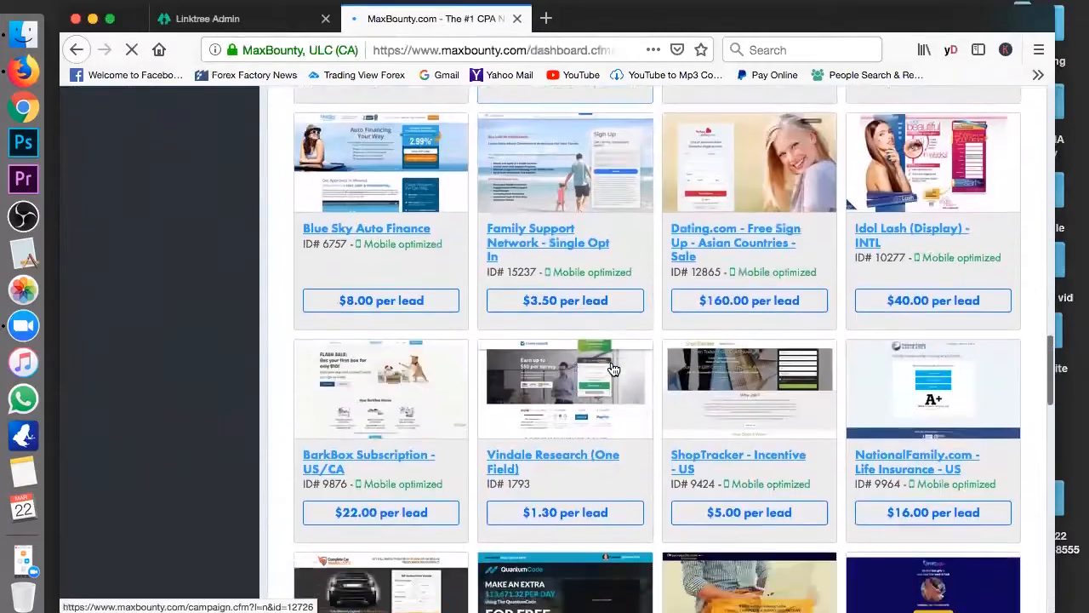
pyautogui.scroll(-3)
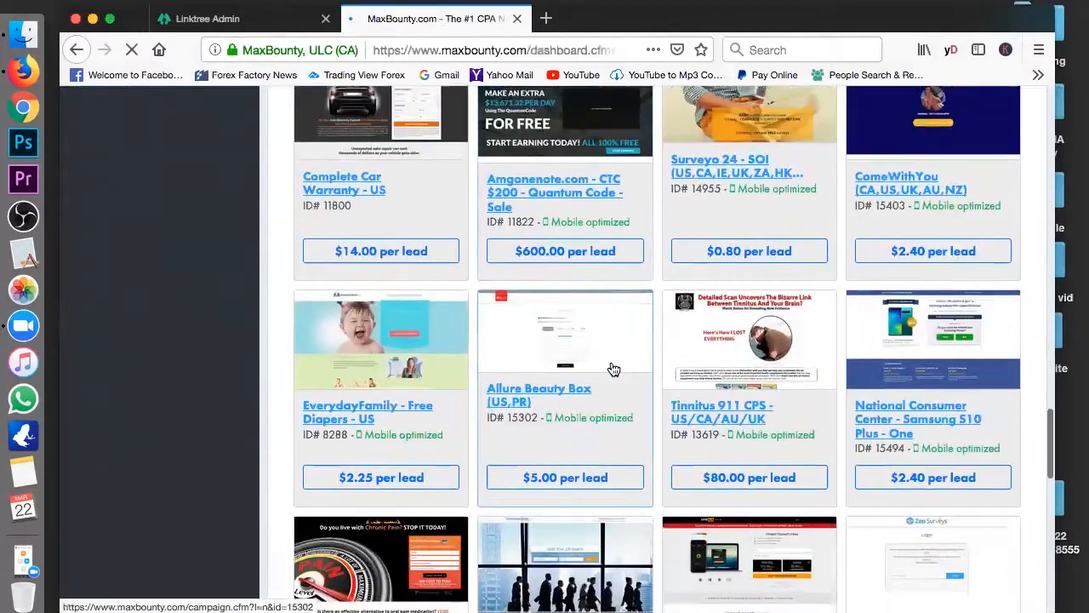
pyautogui.scroll(-3)
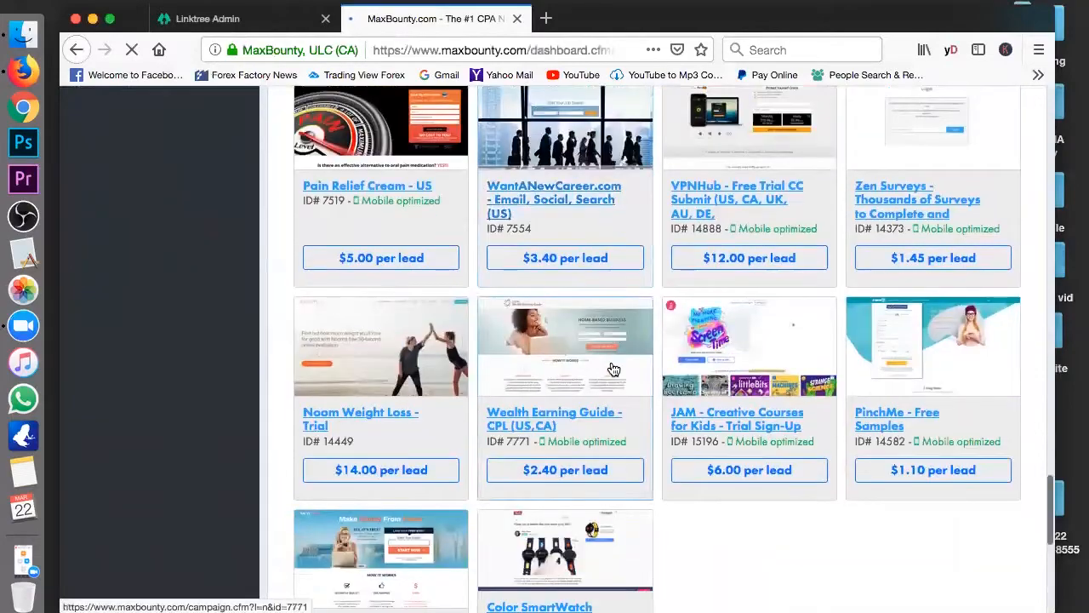
pyautogui.scroll(-3)
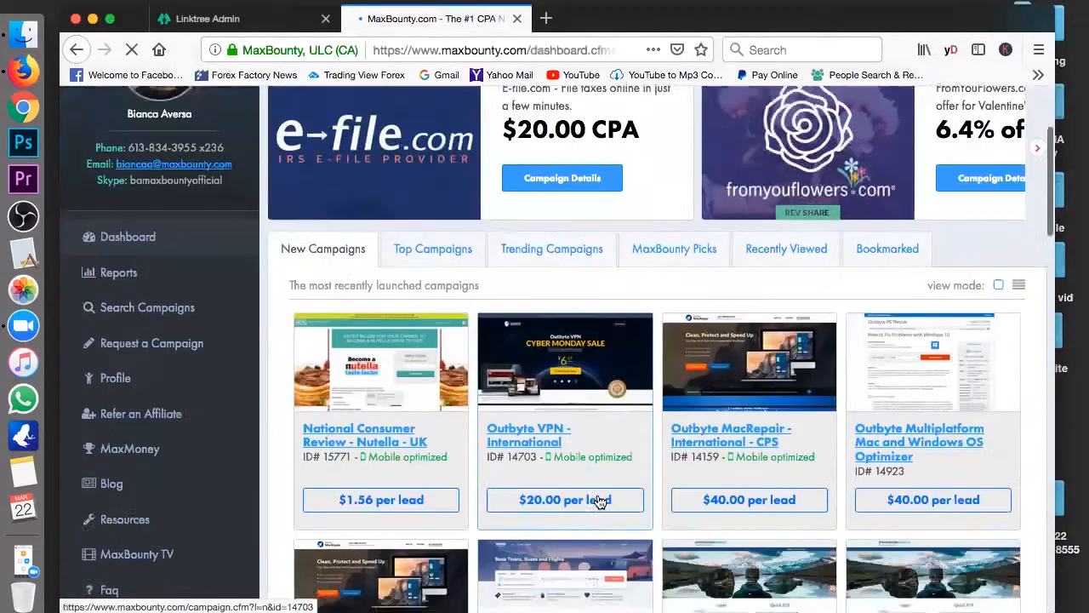
pyautogui.scroll(-3)
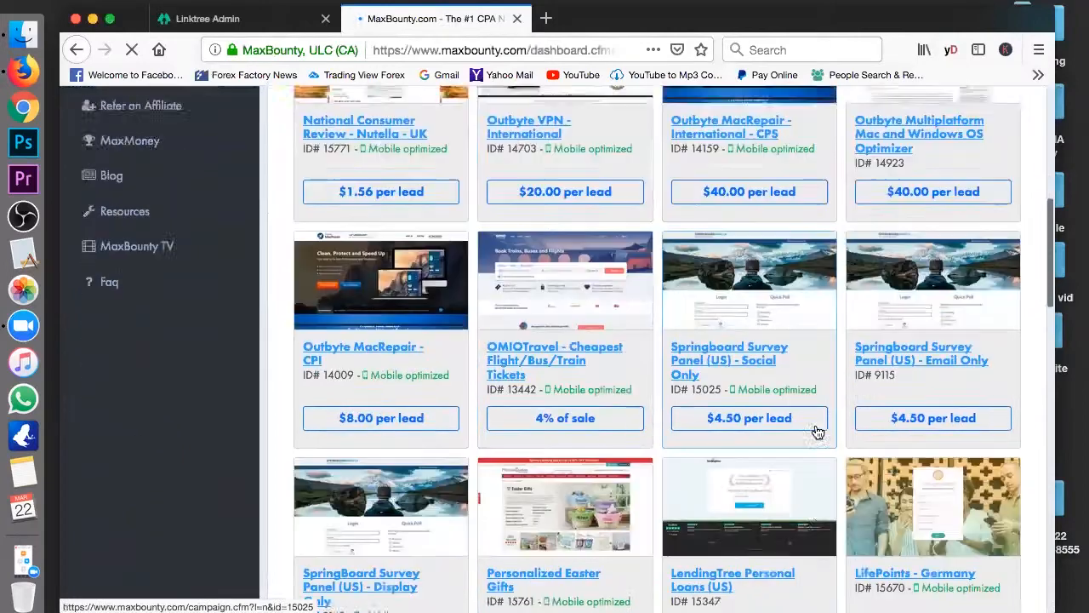
pyautogui.scroll(-3)
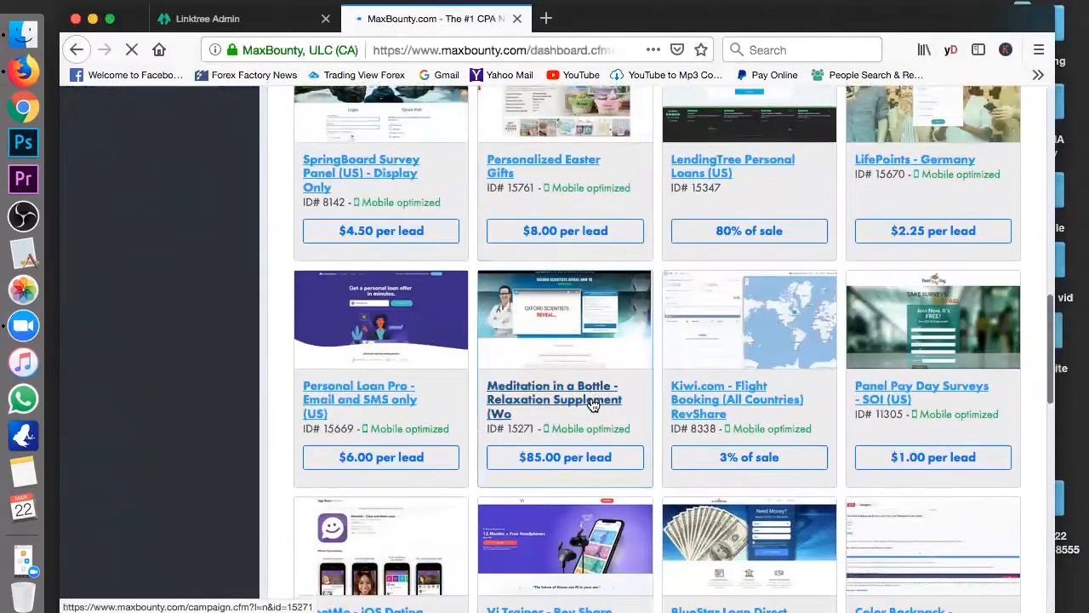
pyautogui.scroll(-3)
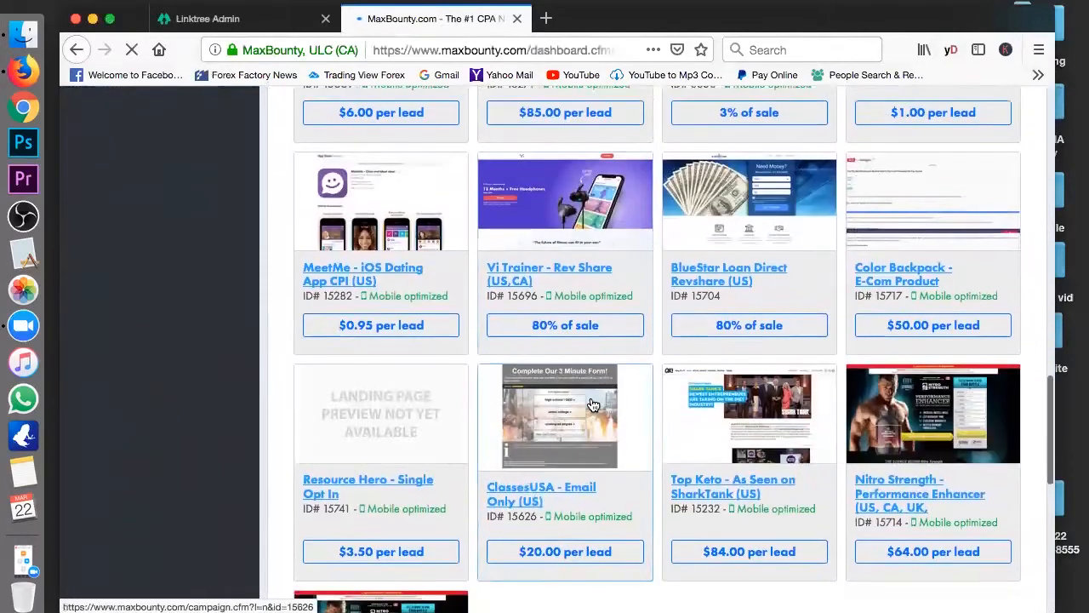
pyautogui.scroll(-3)
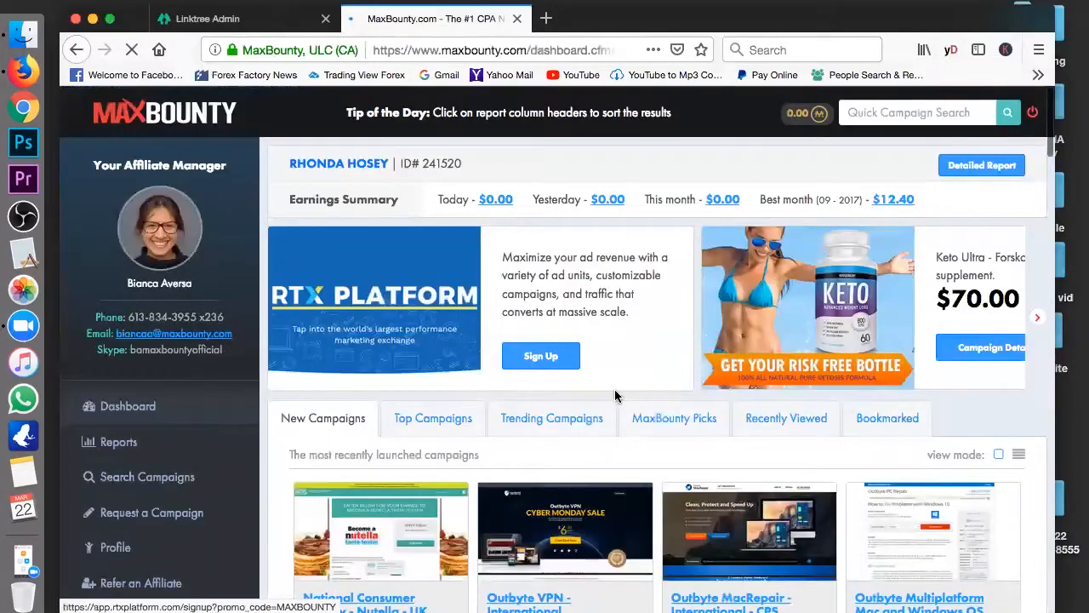
pyautogui.scroll(-3)
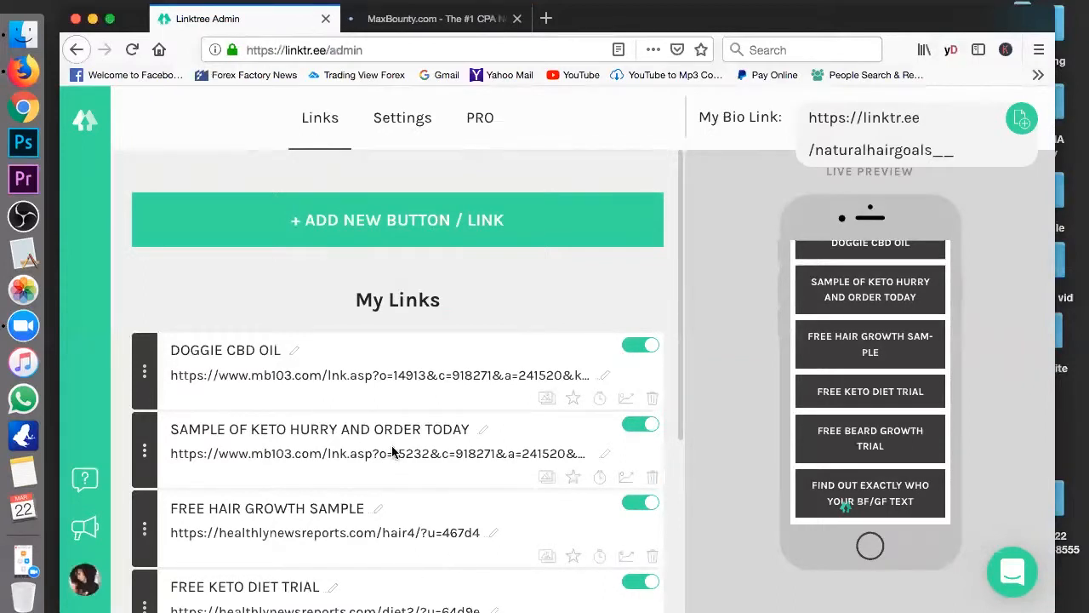
pyautogui.scroll(-3)
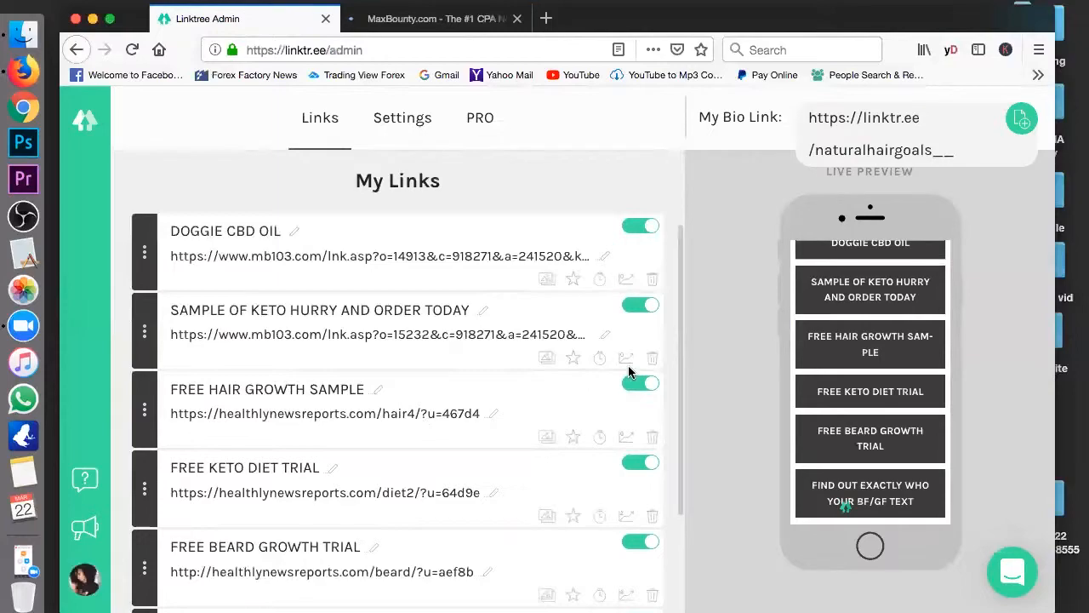
pyautogui.click(436, 17)
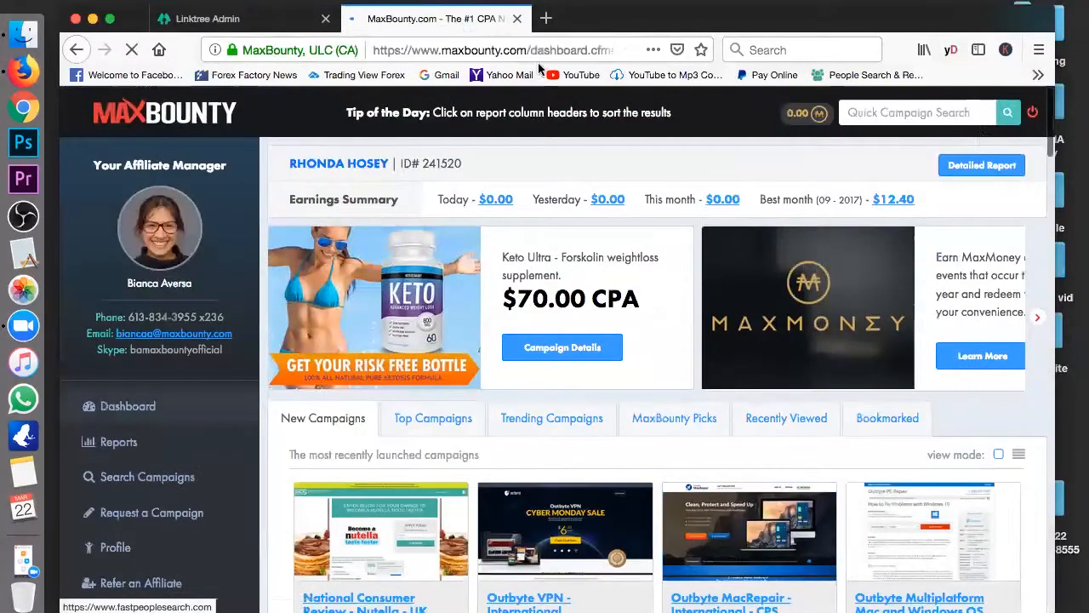
pyautogui.click(213, 17)
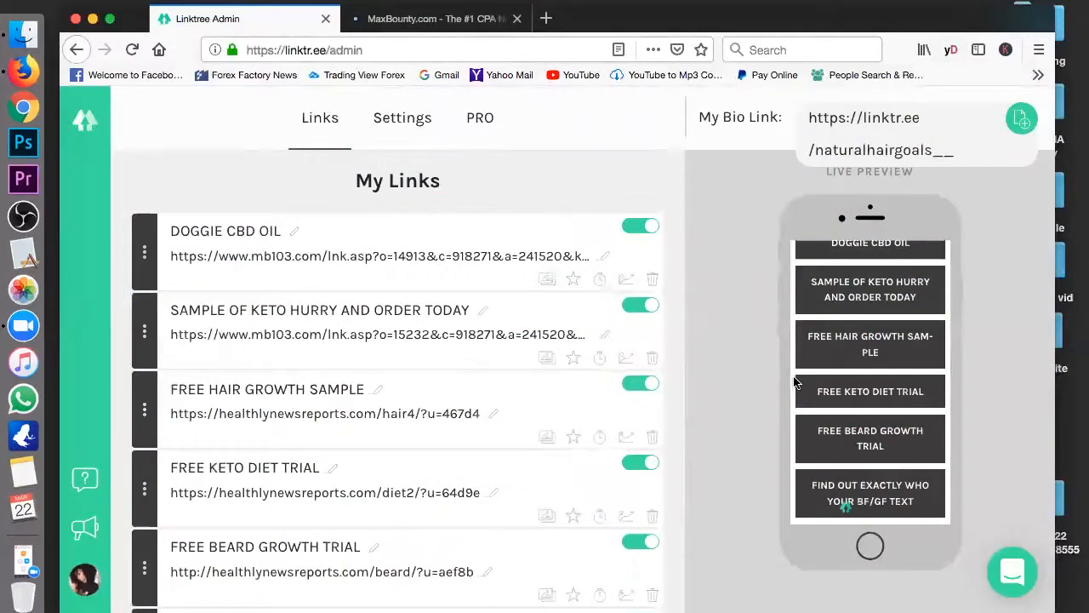
pyautogui.moveTo(535, 185)
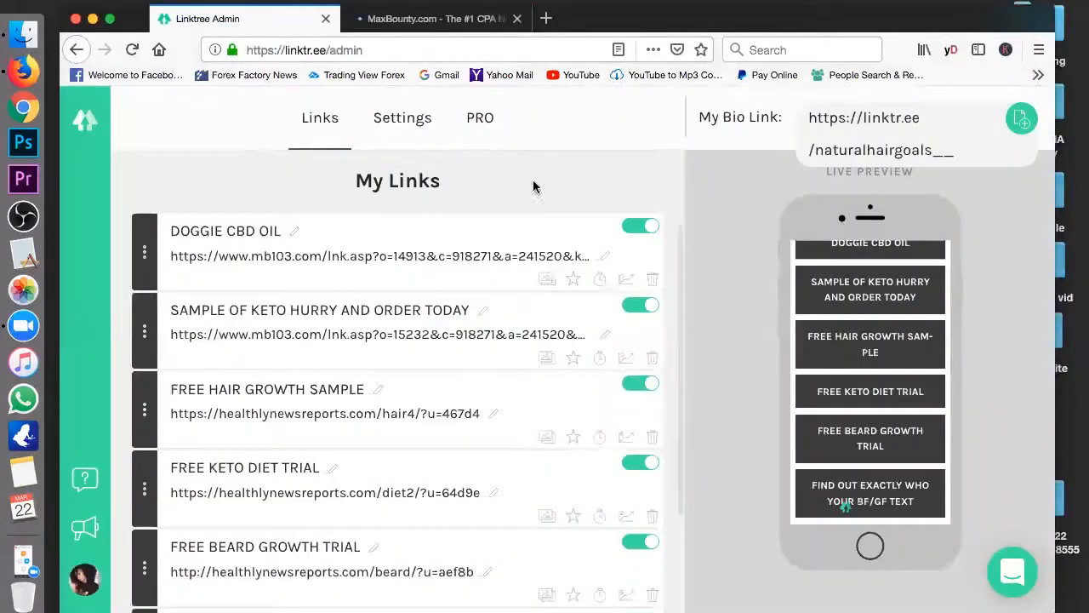
pyautogui.moveTo(1004, 50)
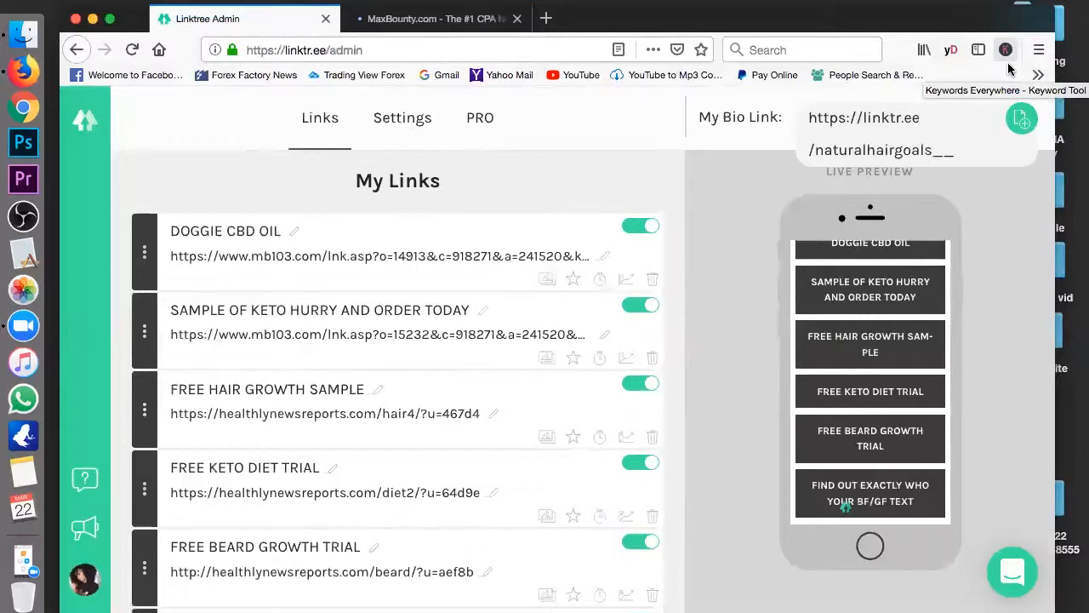
pyautogui.moveTo(1007, 106)
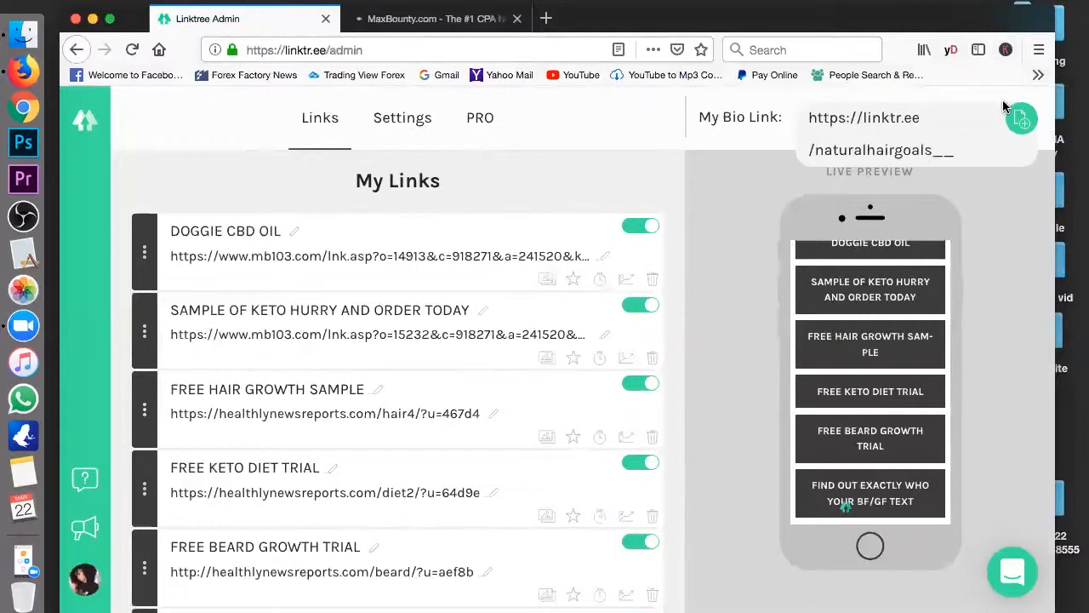